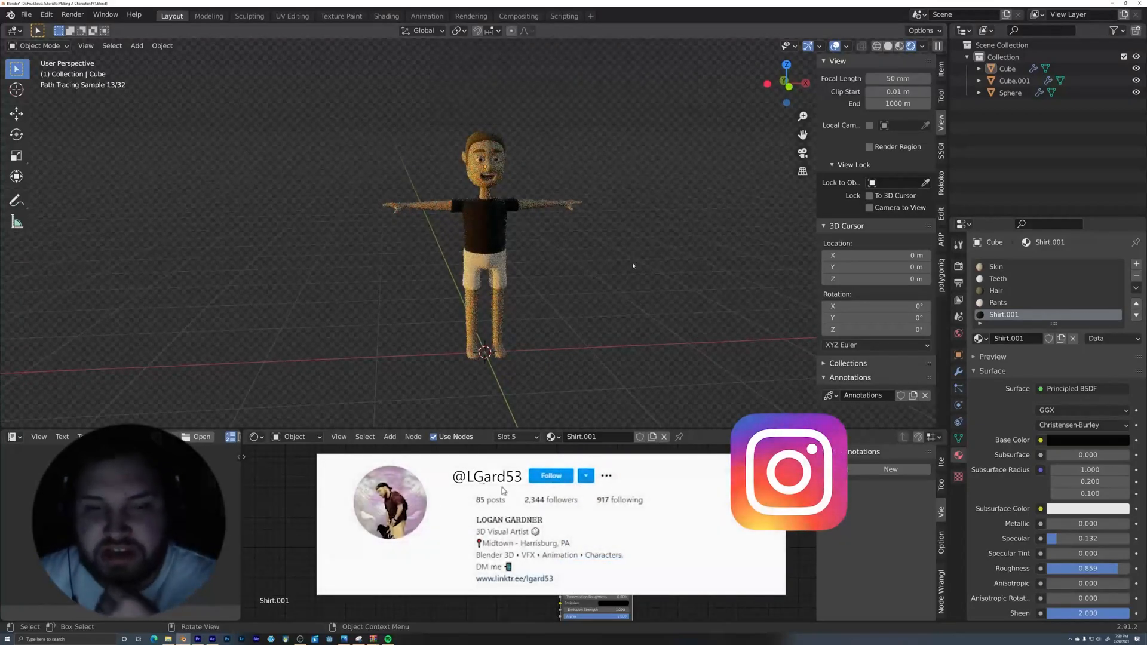
- Show the Auto-Rig Pro sidebar panel and bring up the add-ons preferences
click(551, 475)
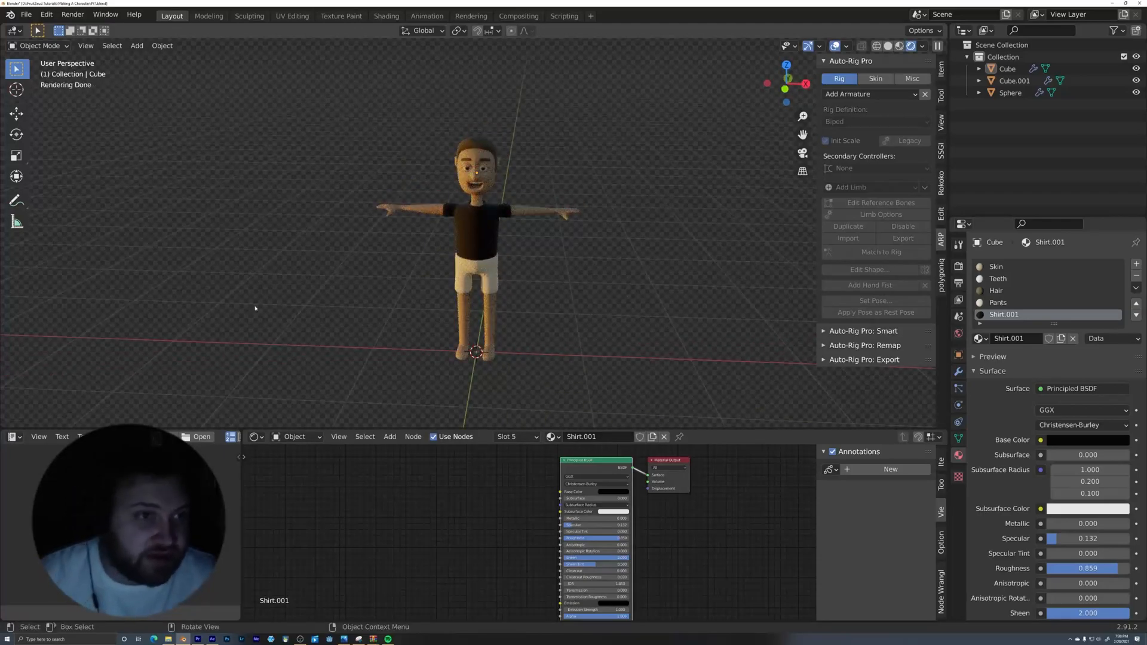
click(25, 14)
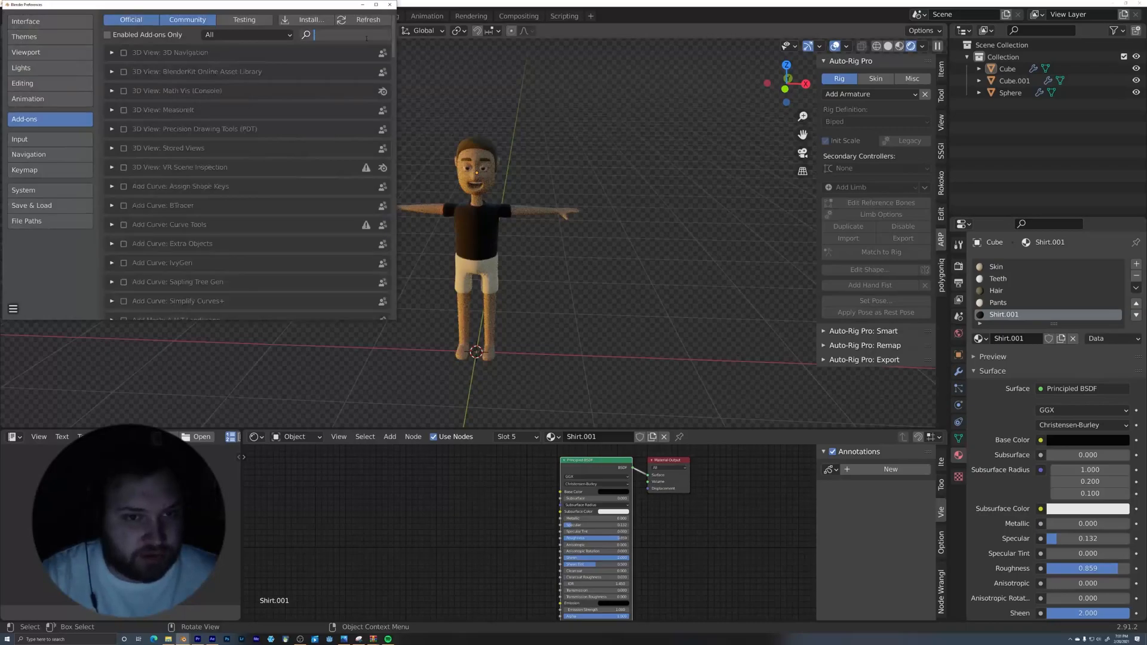
- Search the add-ons for 'rig' to confirm Rigify is enabled, then close preferences
text(f)
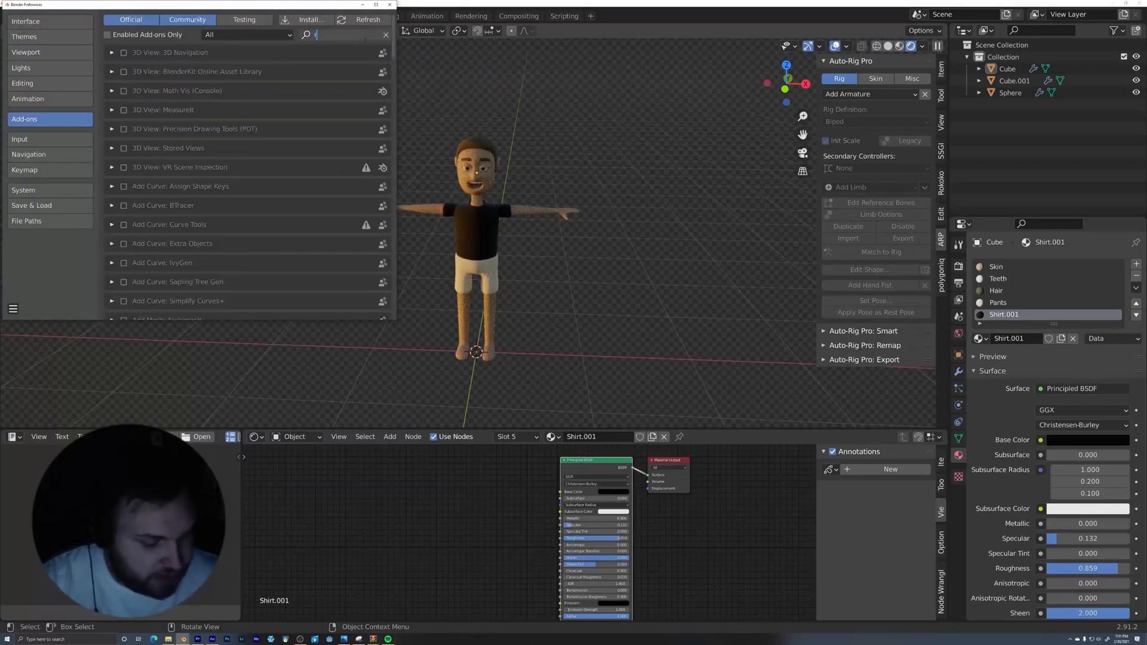
text(rigi)
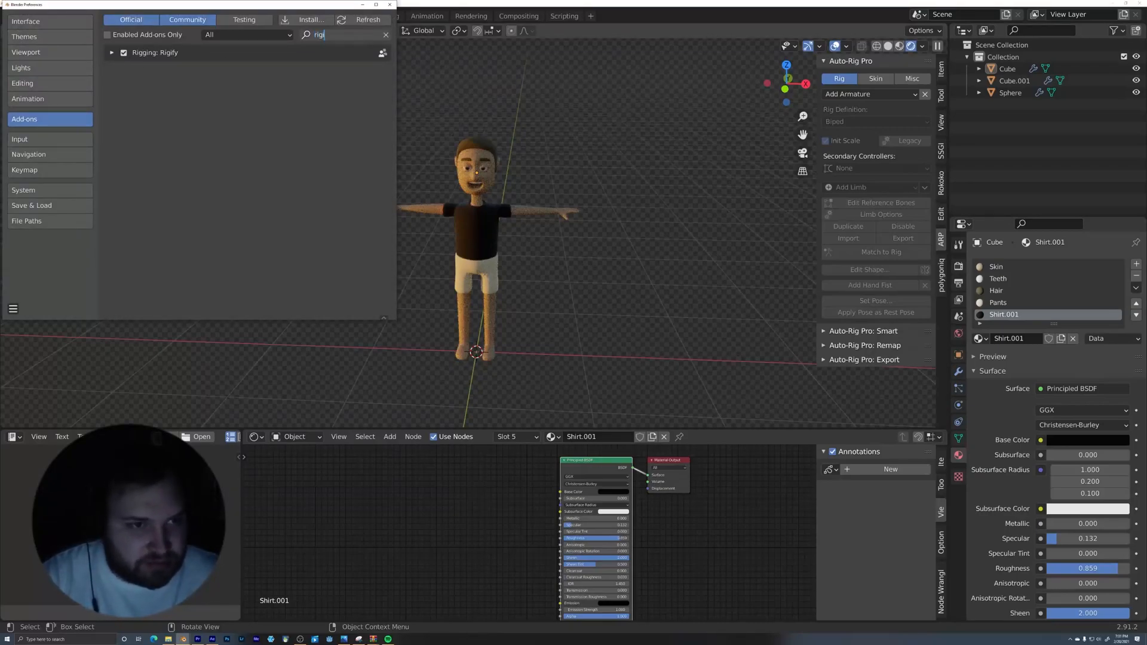
click(388, 5)
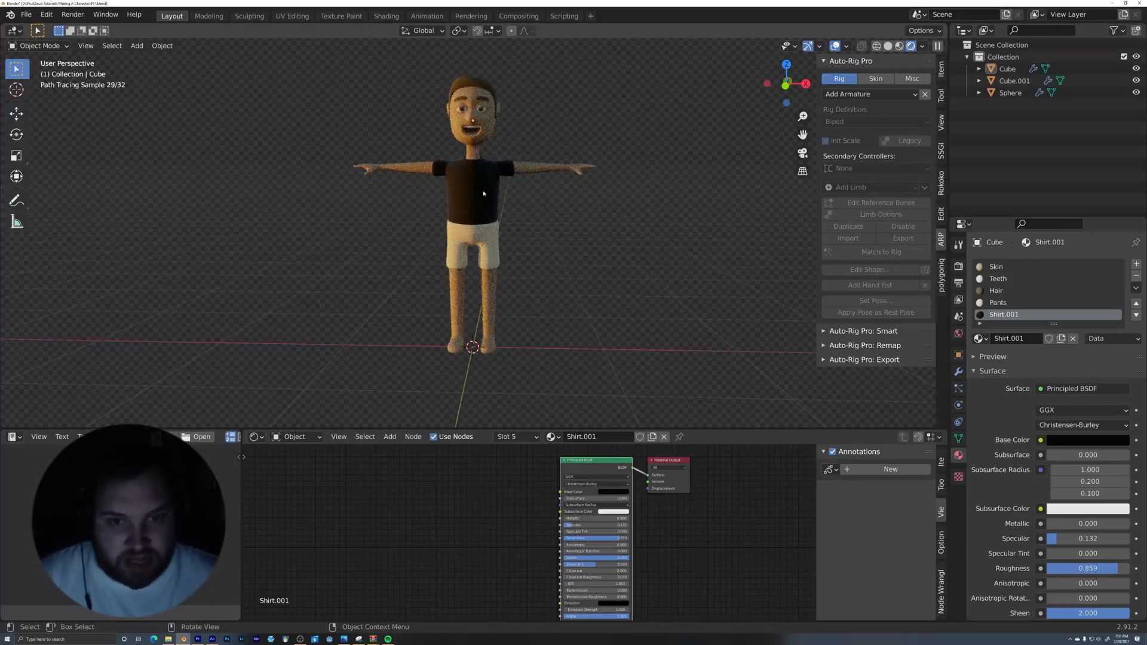
- Select the character mesh, apply its object transforms and view it from the front
click(475, 183)
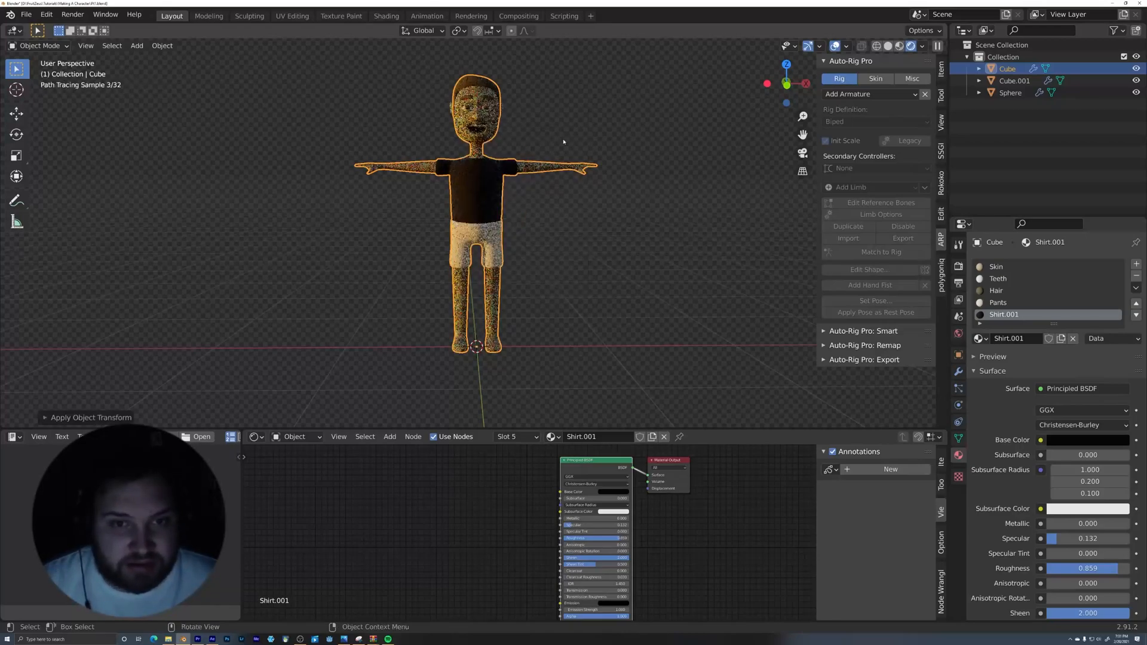
key(KP_1)
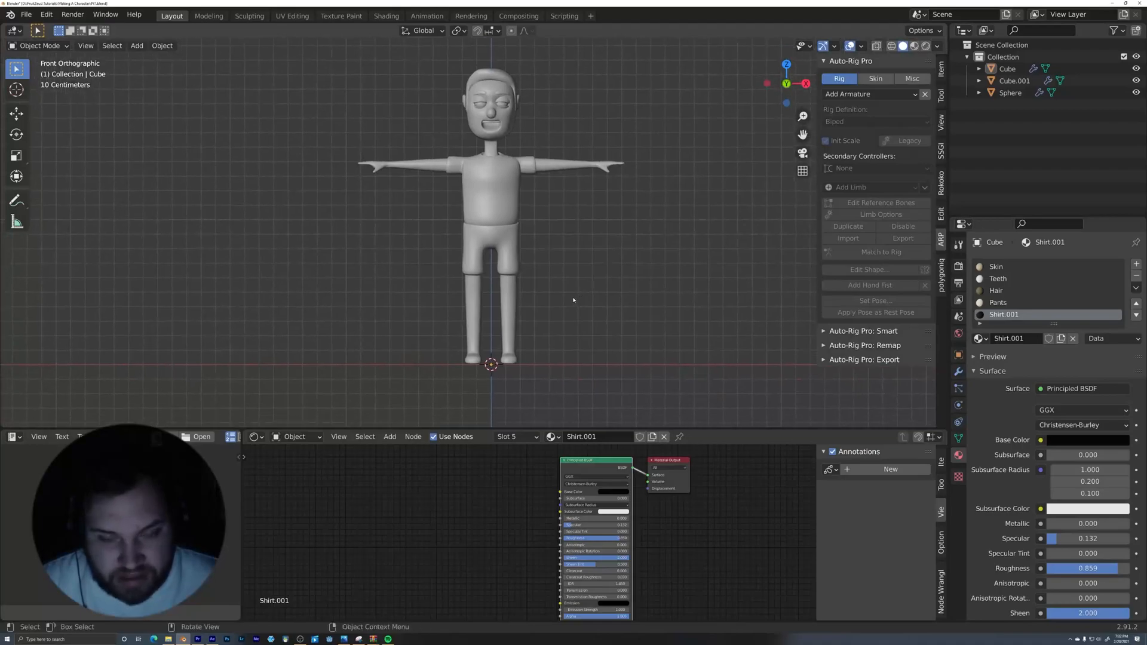
- Add a Basic Human (Meta-Rig) armature standing inside the character mesh
click(136, 45)
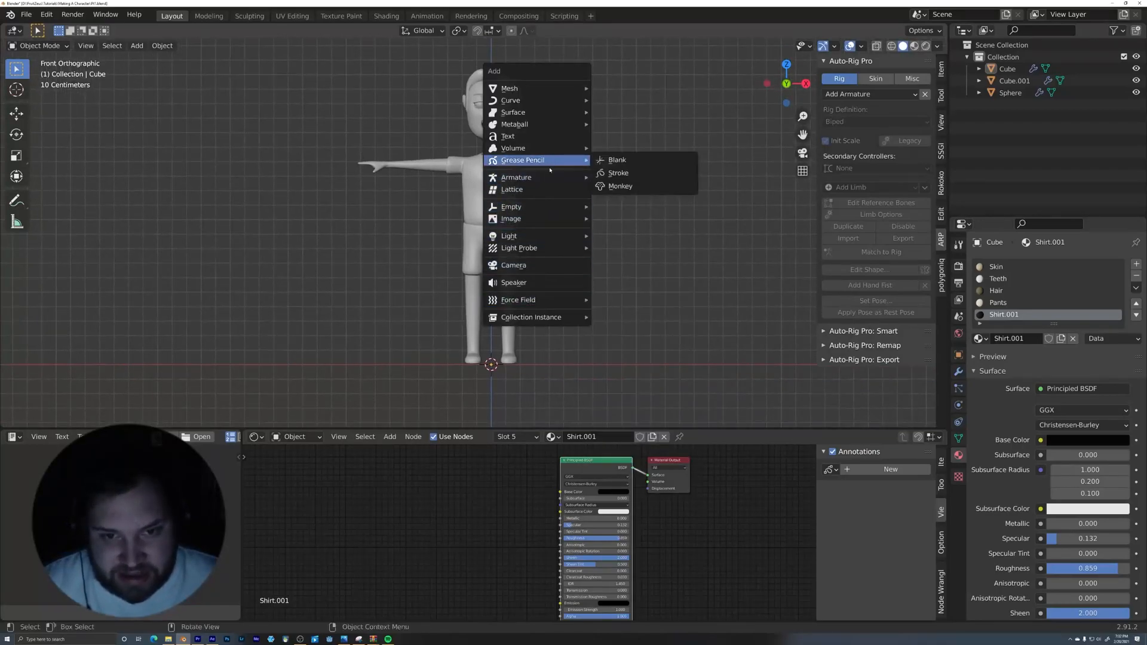
mouse_move(516, 176)
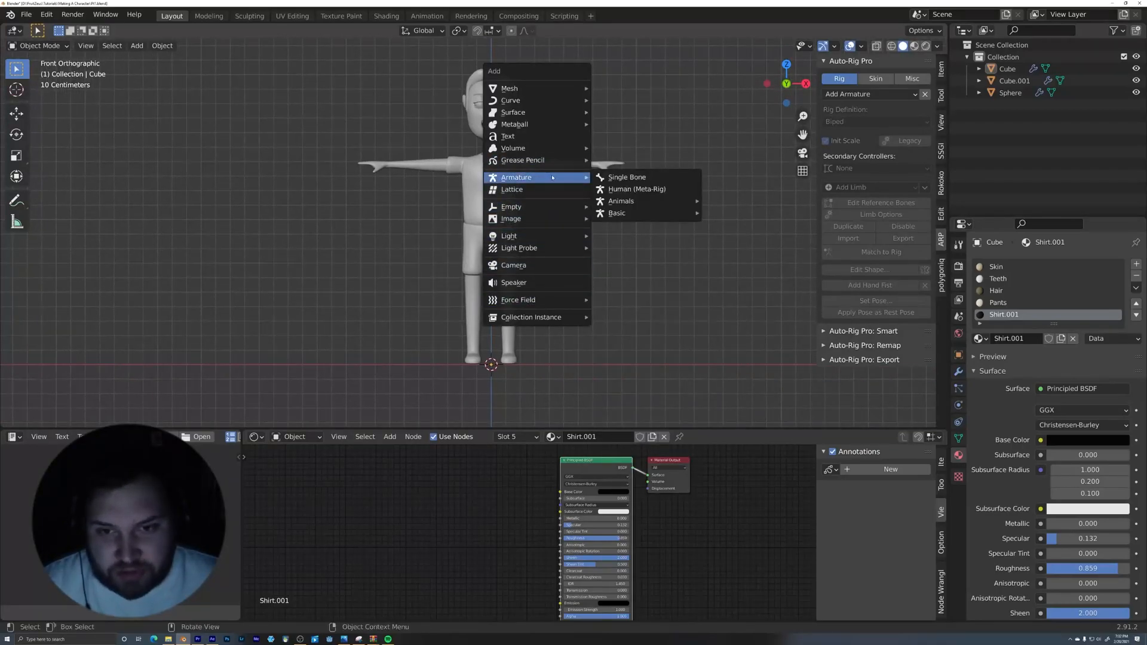
mouse_move(636, 189)
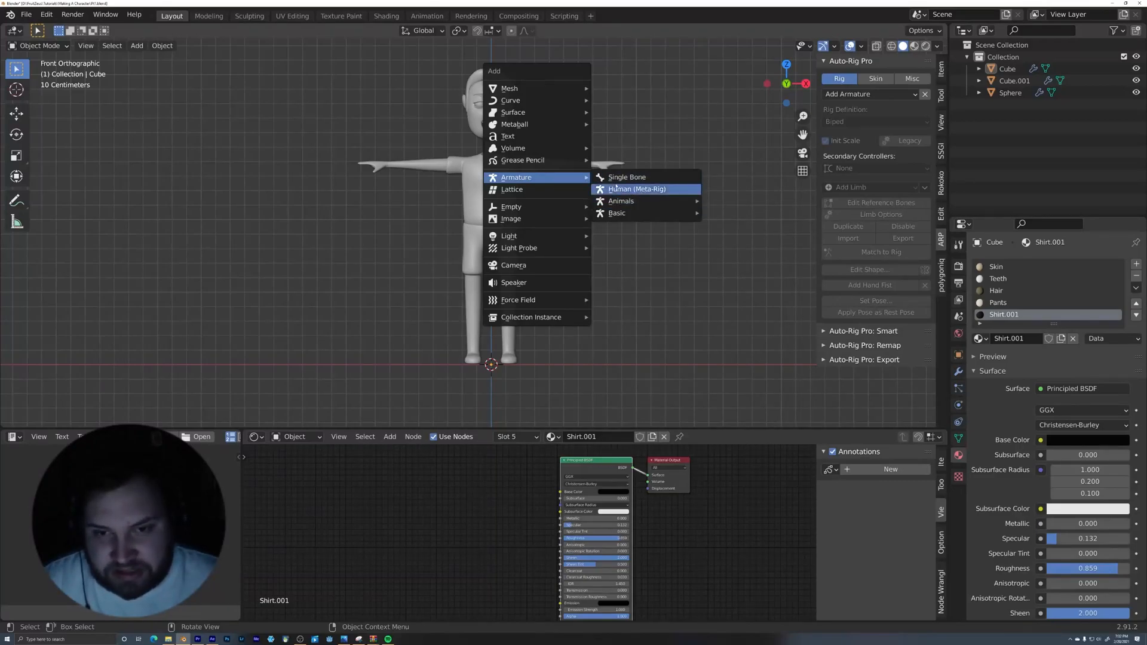
mouse_move(616, 212)
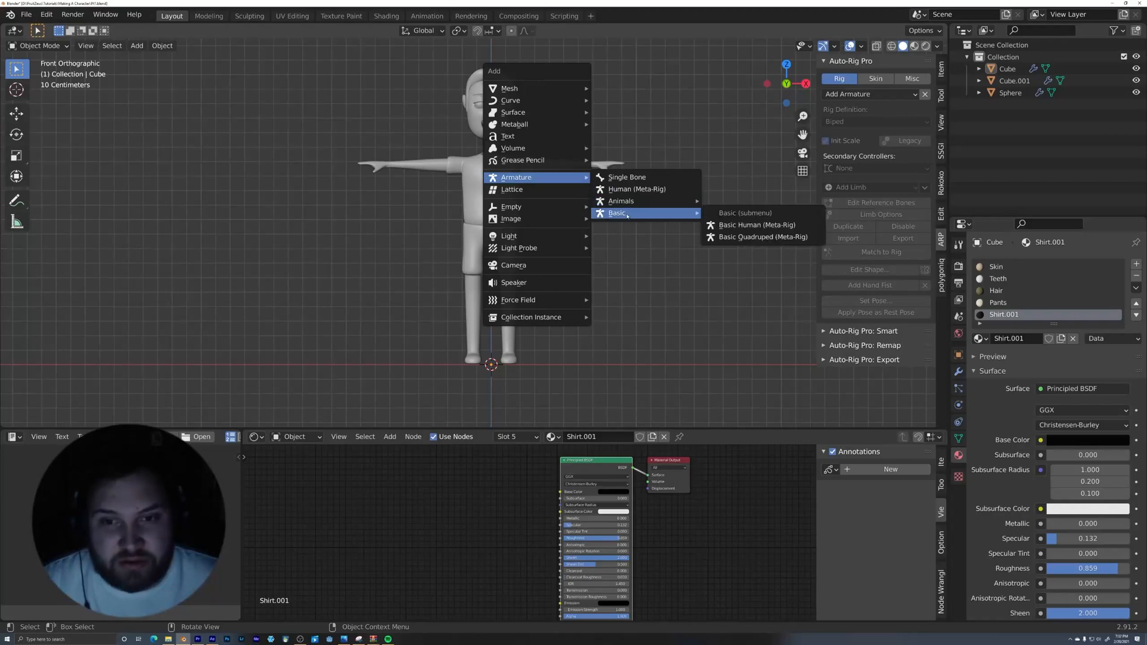
mouse_move(760, 237)
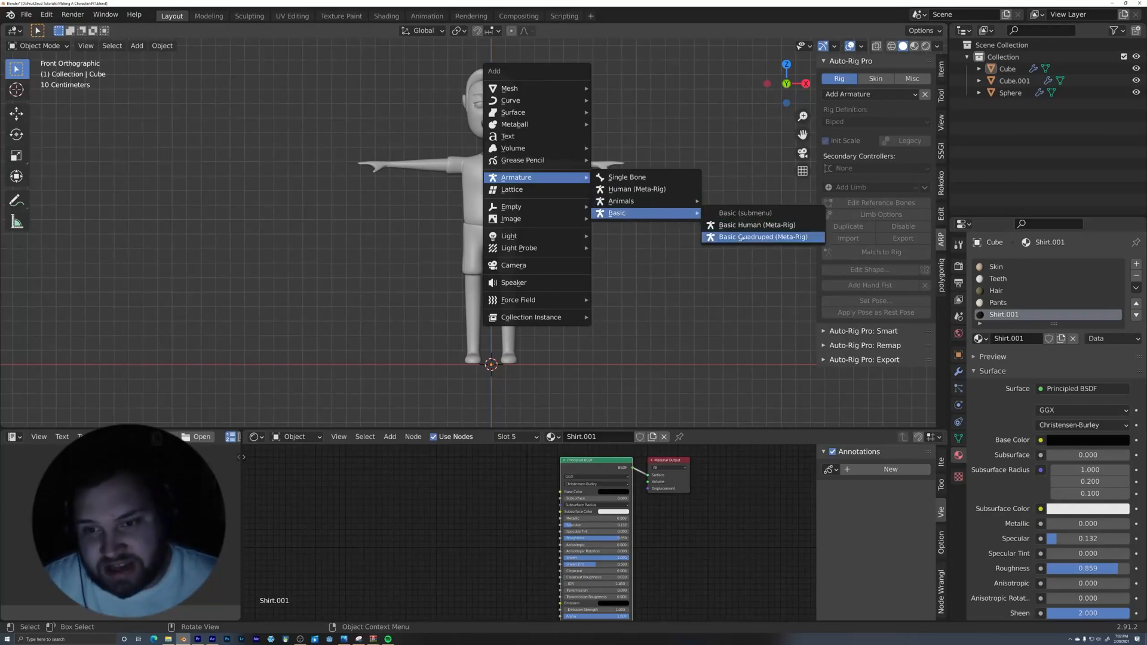
mouse_move(757, 225)
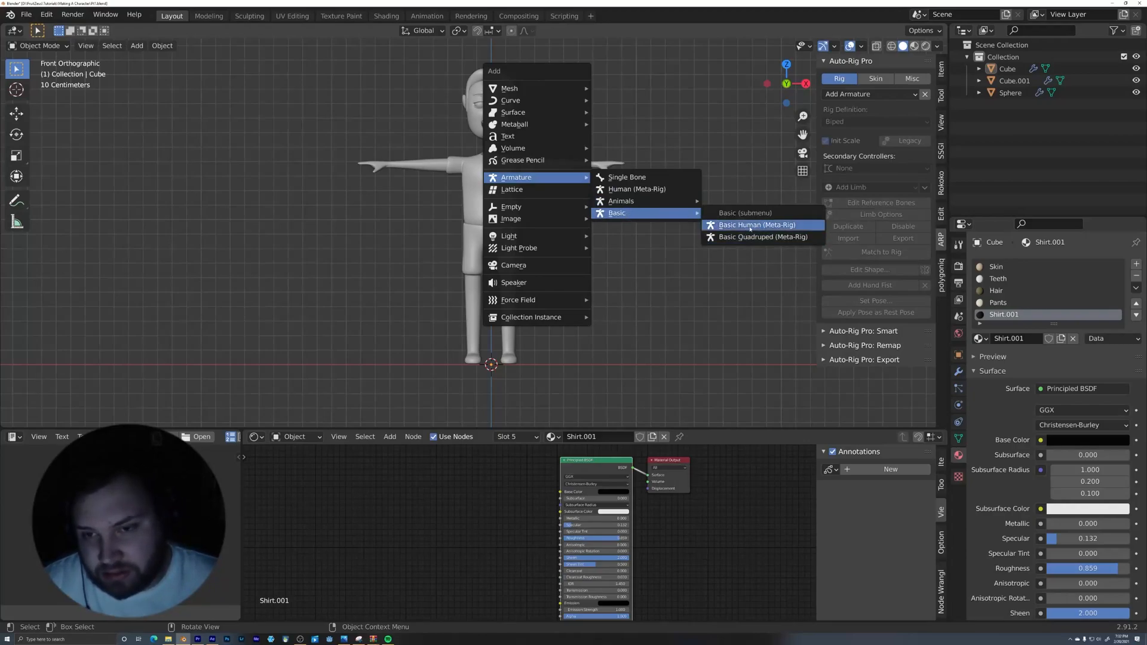
click(757, 224)
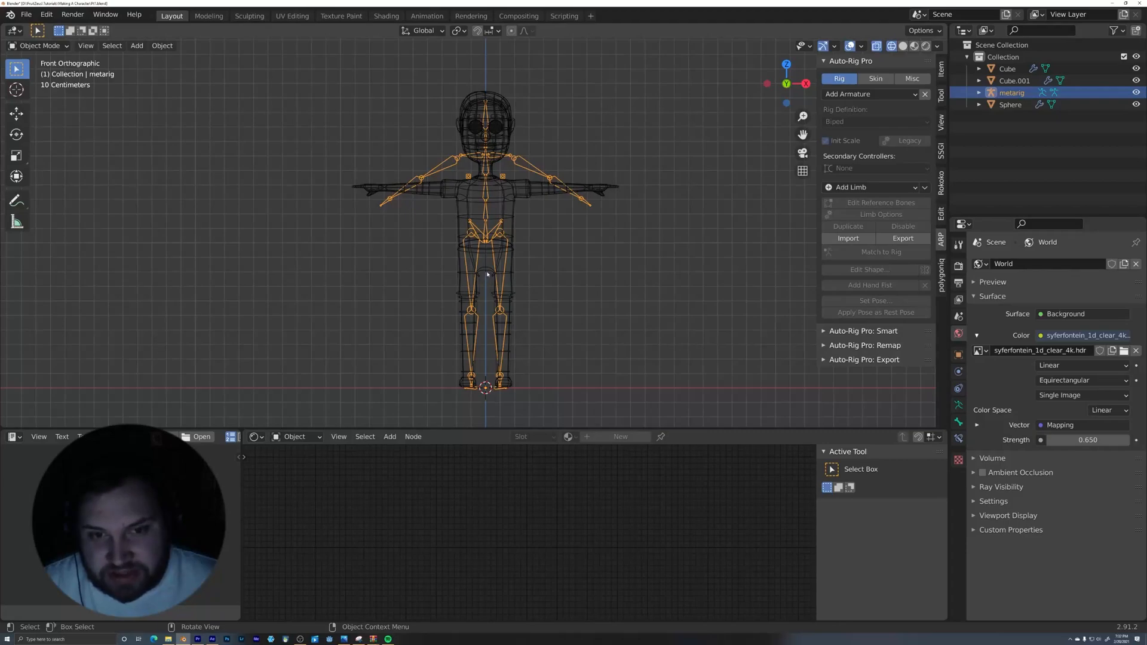
mouse_move(510, 237)
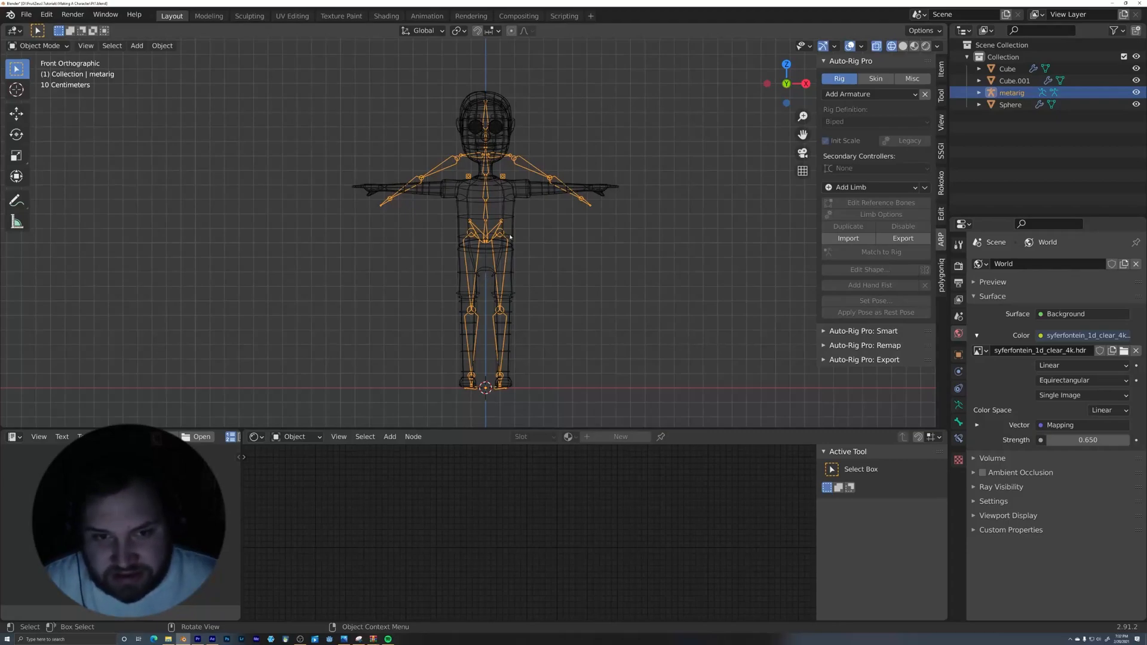
- Edit the character mesh and show it as a see-through wireframe for bone fitting
click(1007, 68)
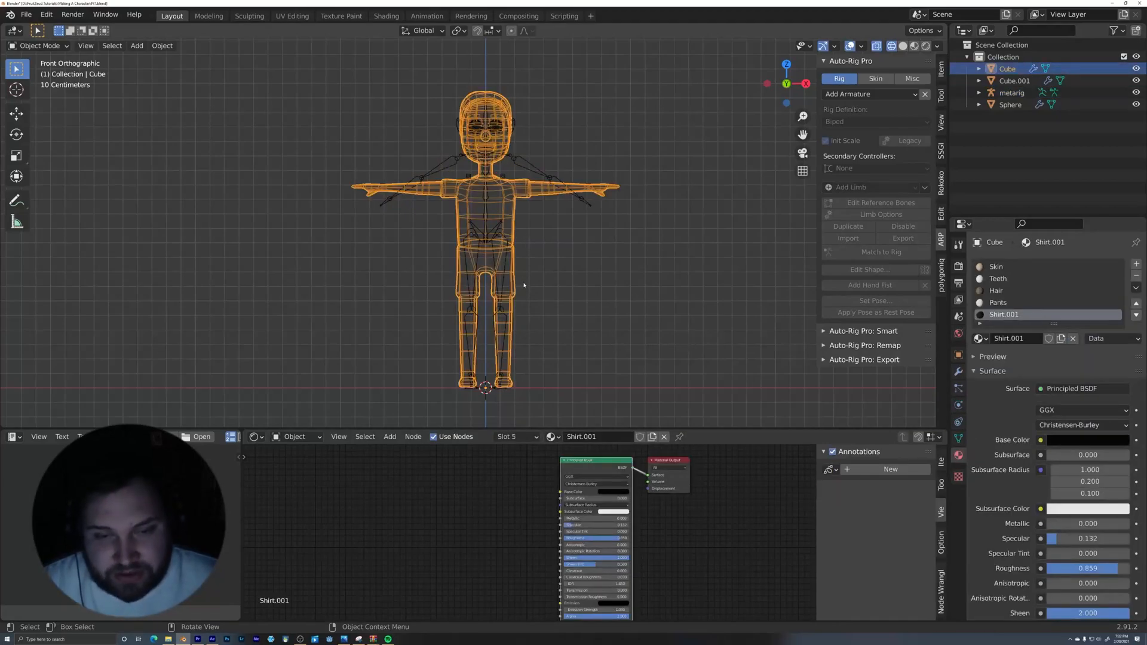
key(Tab)
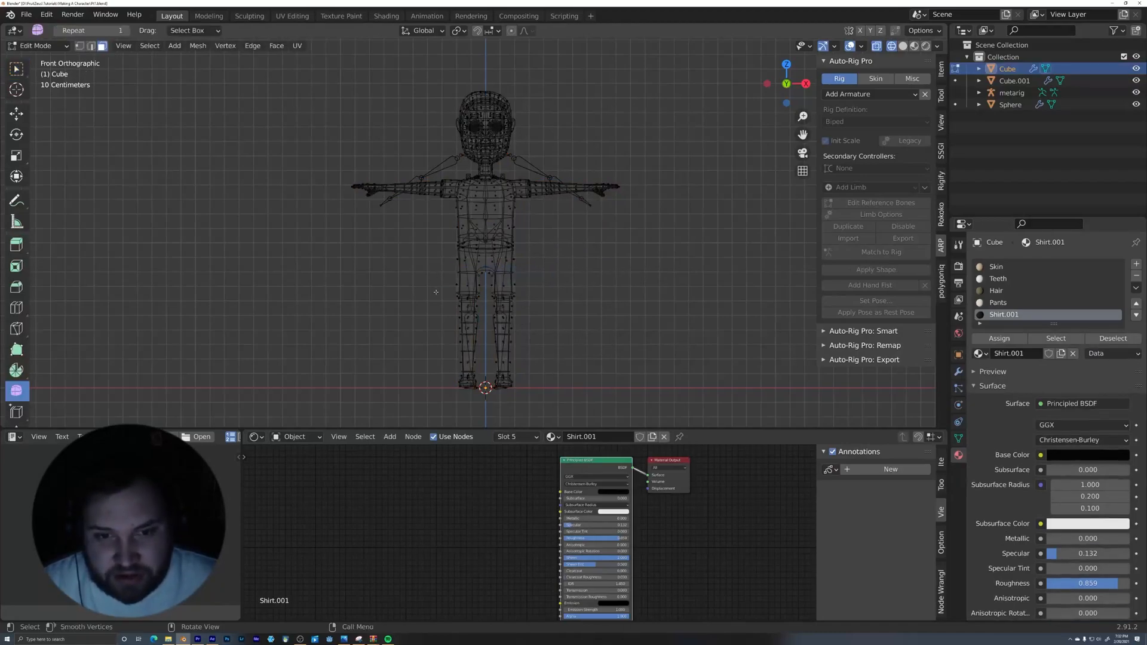
click(513, 31)
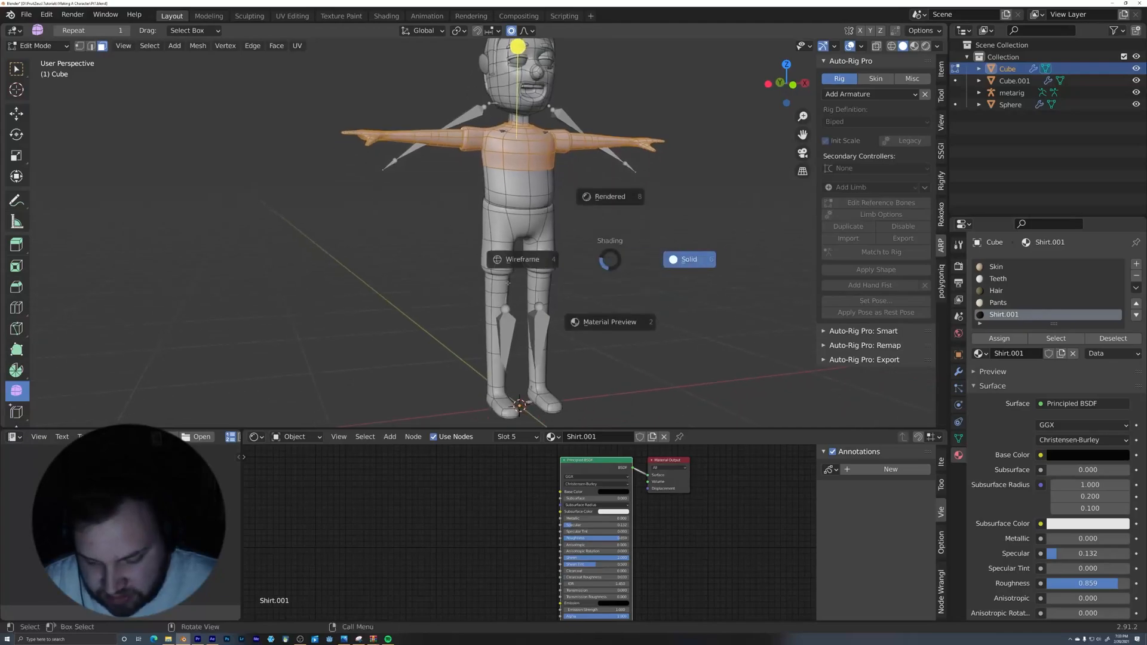
click(522, 259)
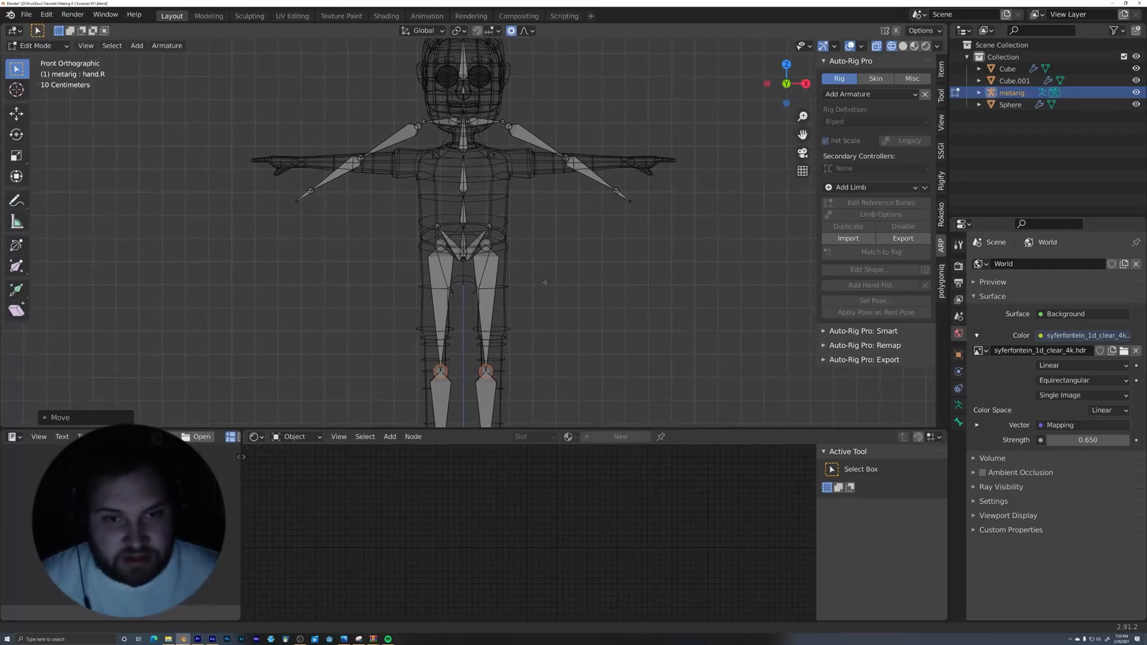
- Move the hand and shoulder bones so they follow the character's outstretched arms
key(Tab)
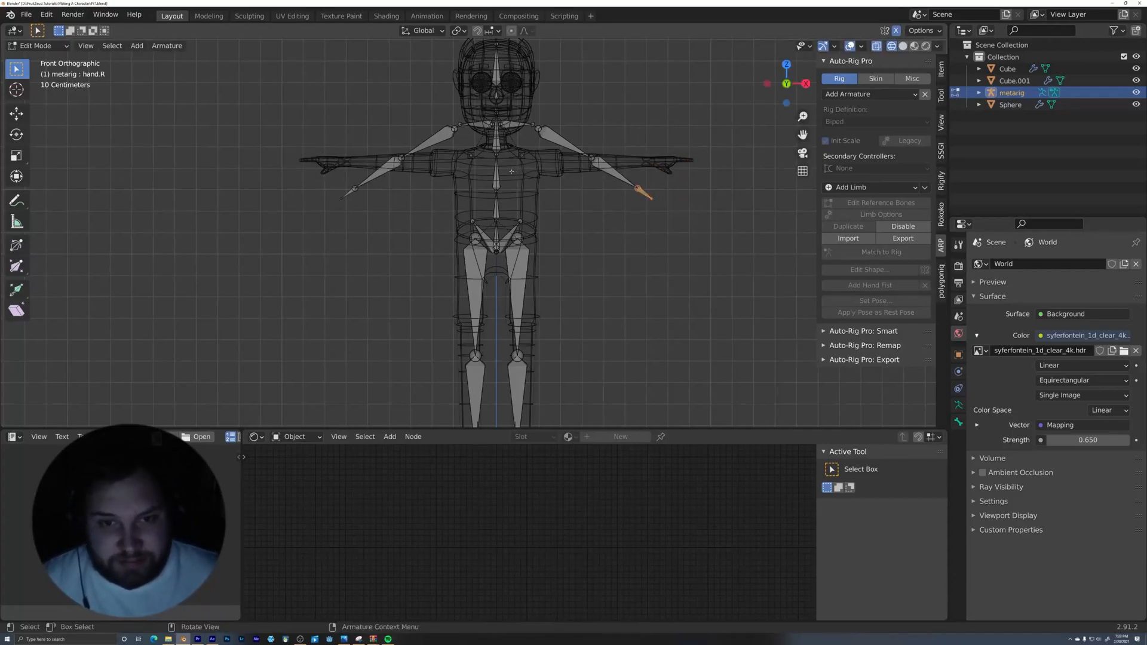
click(522, 154)
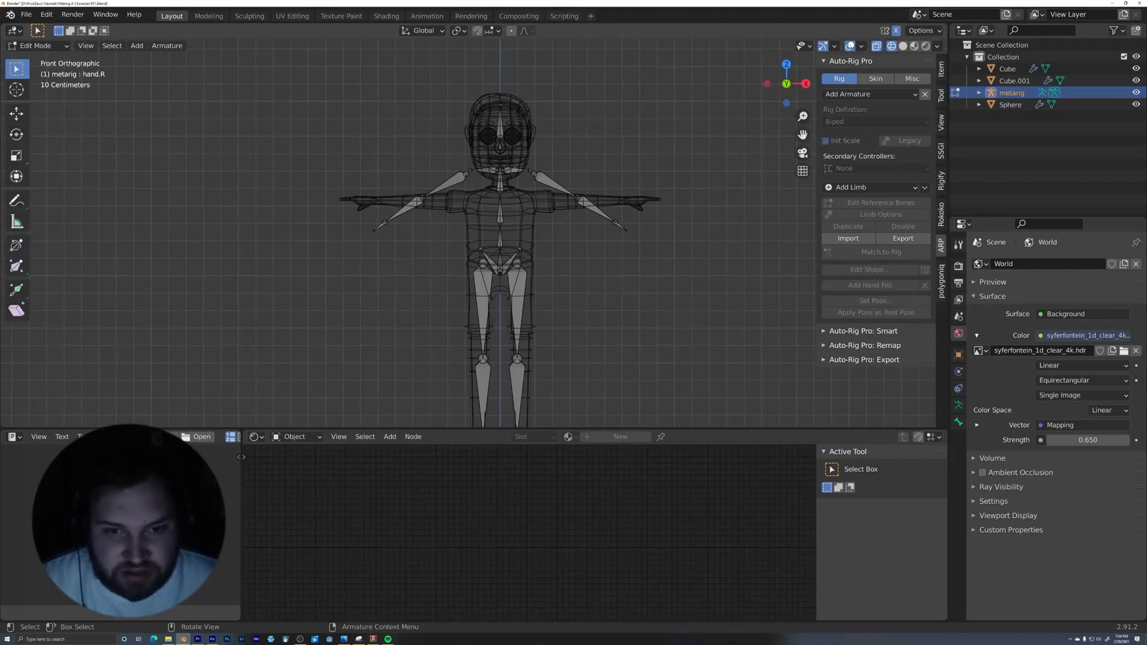
click(512, 172)
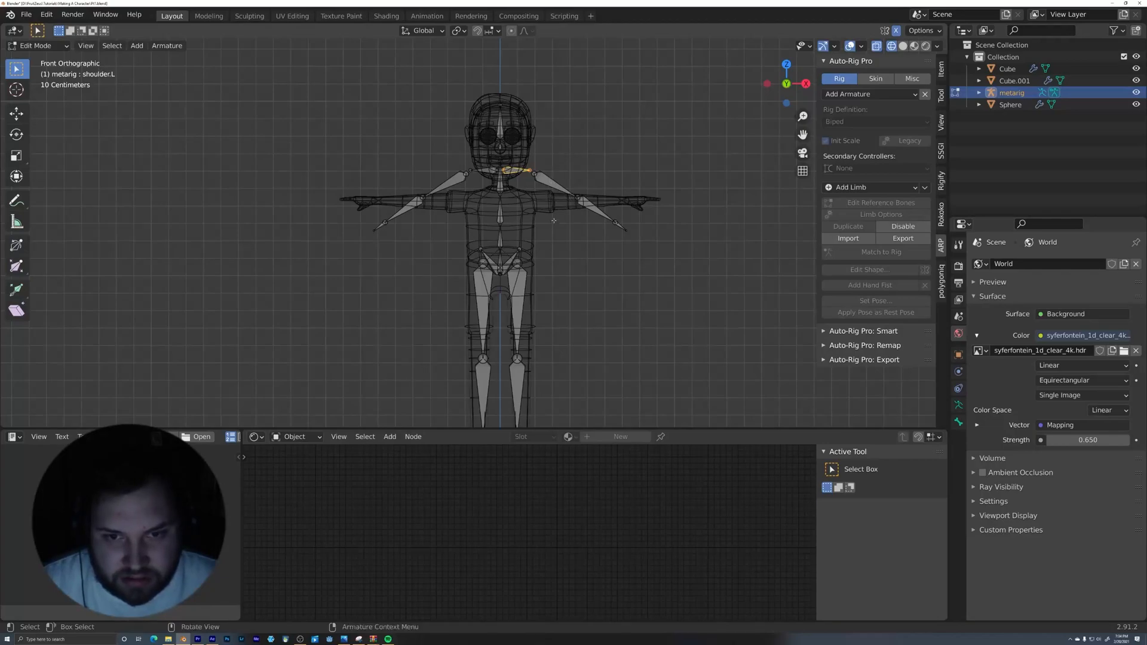
click(581, 197)
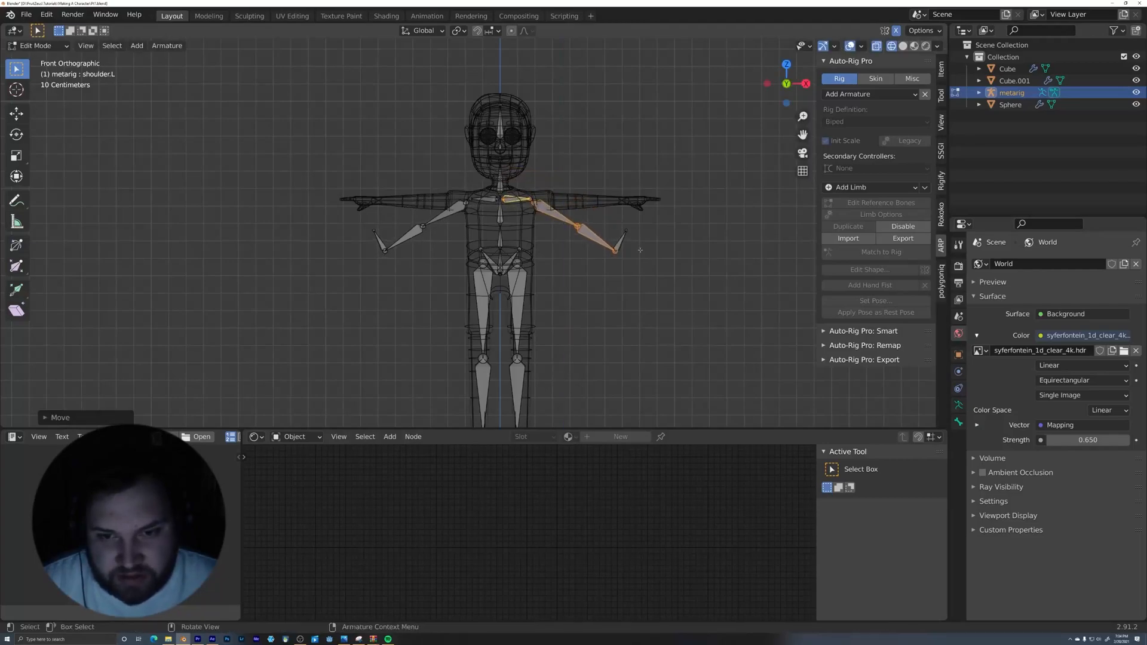
scroll(up, 3)
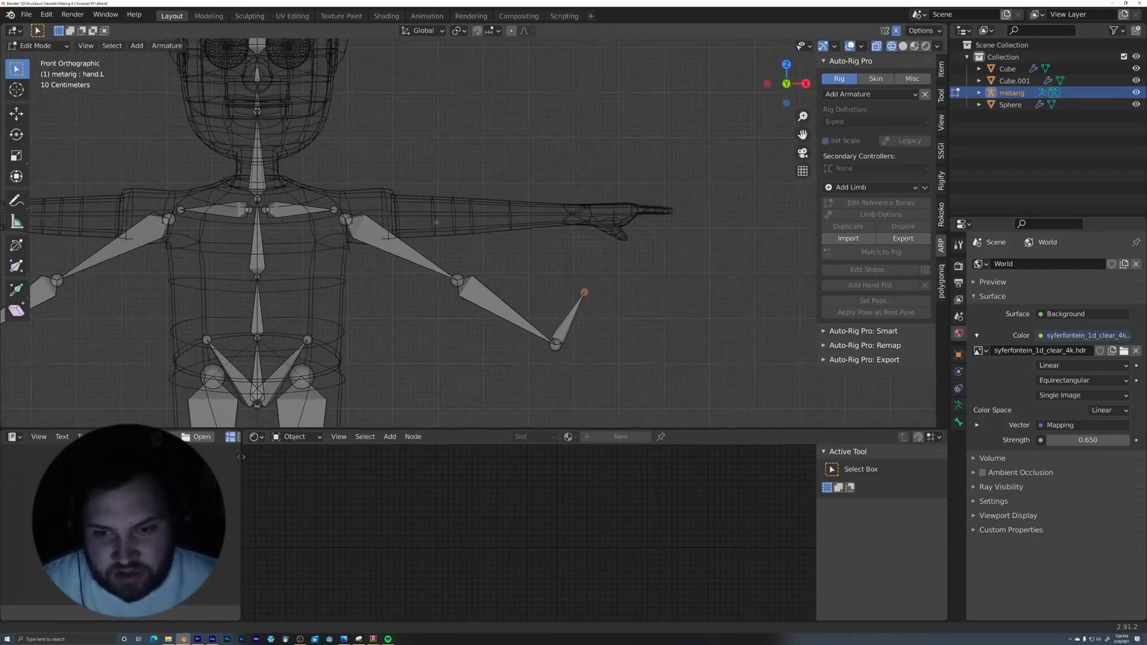
drag(585, 293, 667, 213)
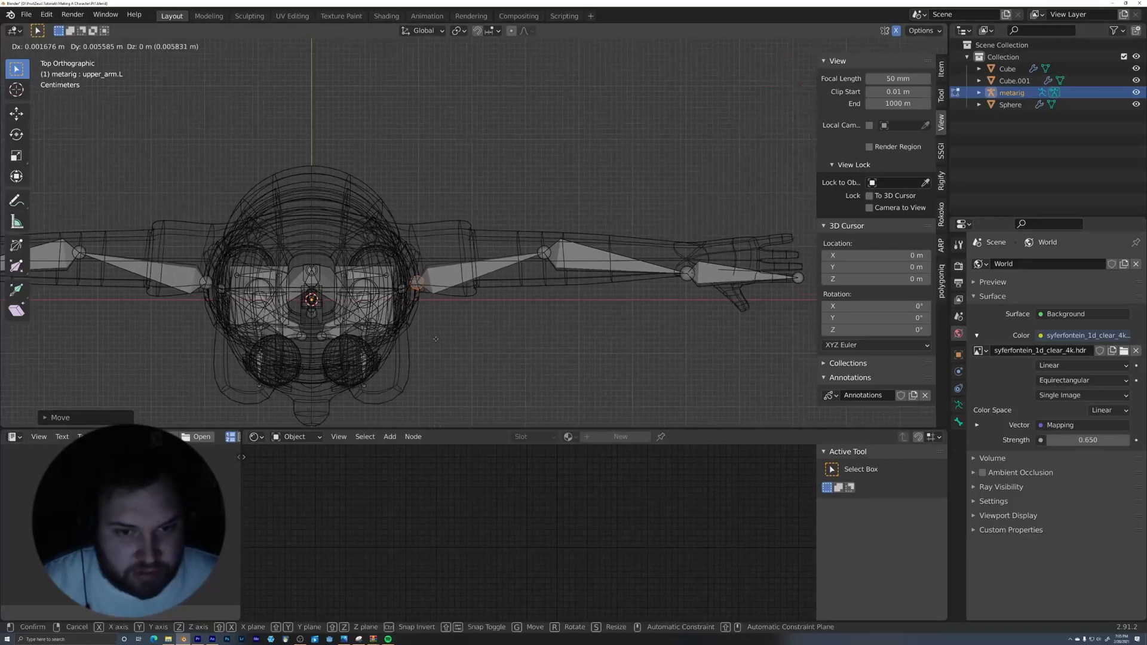
- Confirm the left arm placement and slide the forearm bone into the arm from above
key(Tab)
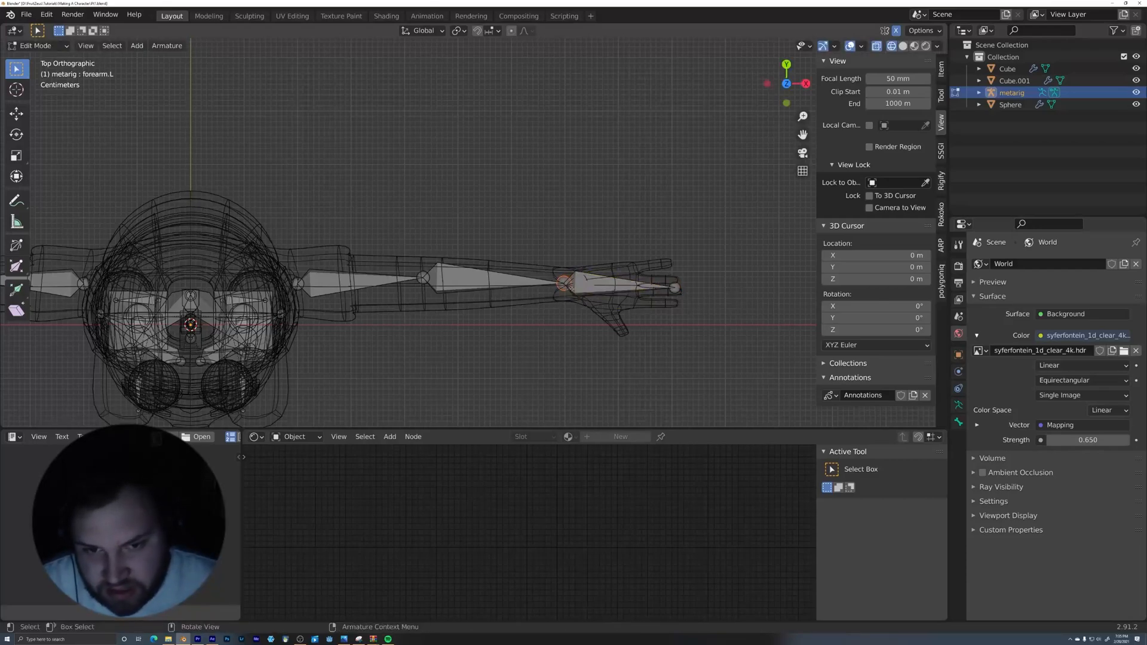
drag(566, 285, 596, 266)
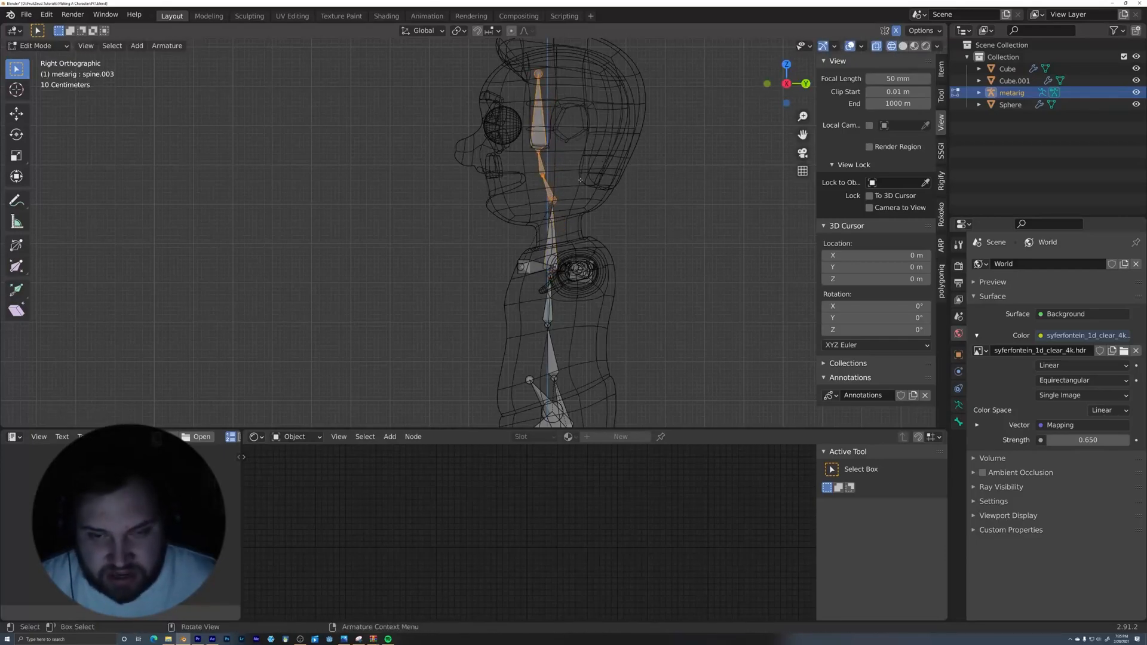
- Grab the spine bone and place it inside the character's head in side view
key(g)
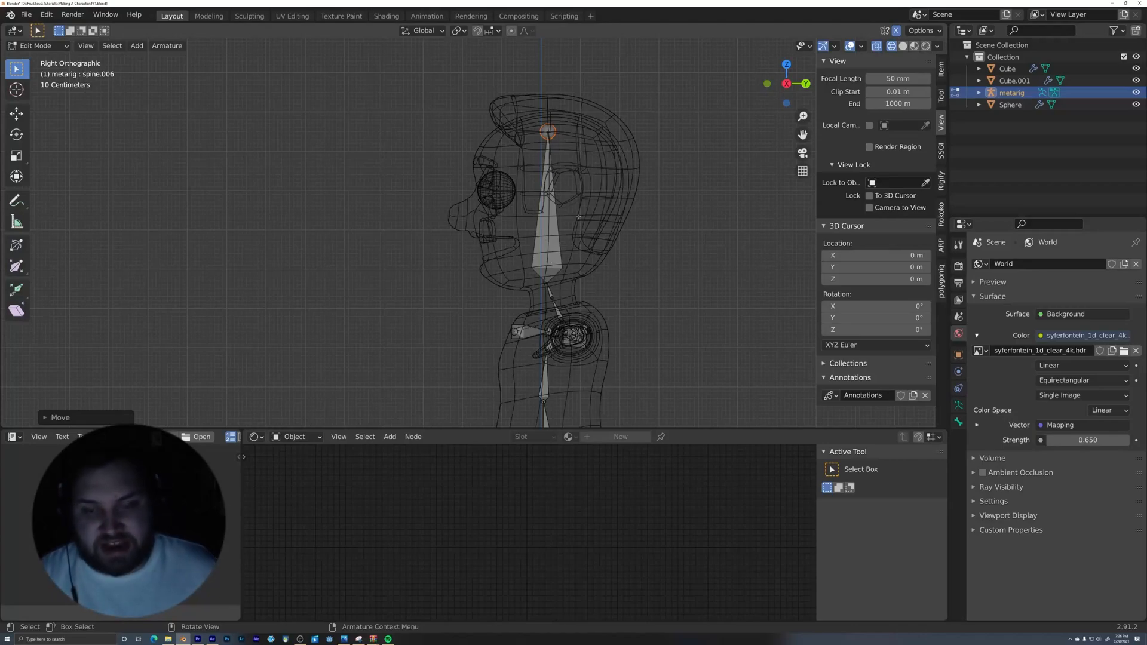
click(548, 220)
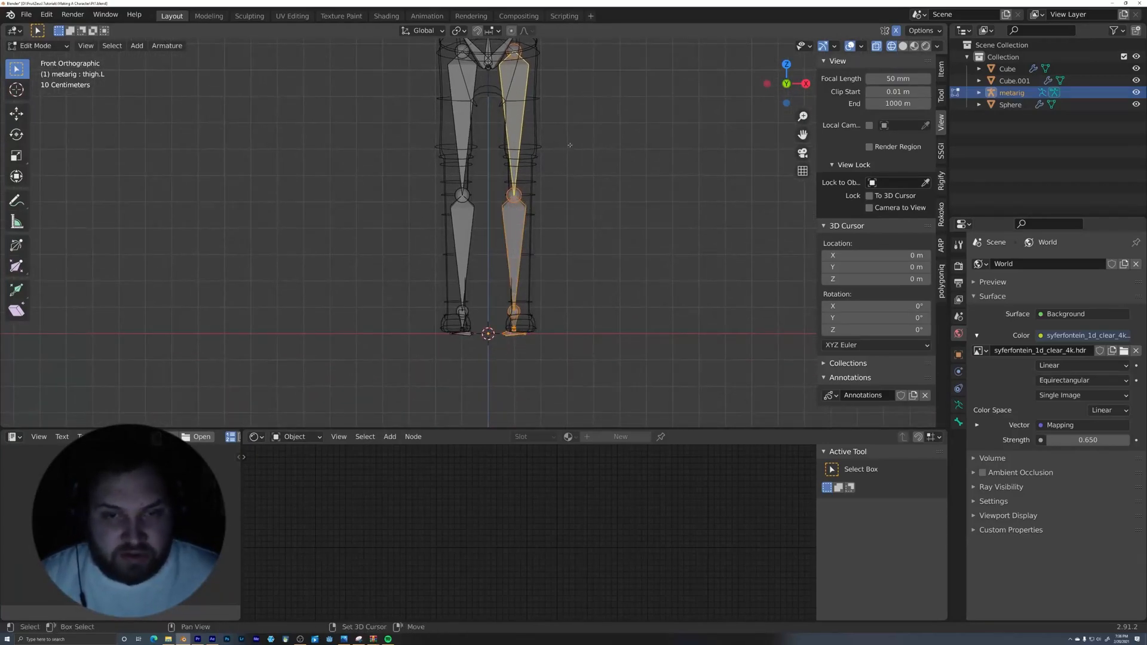
- Move the thigh, shin and foot bones into the leg mesh from front and side views
key(g)
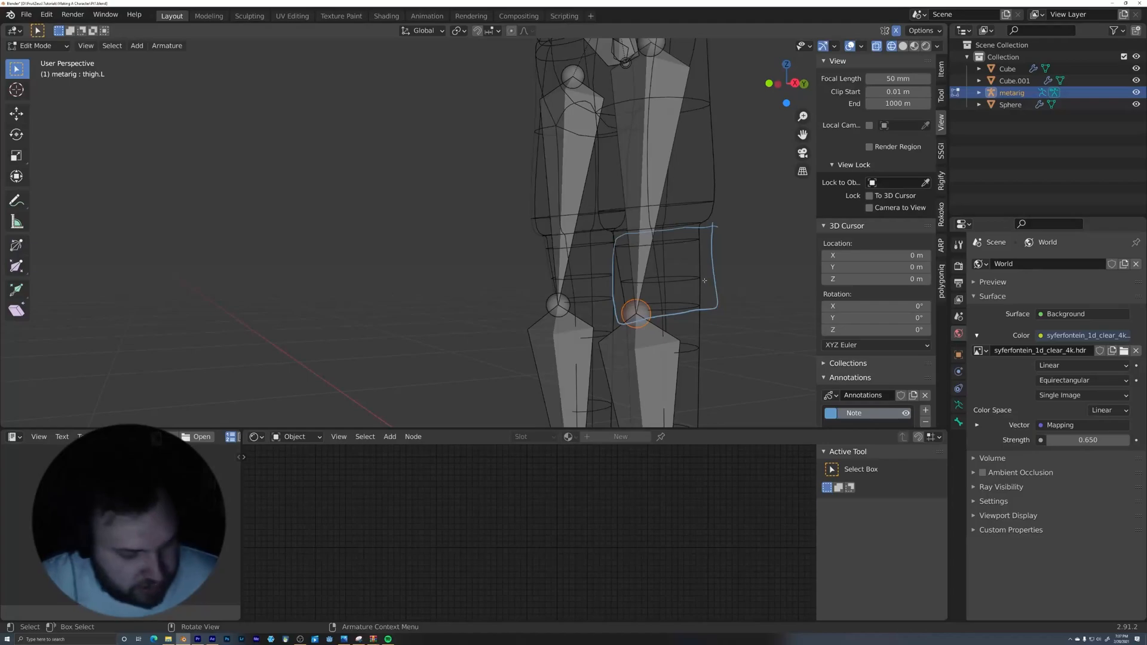
key(KP_1)
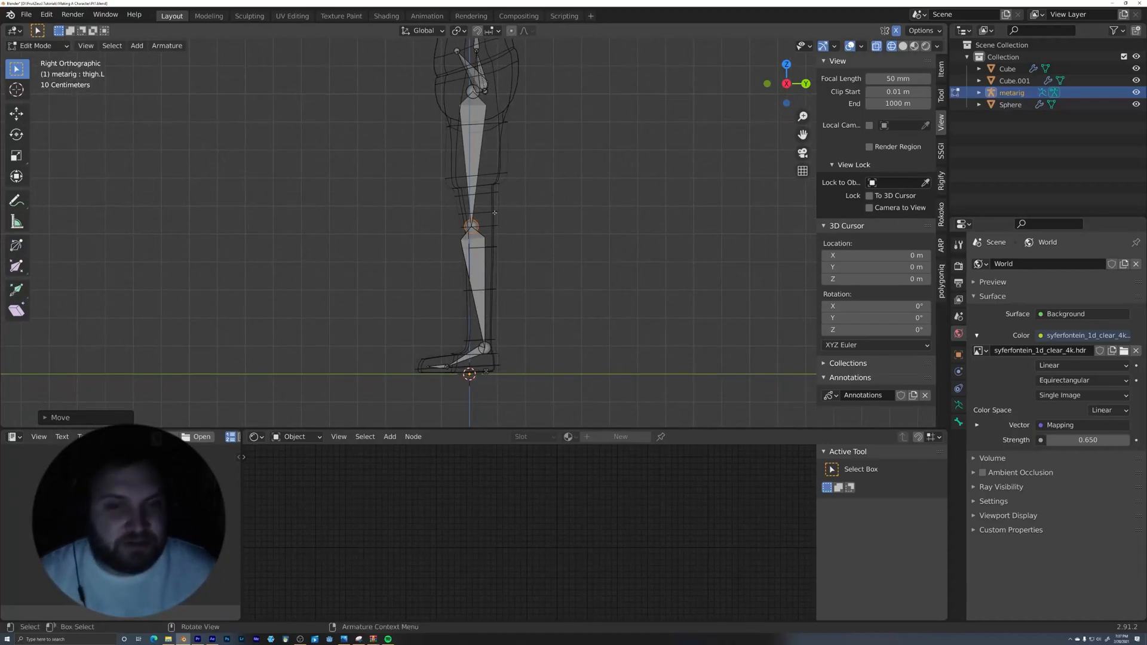
mouse_move(571, 240)
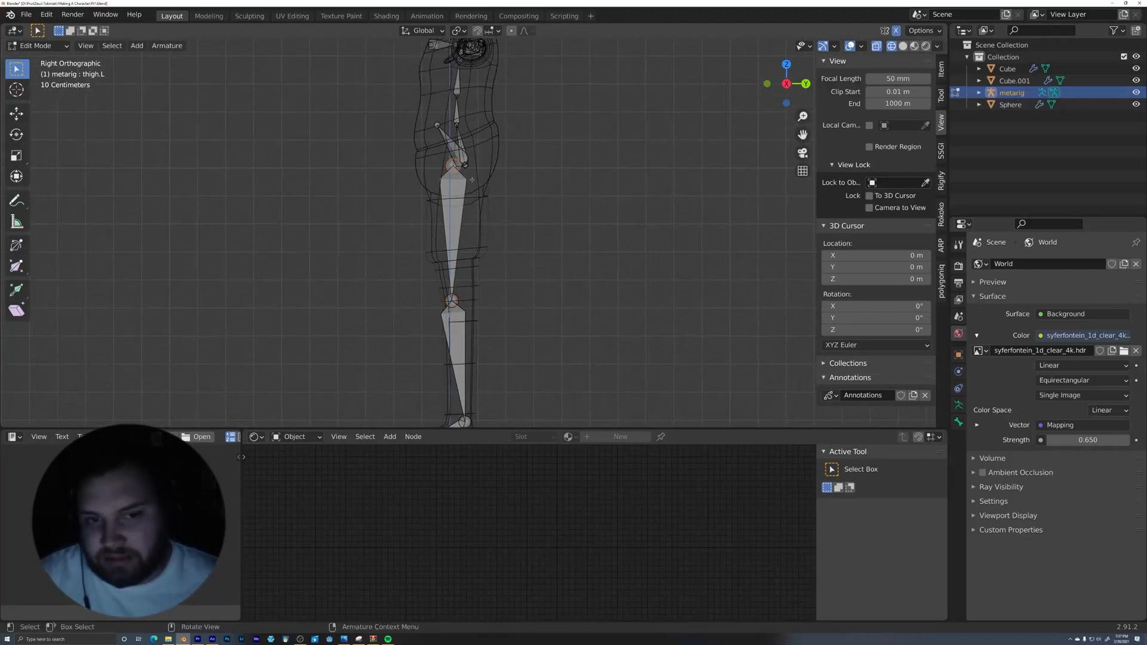
drag(454, 169, 454, 180)
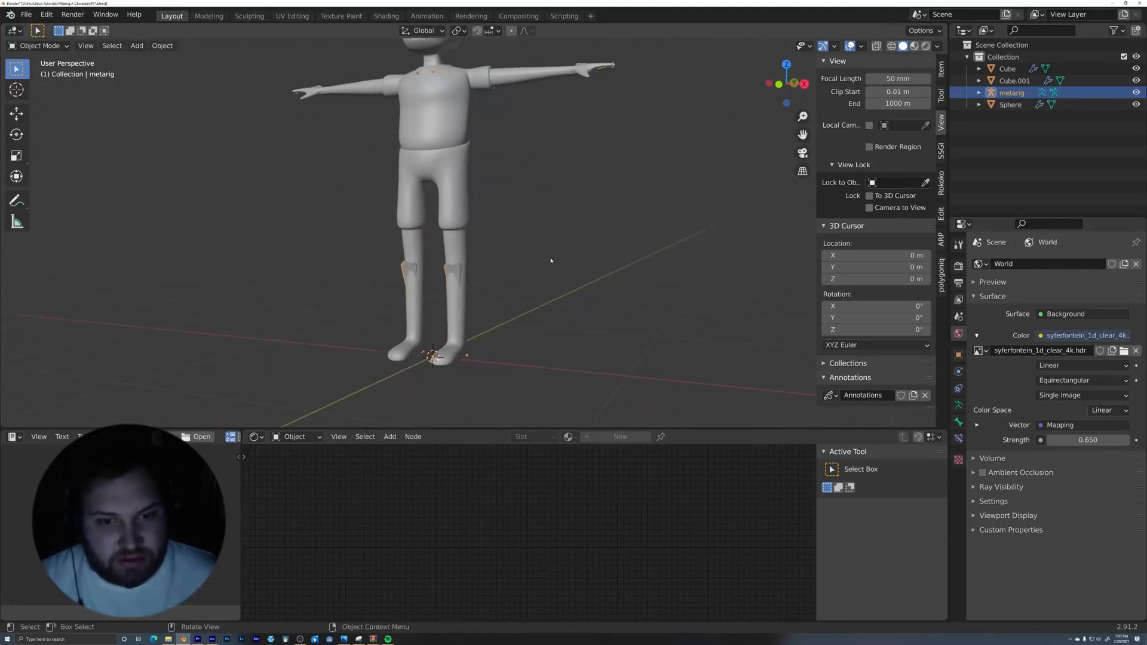
mouse_move(517, 282)
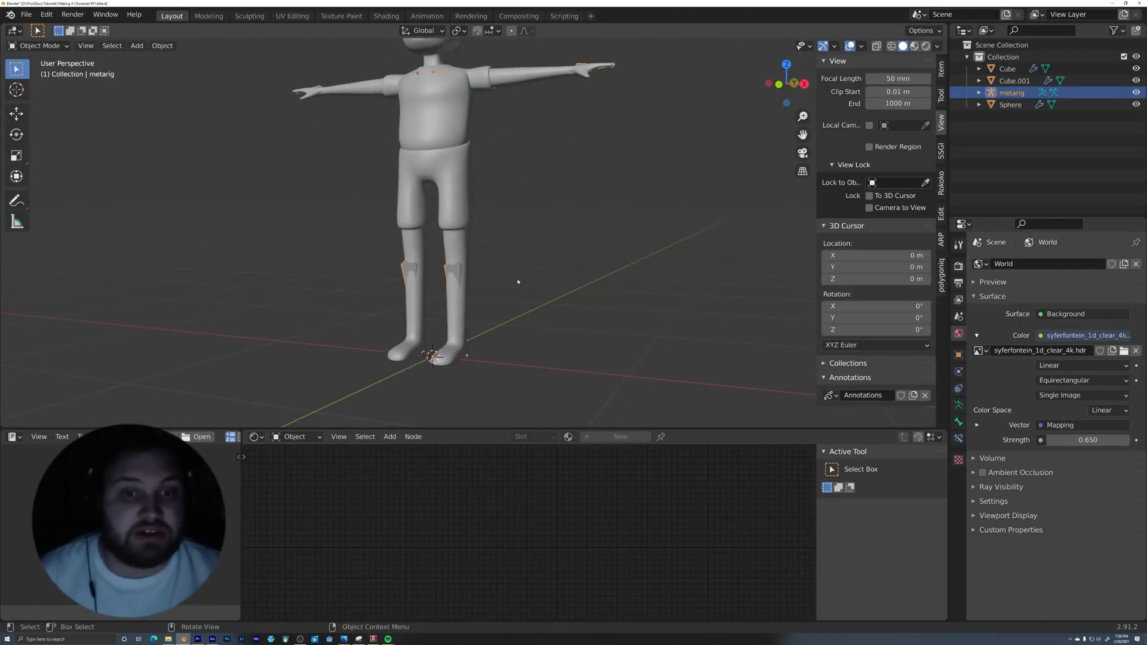
- Select only the metarig in Object Mode, ready to apply its transforms
click(1005, 68)
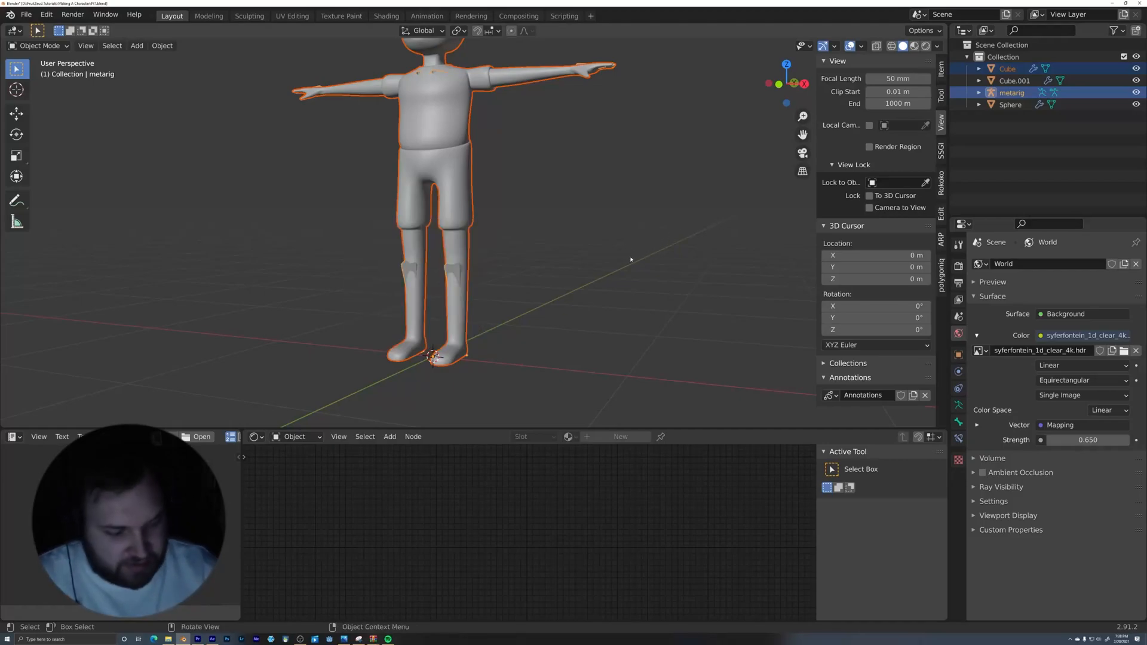
click(571, 199)
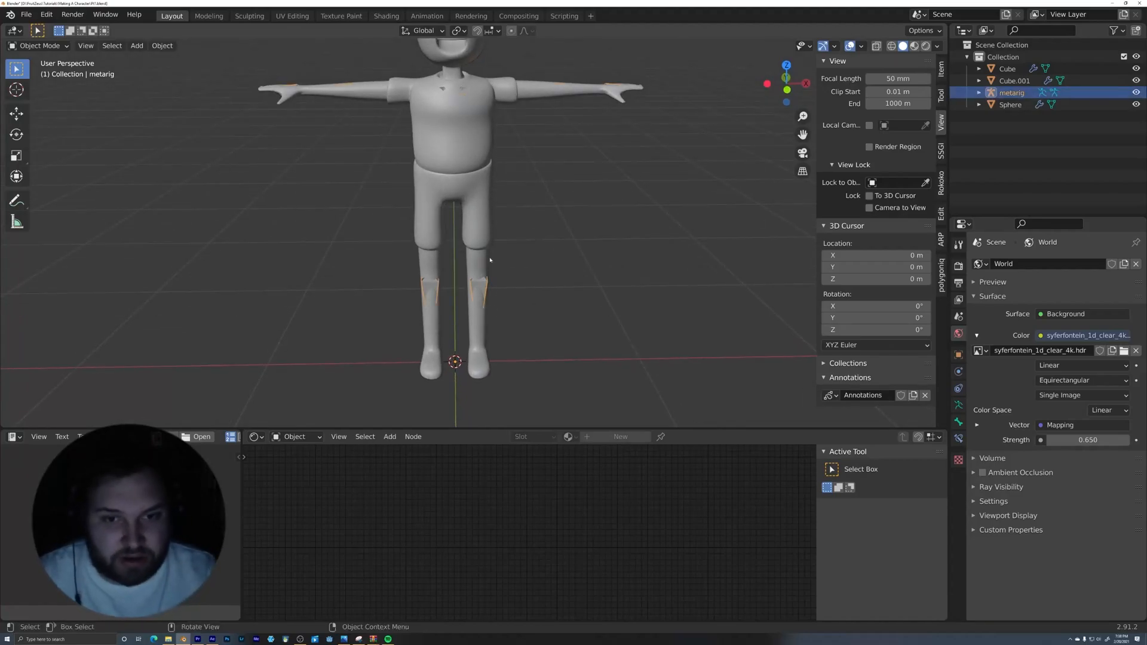
mouse_move(523, 369)
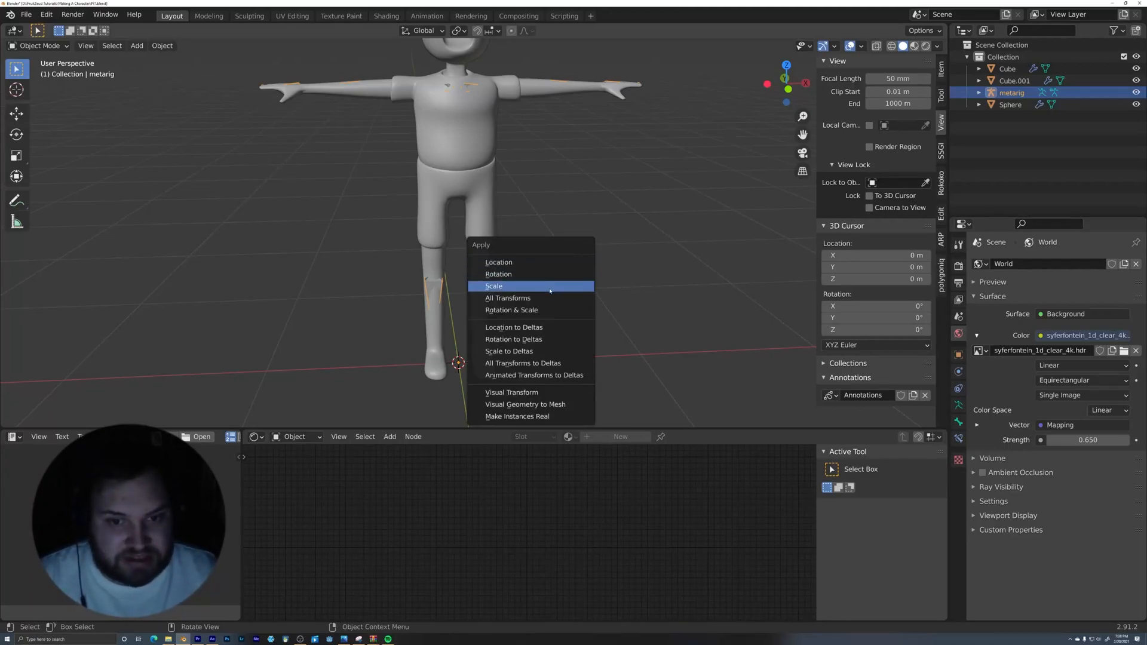
- Apply the metarig's scale transform
click(495, 285)
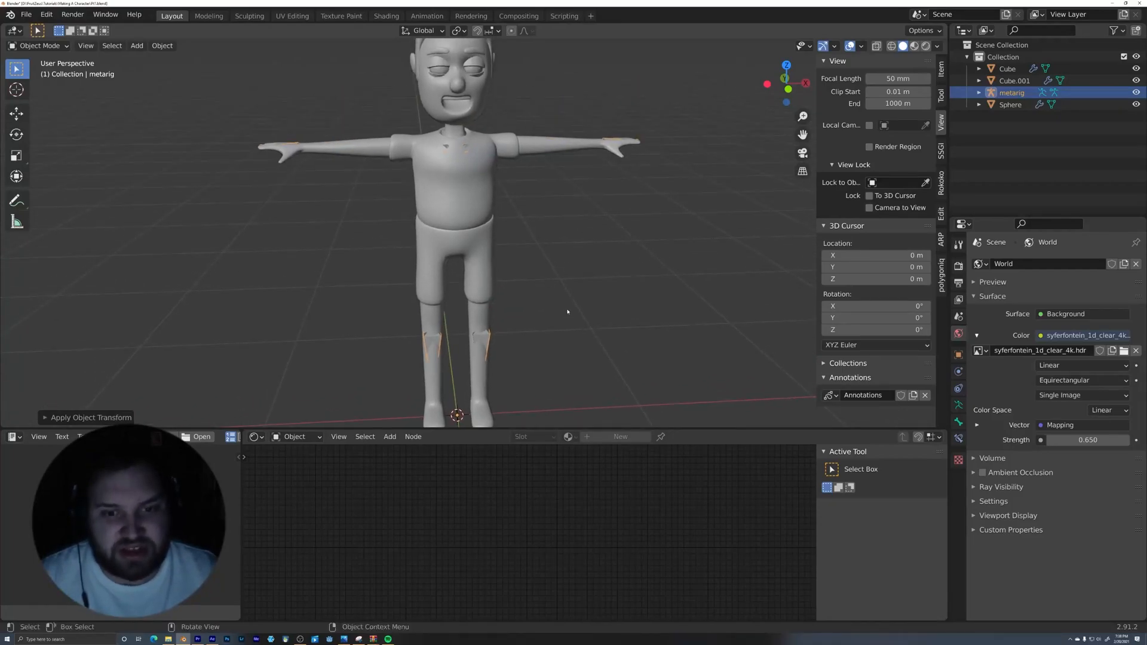
mouse_move(589, 304)
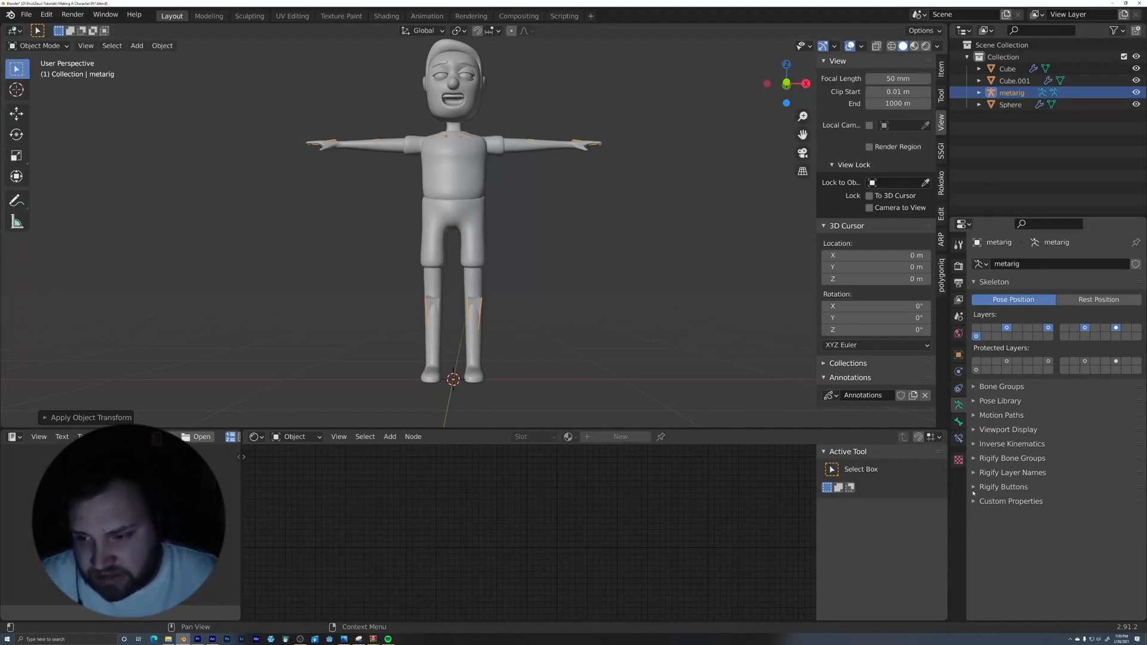
- Generate the Rigify control rig from the metarig, then hide the metarig in the Outliner
click(1003, 486)
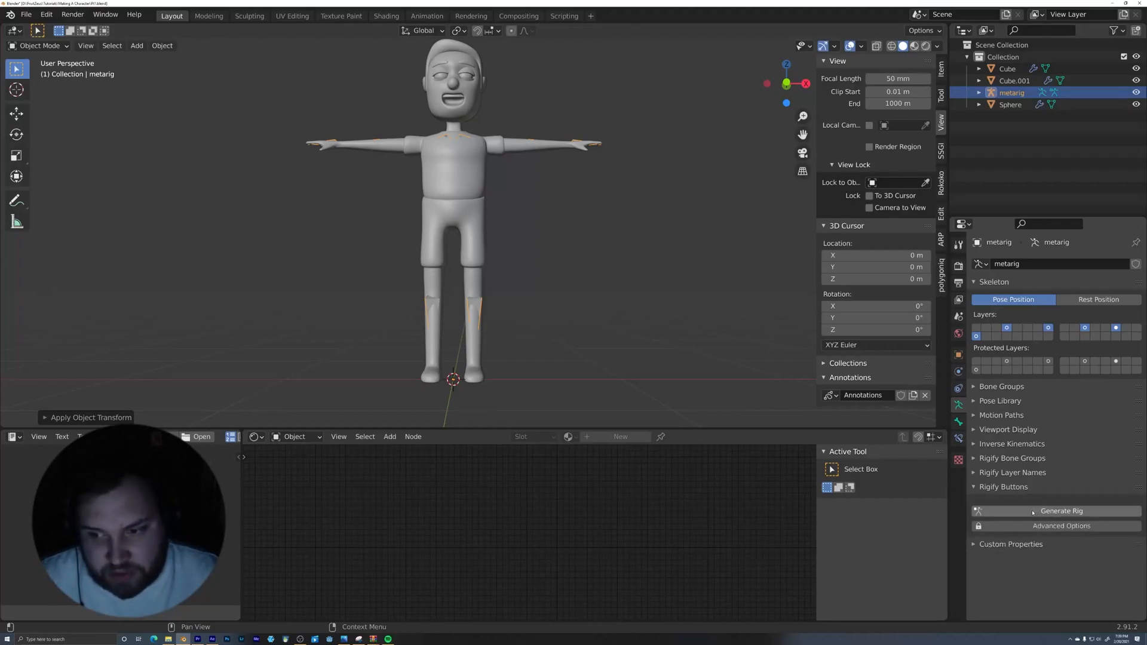
click(1061, 511)
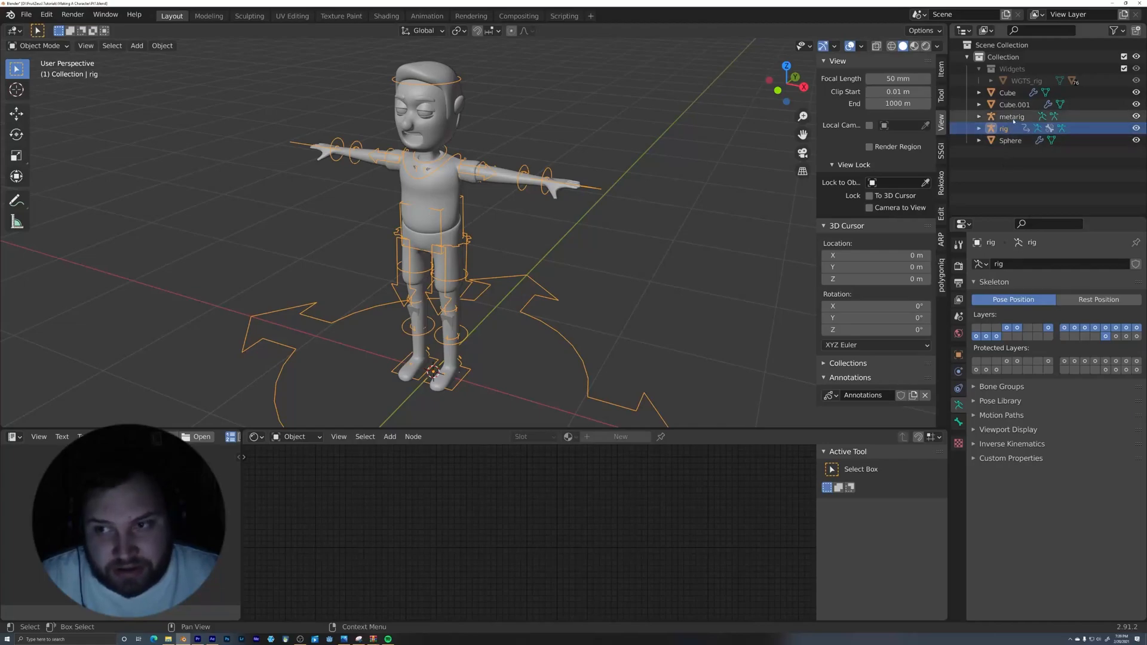
click(1013, 116)
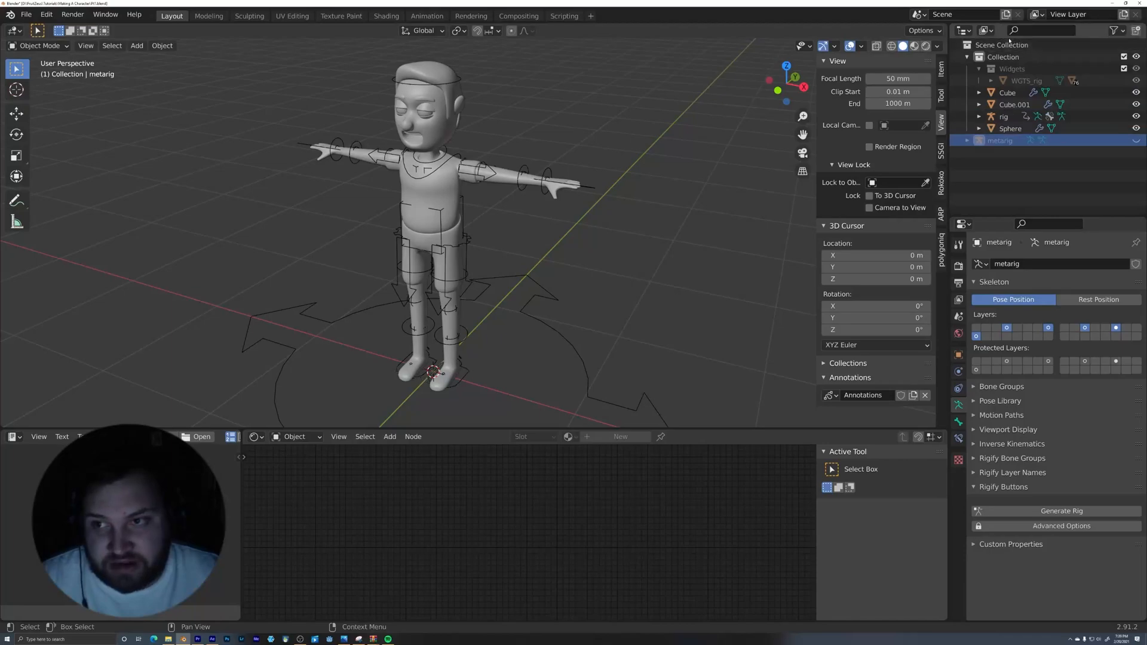
click(1003, 115)
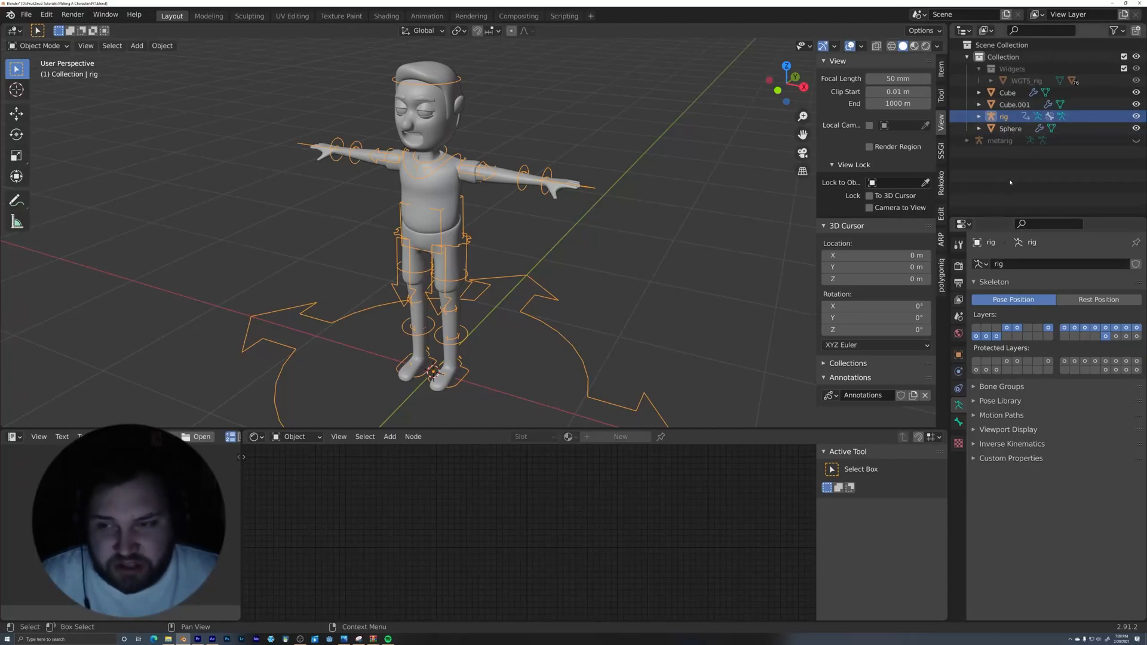
- Rename the Cube body object to Simon and the Sphere to Eyes
click(1007, 93)
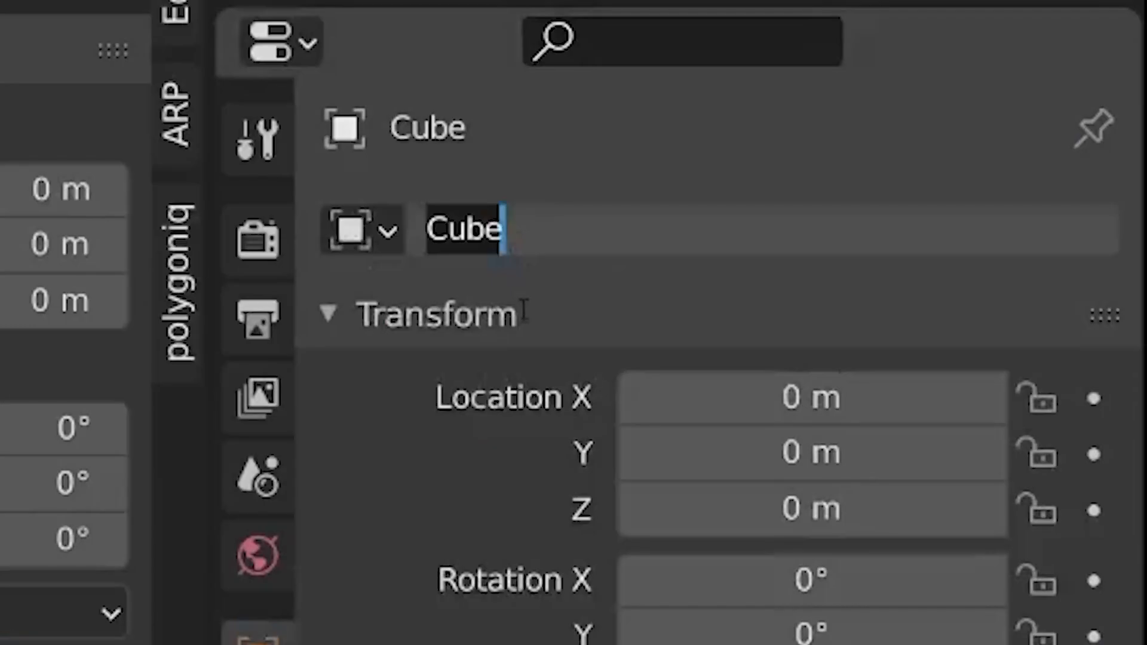
text(S)
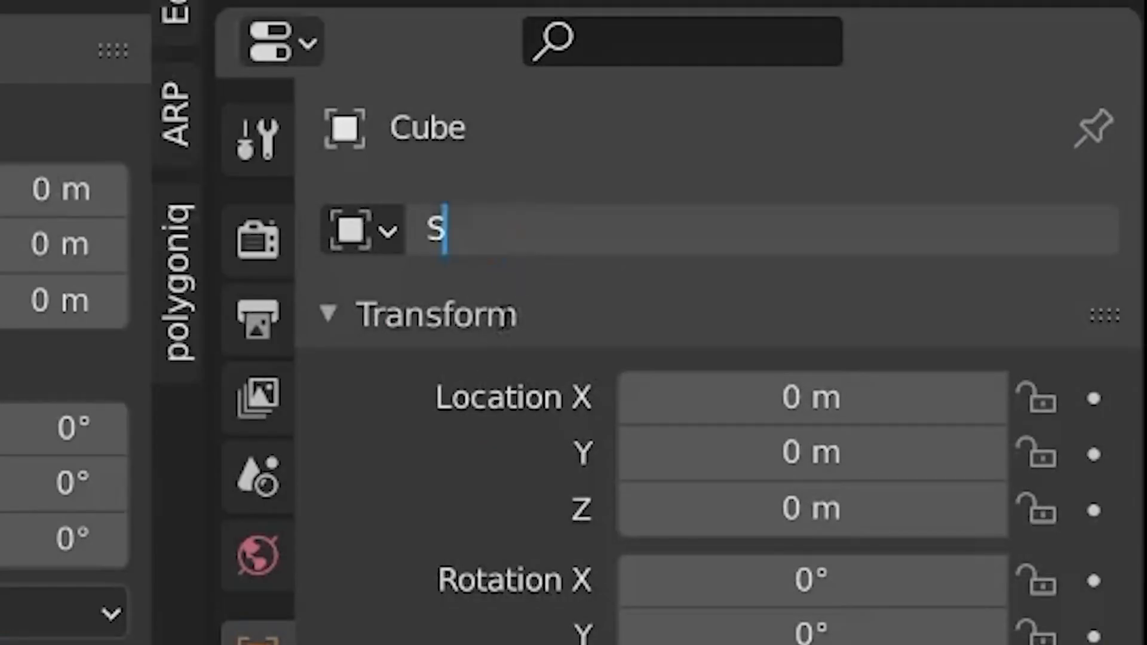
text(imon)
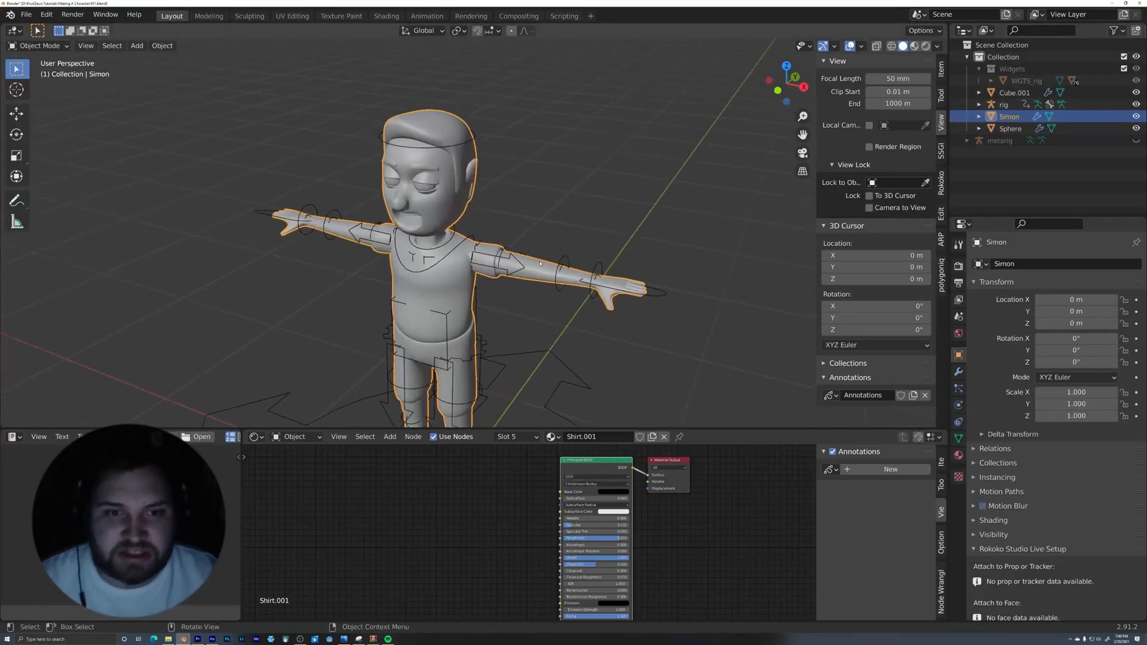
click(1010, 128)
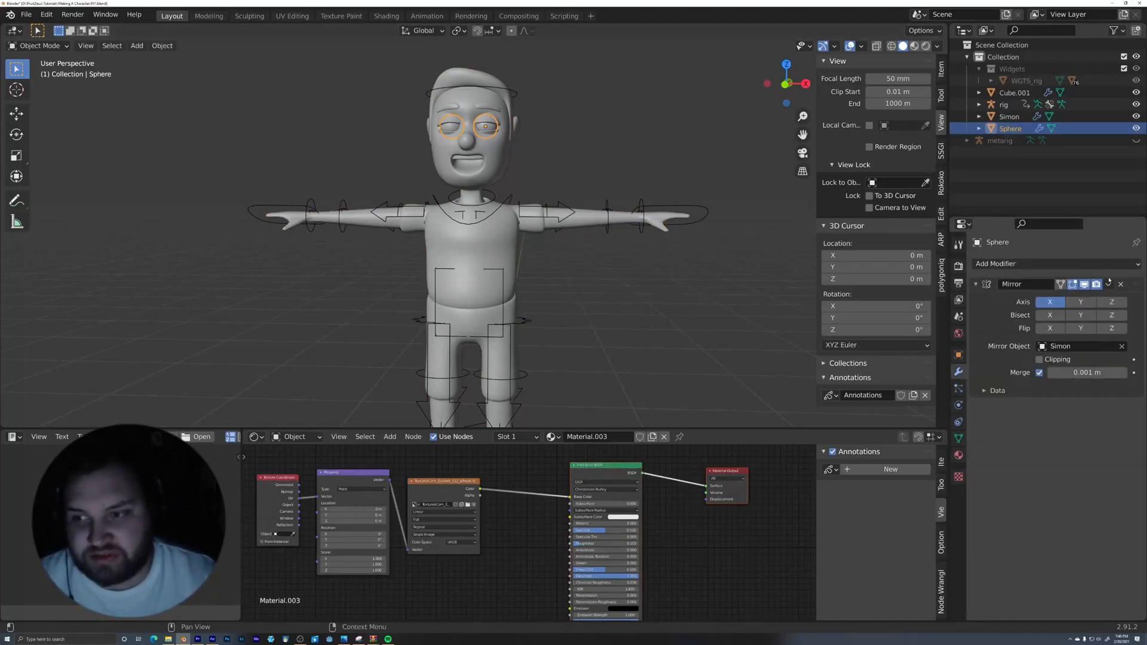
- Rename Cube.001 to Ears and the generated rig to Simon Rig
click(1108, 285)
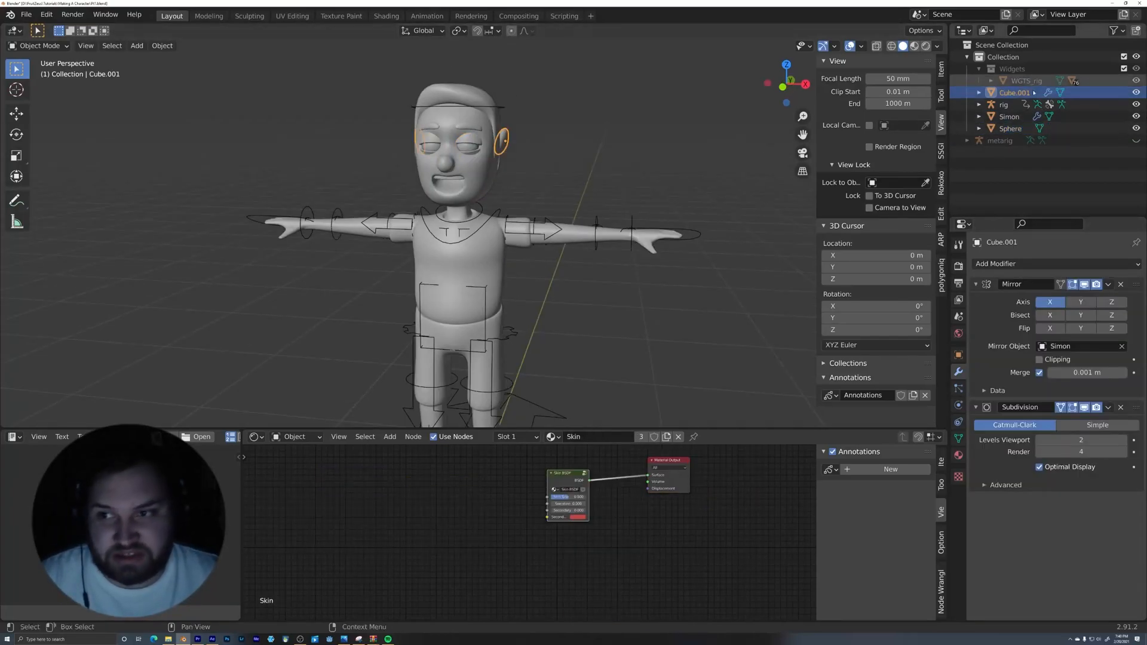
click(1107, 284)
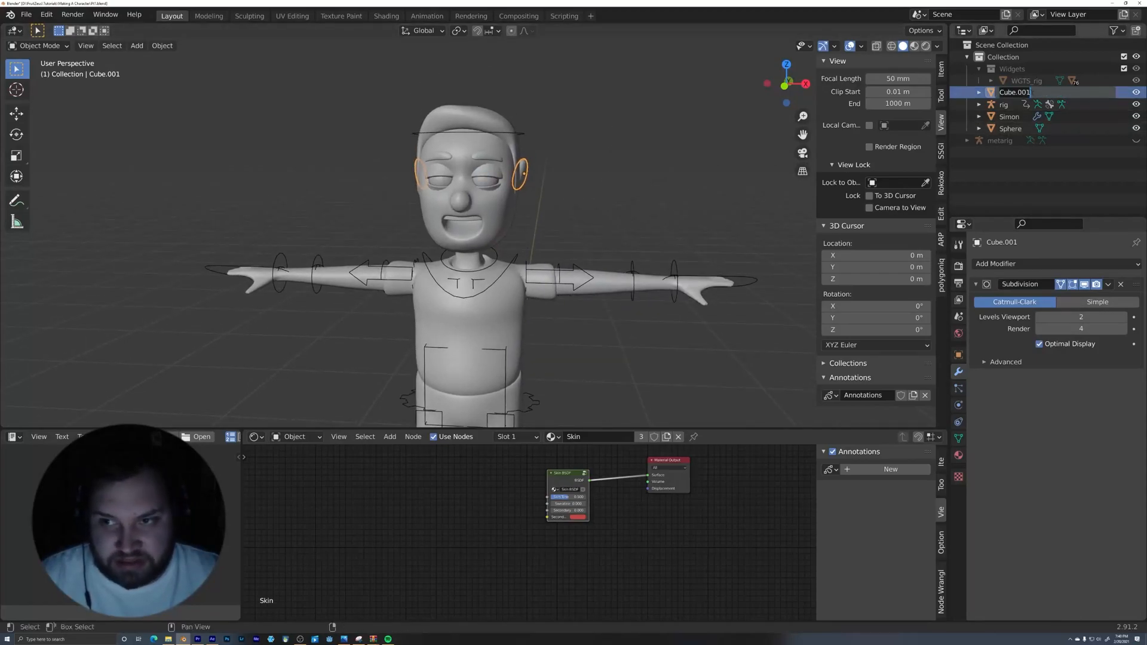
text(Ears)
click(1013, 128)
text(Eyes)
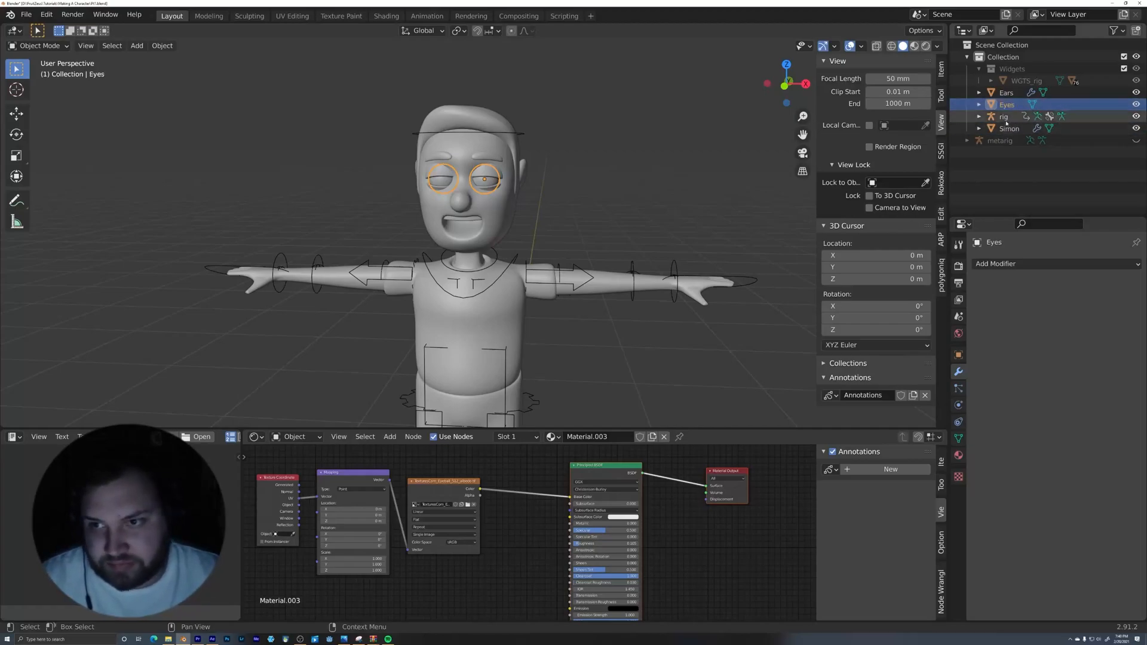
click(1009, 127)
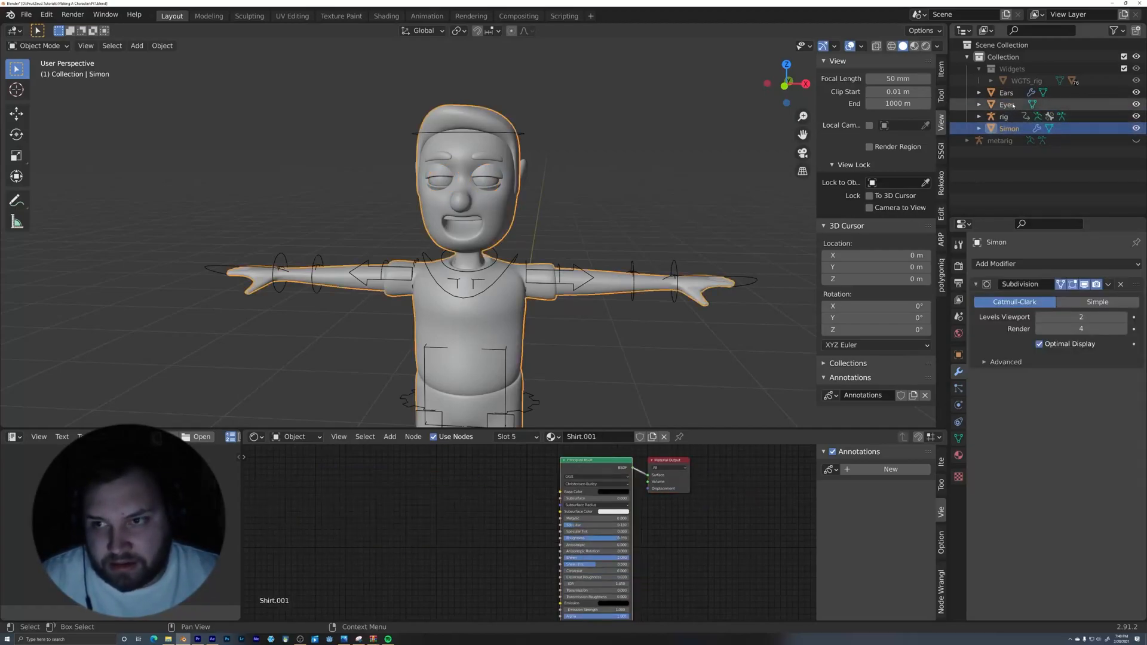
click(1006, 92)
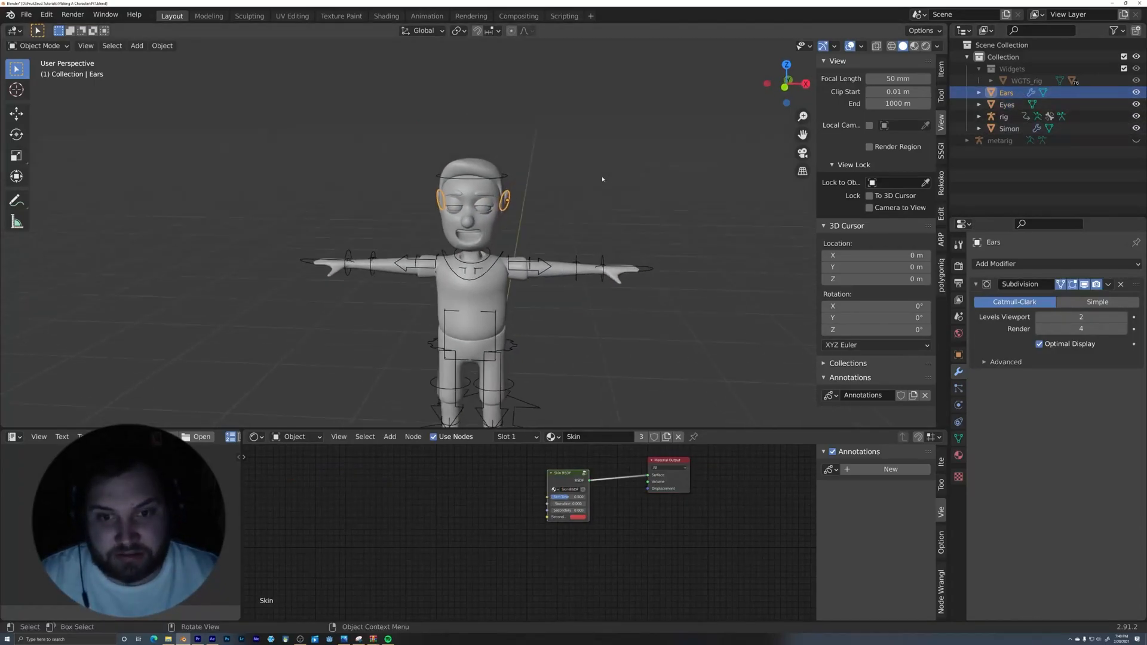
click(1002, 116)
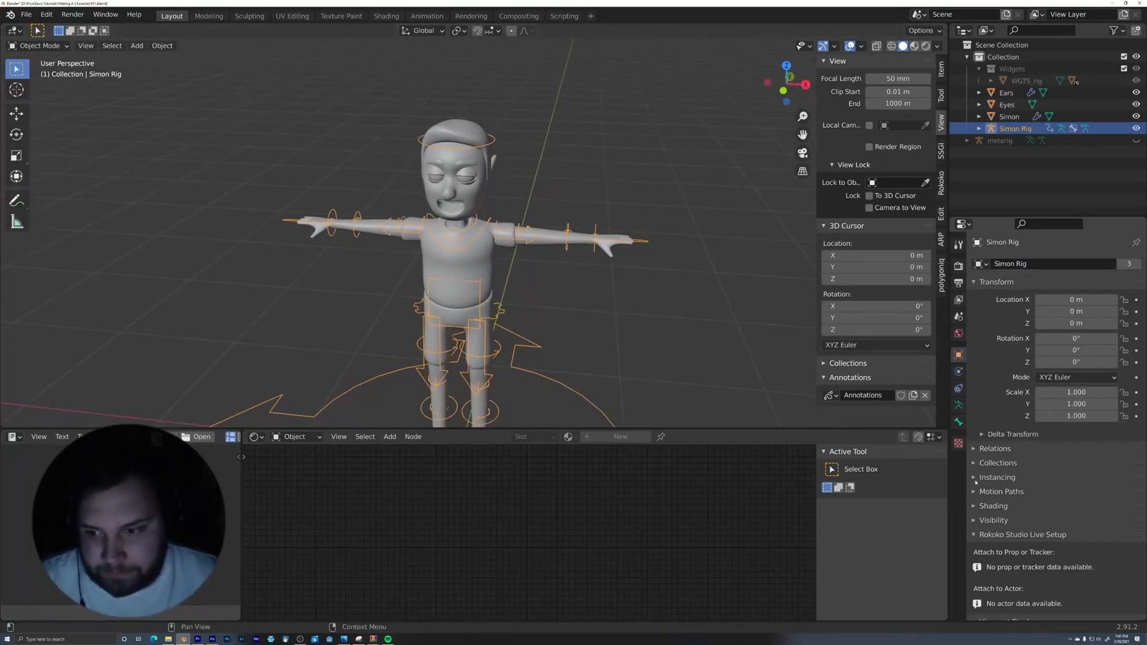
- Parent the Simon body mesh to Simon Rig with Armature Deform automatic weights
click(1008, 116)
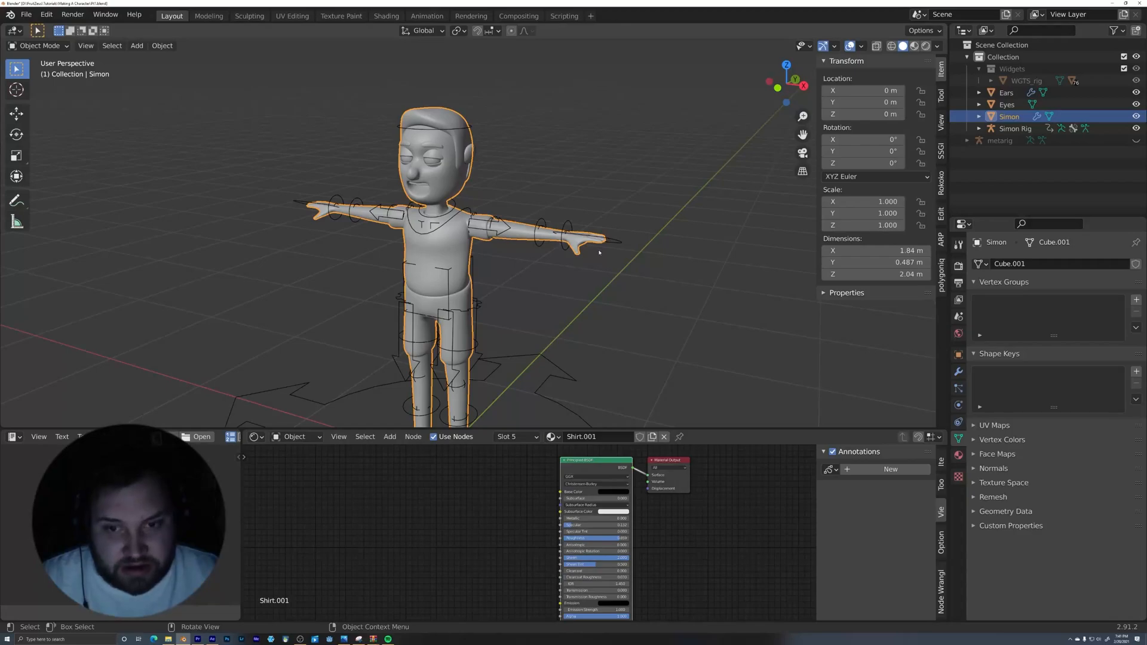
click(1015, 128)
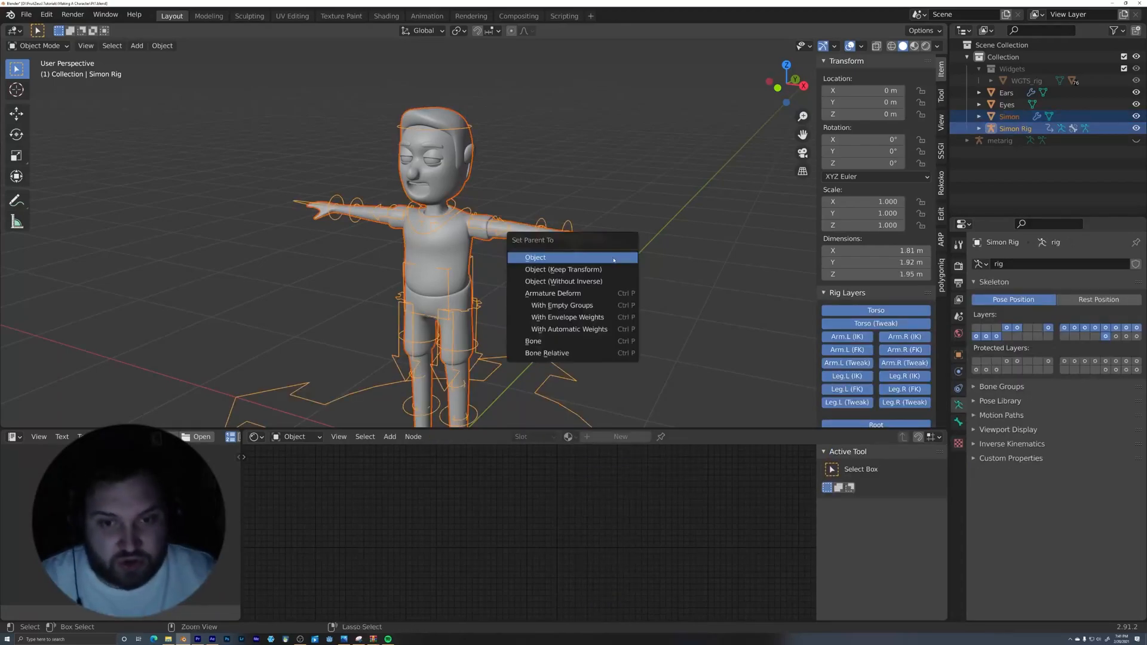
mouse_move(568, 329)
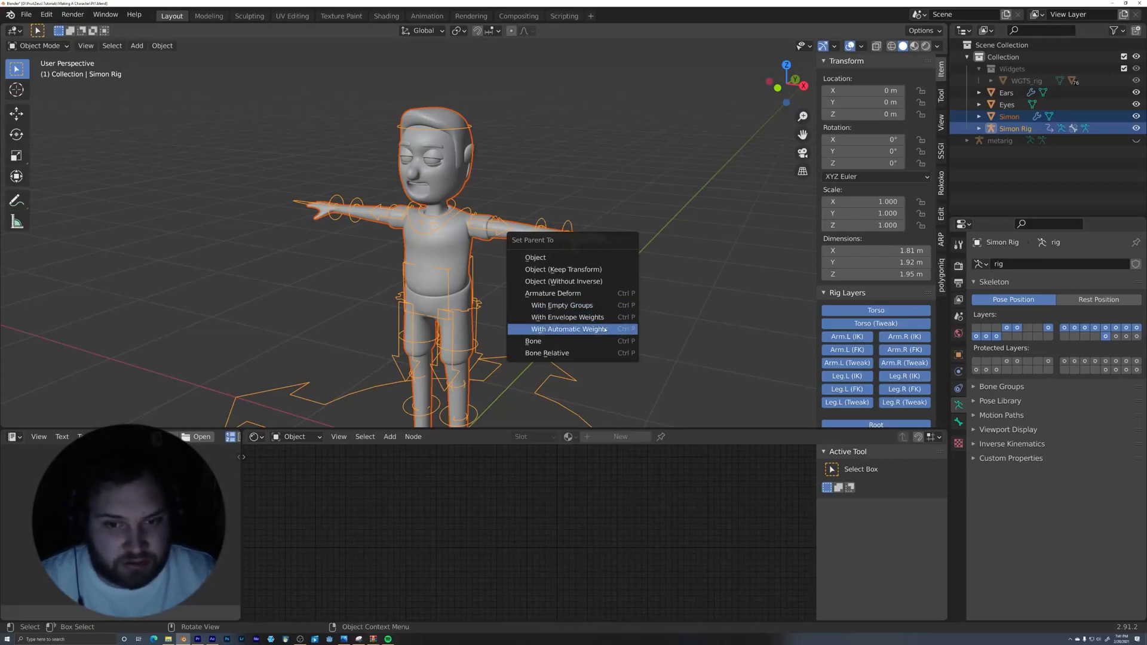
click(567, 328)
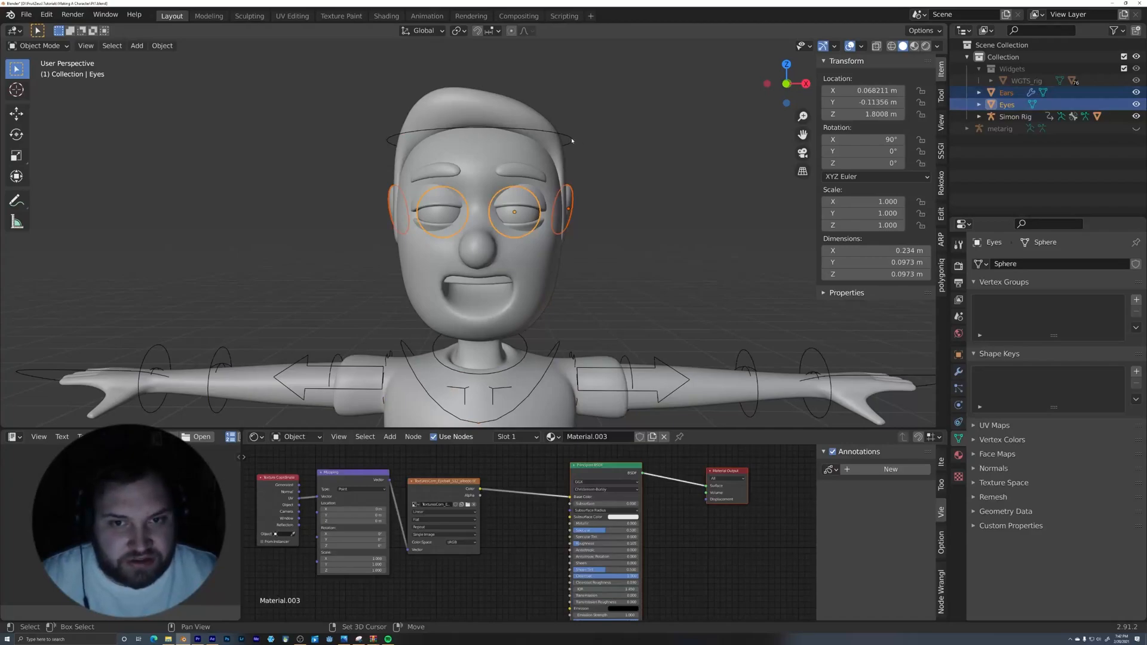
- Parent the Eyes and Ears to the rig's head bone so they follow the head
click(1016, 116)
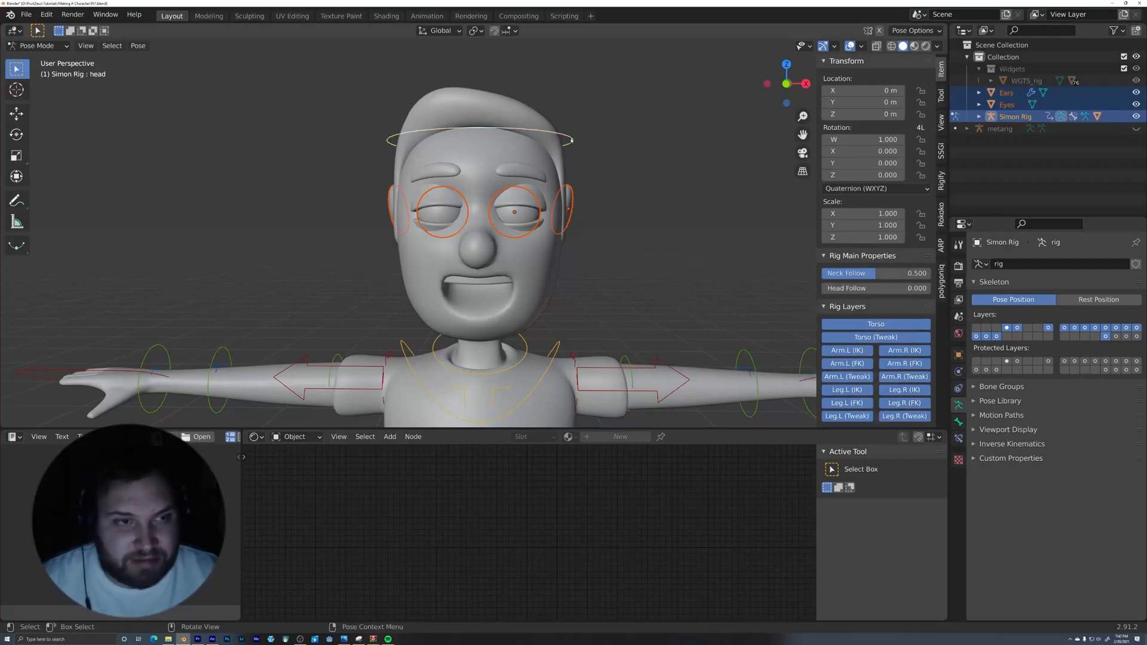
mouse_move(595, 214)
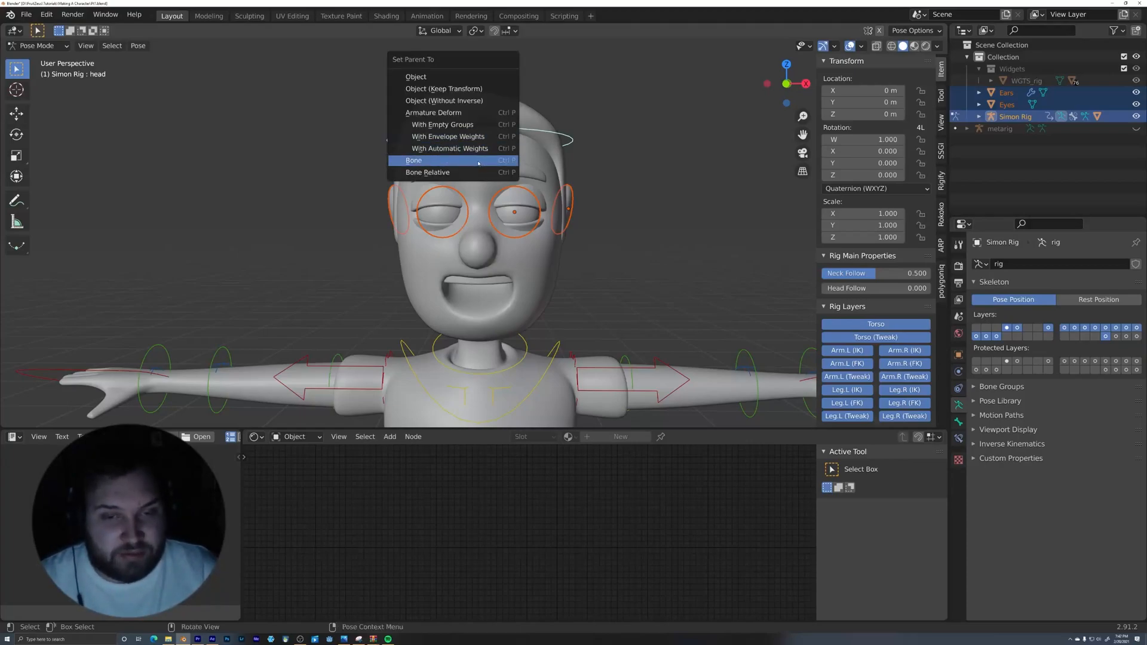
click(413, 160)
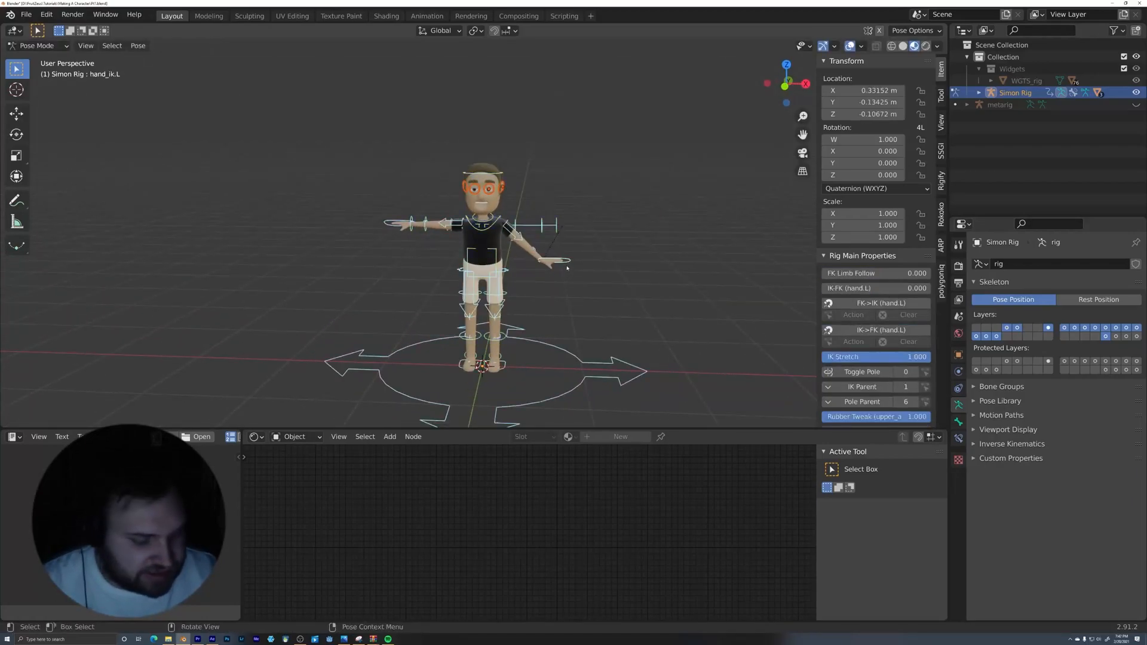
- Clear the hand_ik.L test pose with Alt+G and return to Object Mode
key(alt+g)
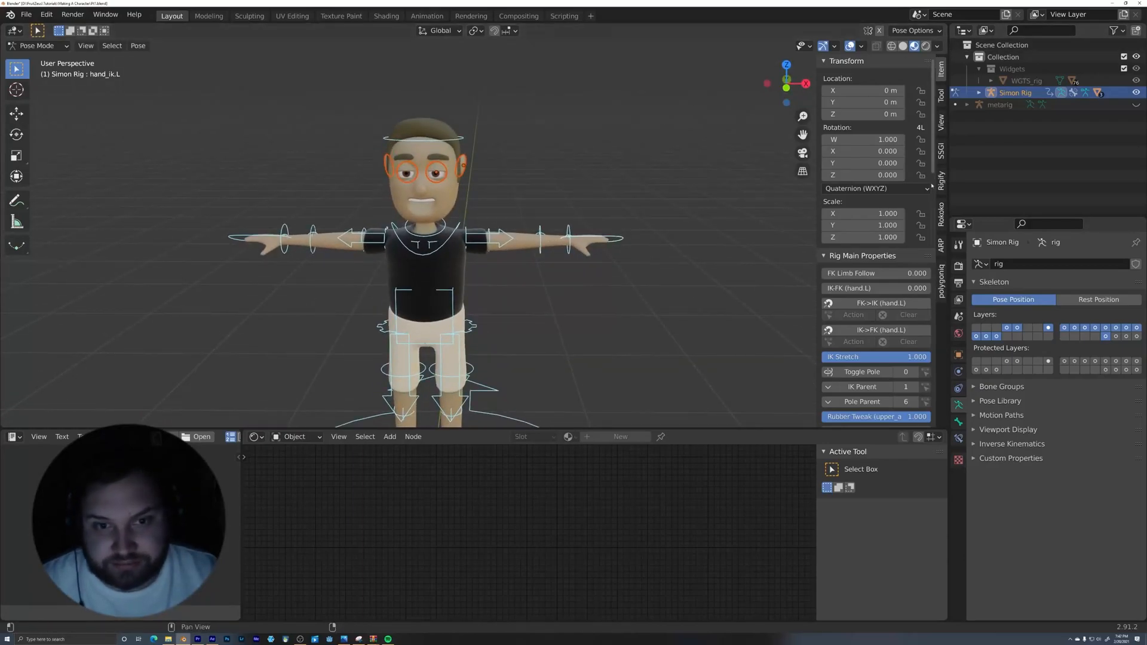
click(37, 45)
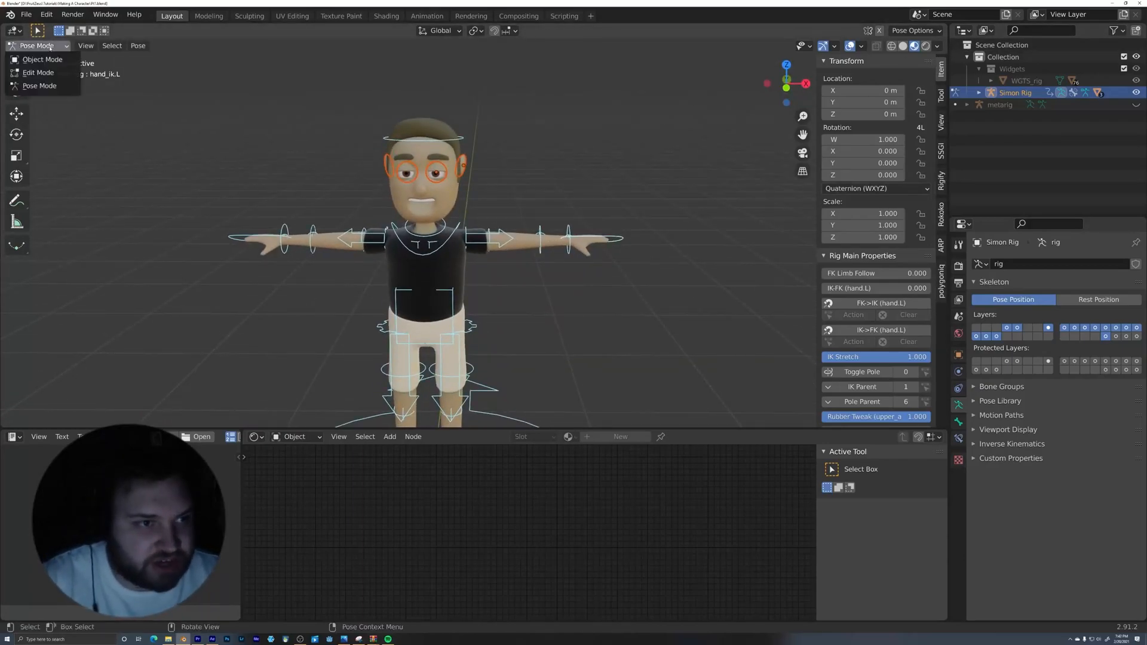
click(41, 60)
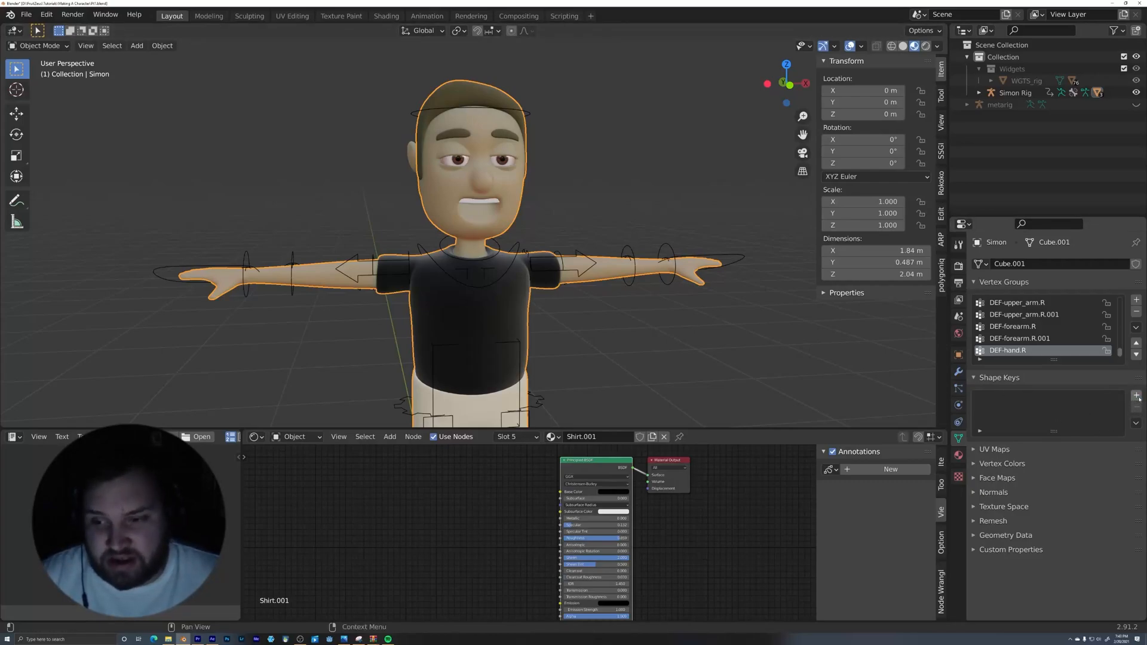
- Add a Basis key and a Mouth Closed shape key, shaping the closed mouth in Edit Mode
click(1135, 395)
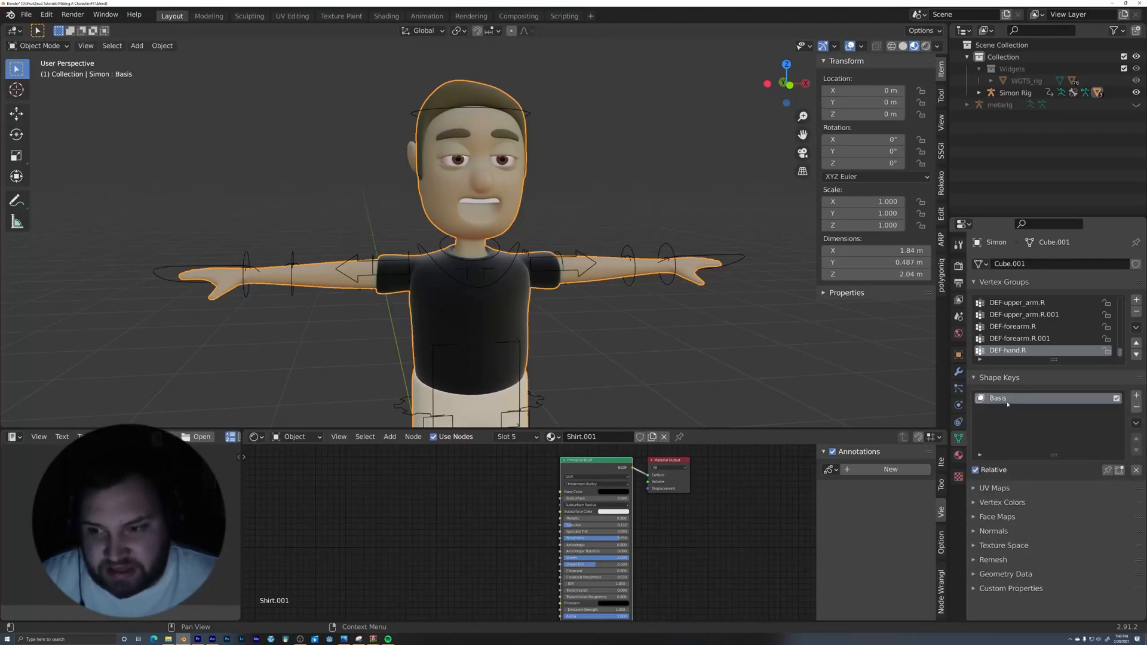
mouse_move(1006, 402)
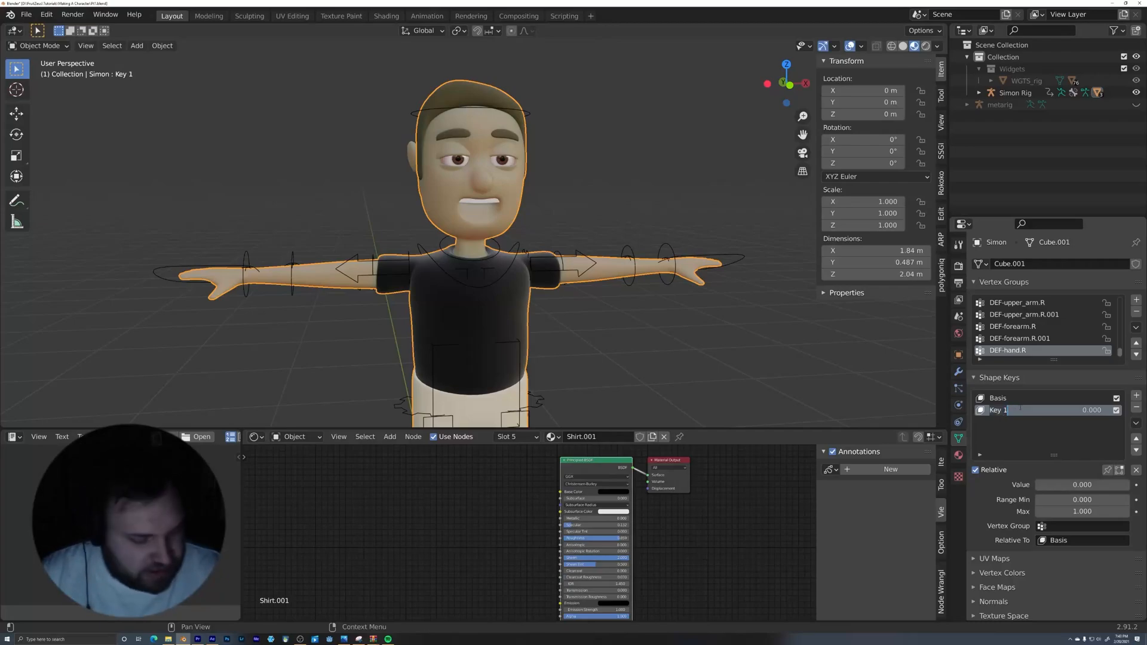
text(Mouth Closed)
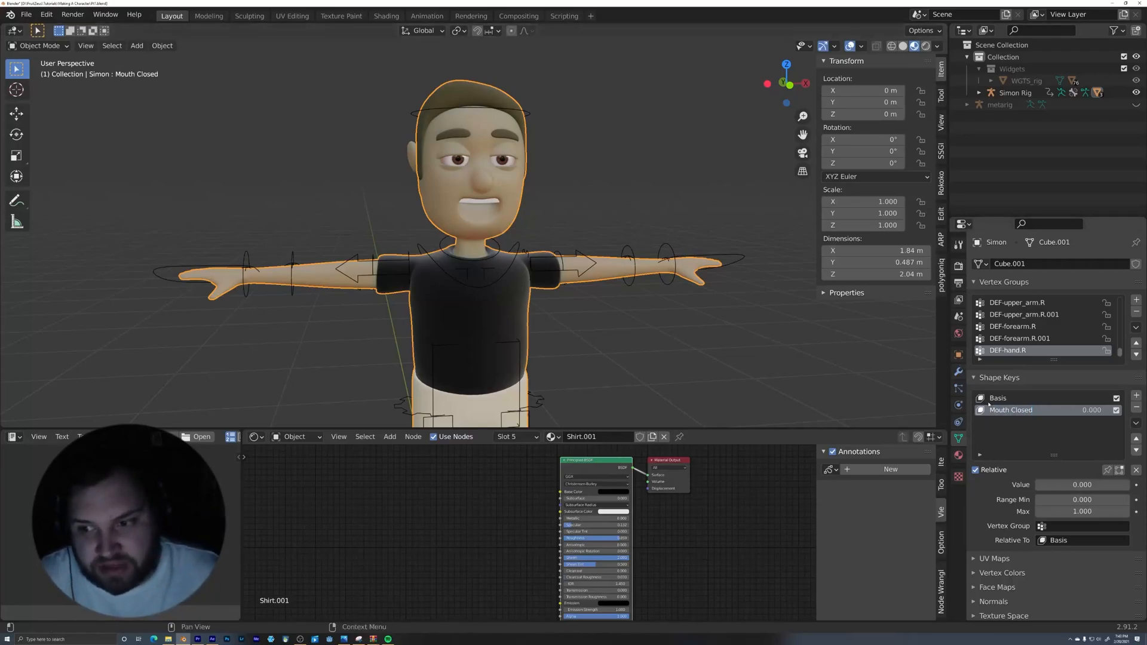
key(Tab)
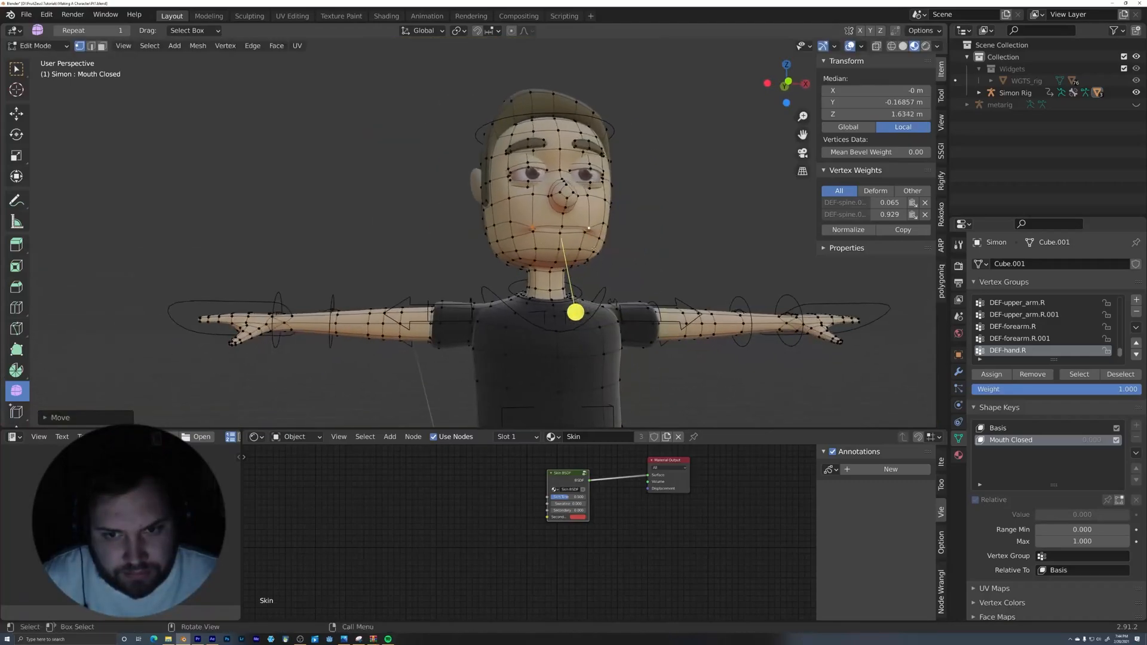
key(Tab)
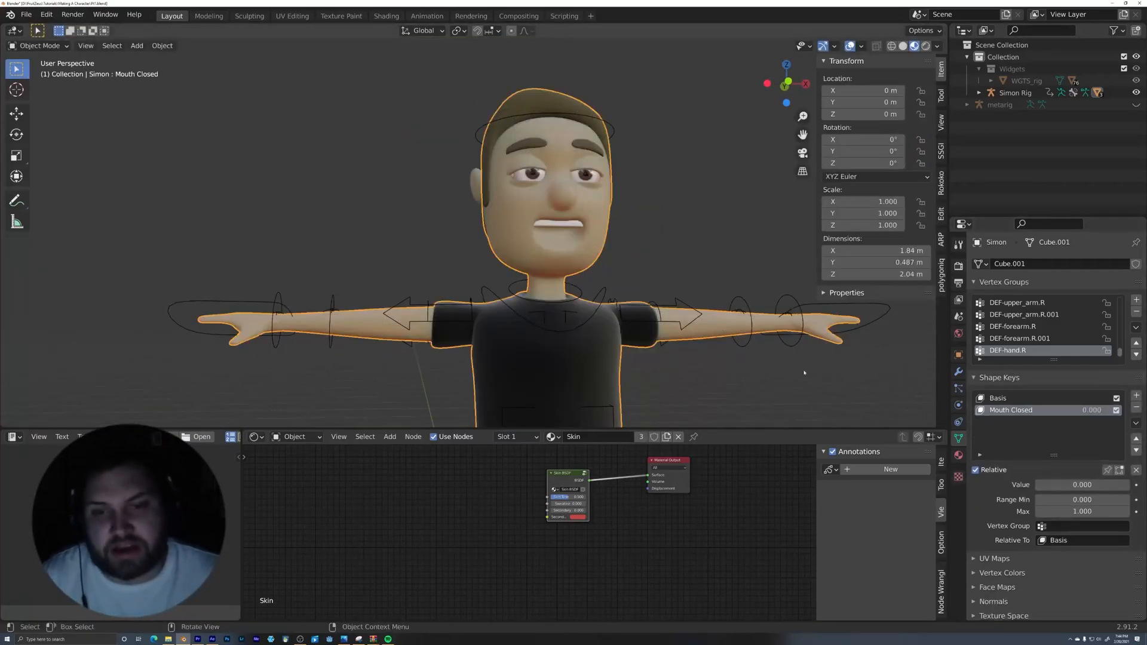
- Add a Blink shape key and pull the eyelid vertices down for it
drag(1046, 483, 1057, 484)
text(Blink)
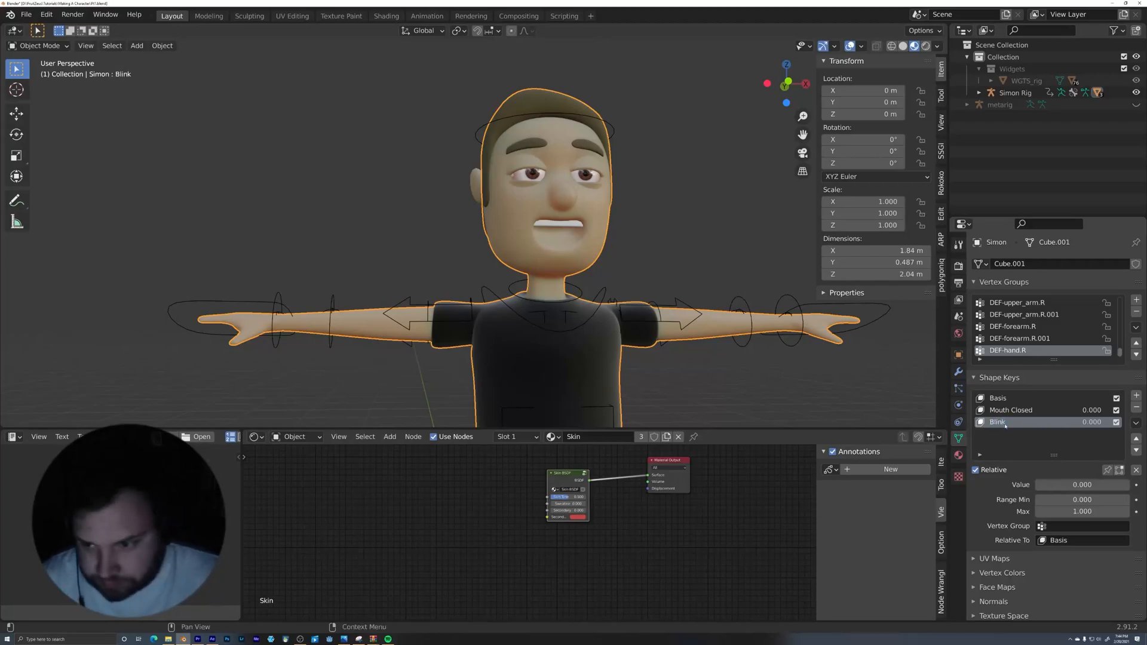
key(Tab)
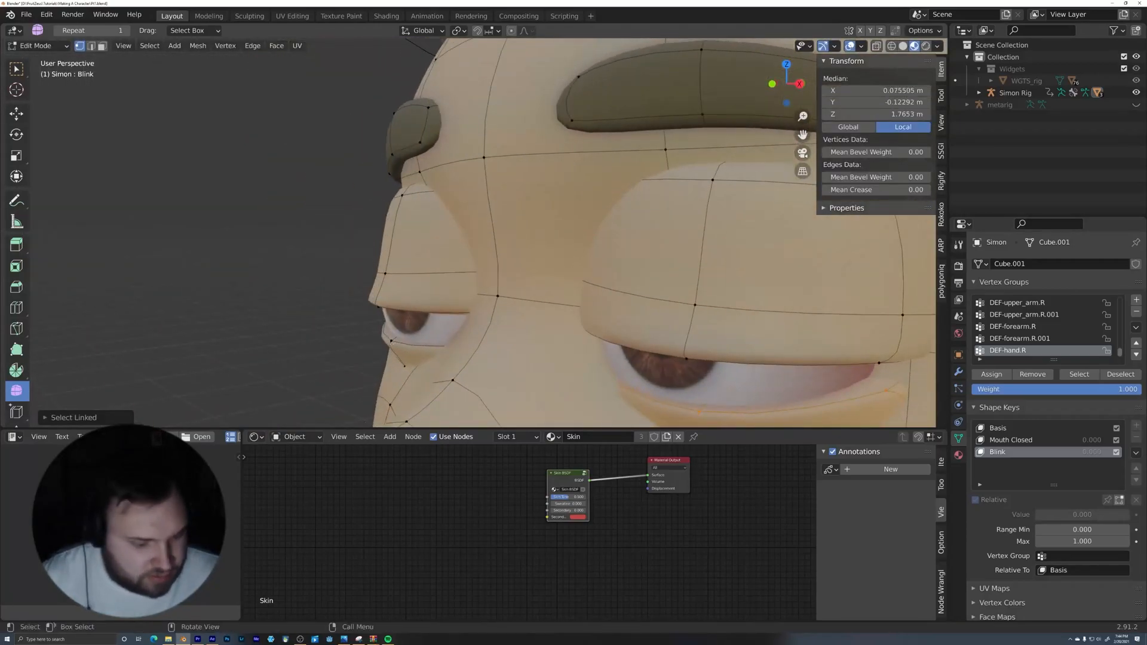
key(r)
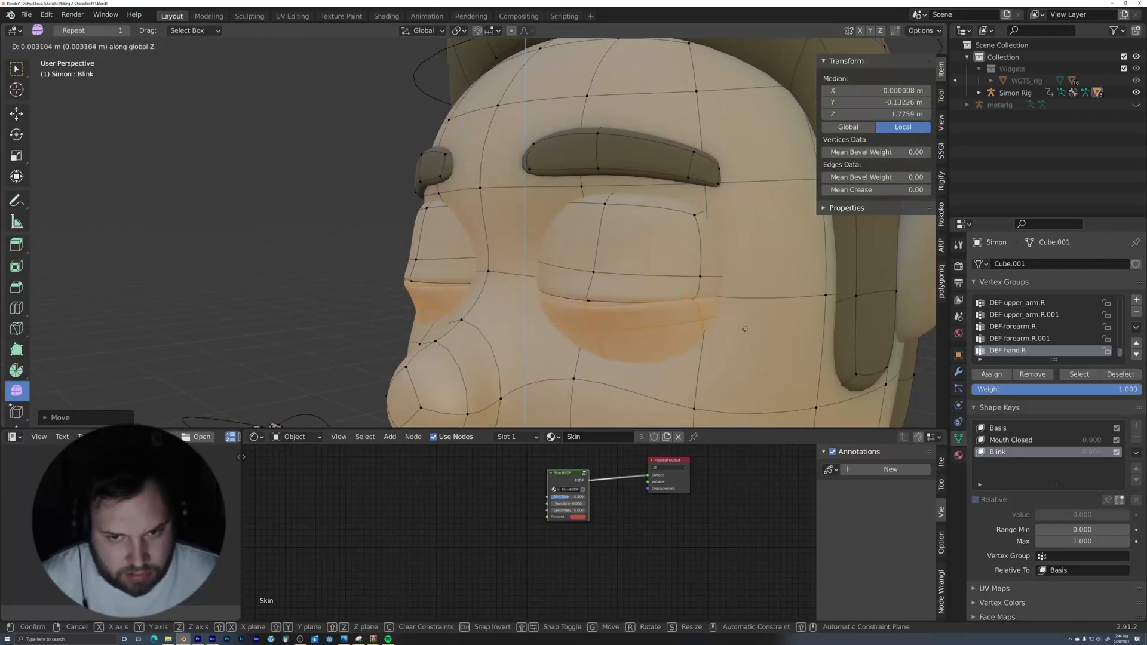
key(Tab)
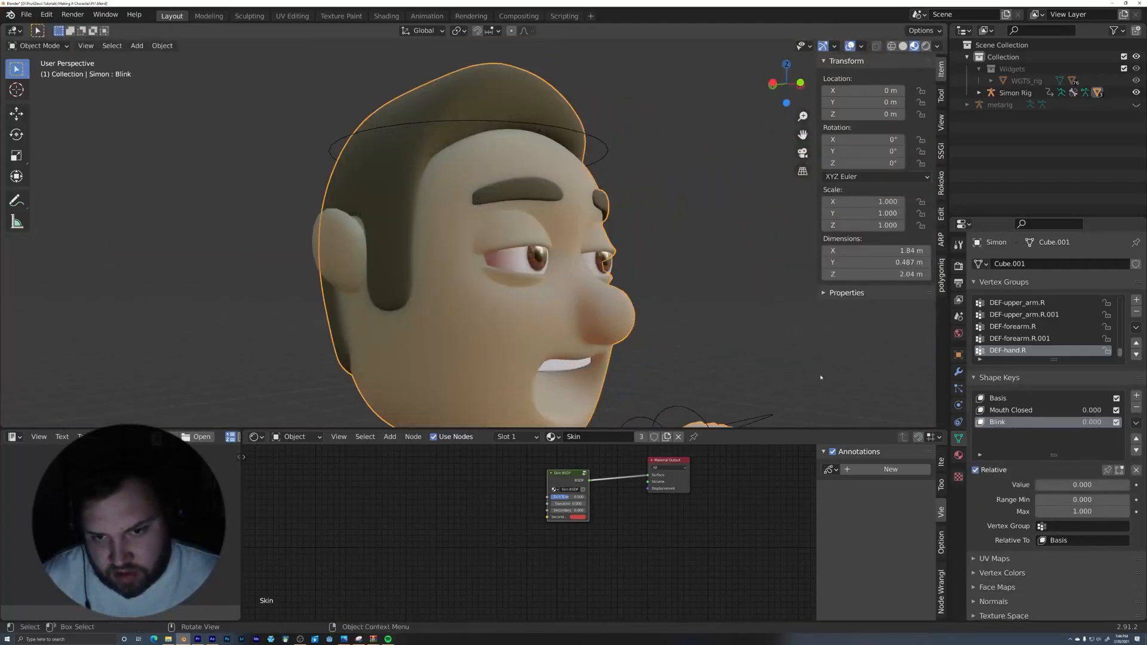
- Scroll the Properties editor down to the Custom Properties panel
drag(1082, 484, 1047, 483)
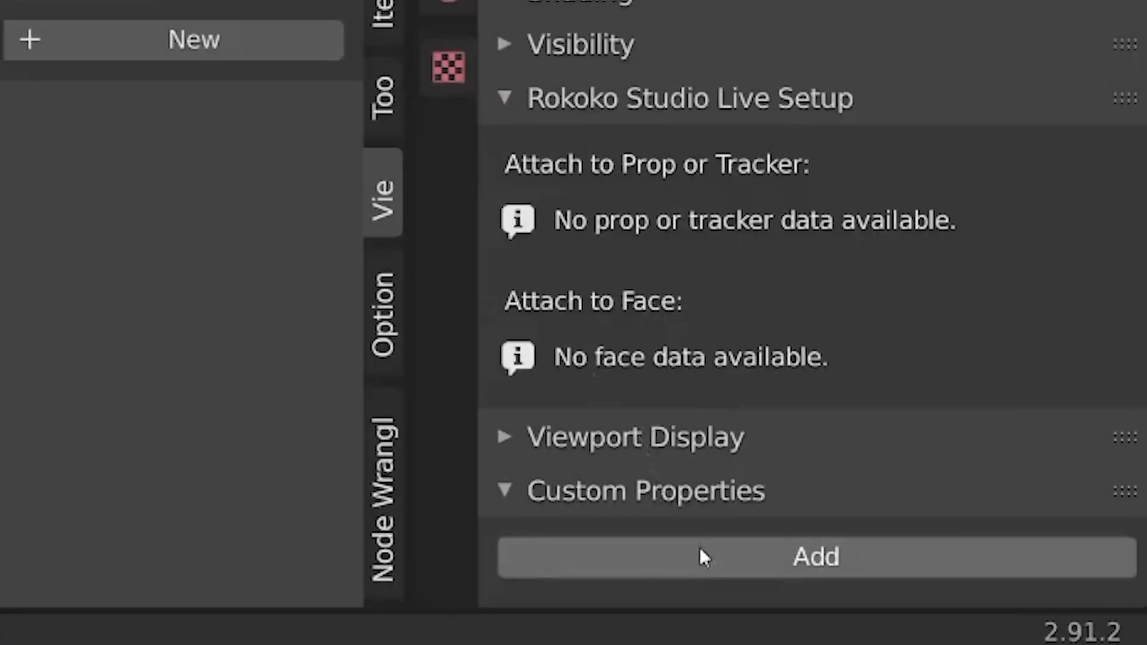
- Add a custom property named Mouth Closed, 0 to 1 with default 0, set library-overridable
click(814, 555)
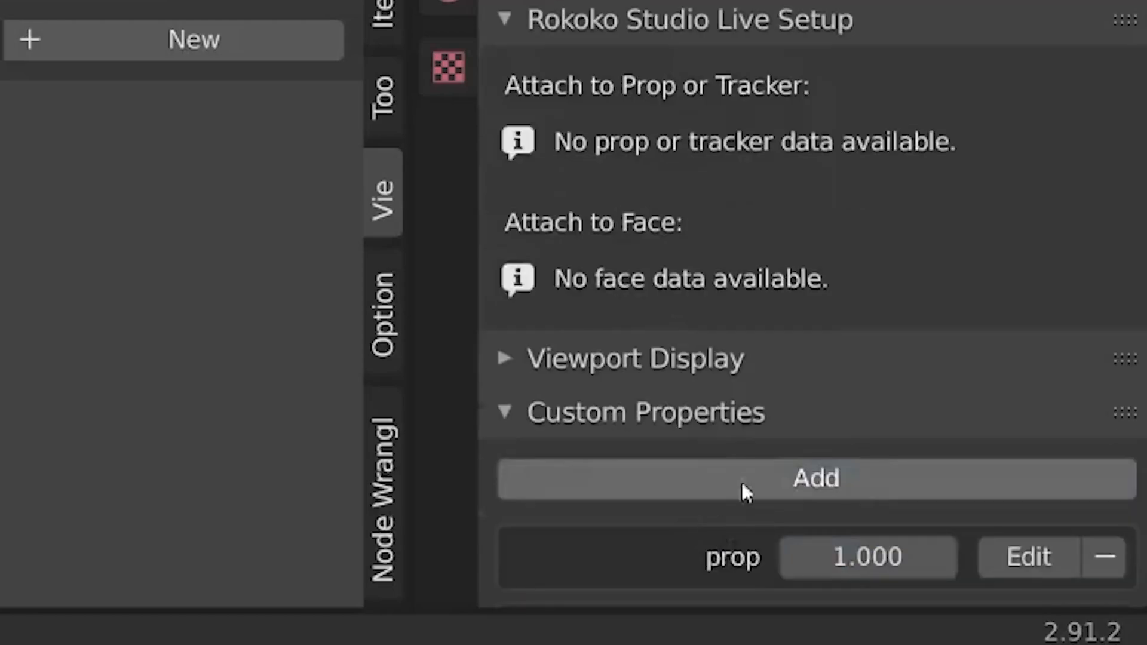
click(1026, 556)
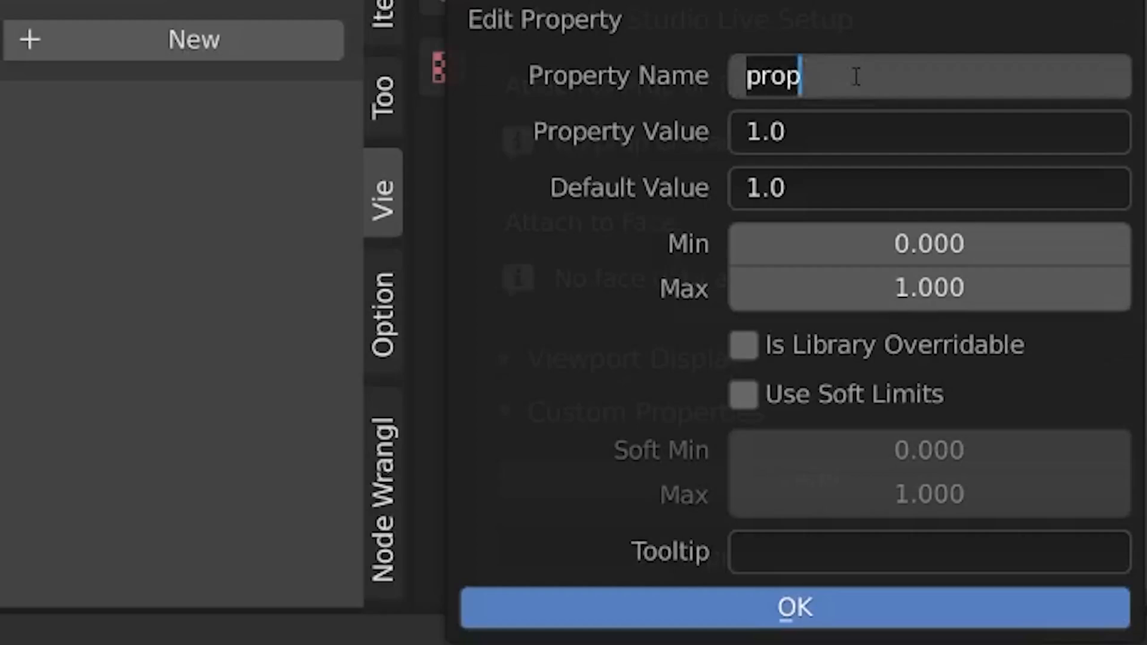
text(Mouth C)
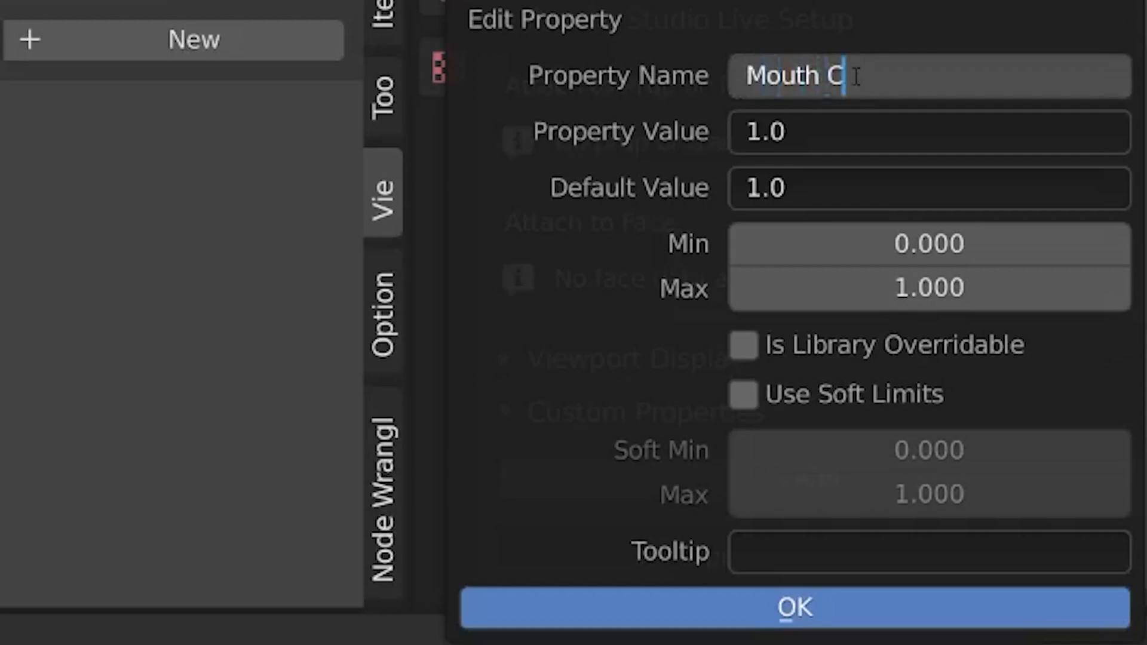
text(losed)
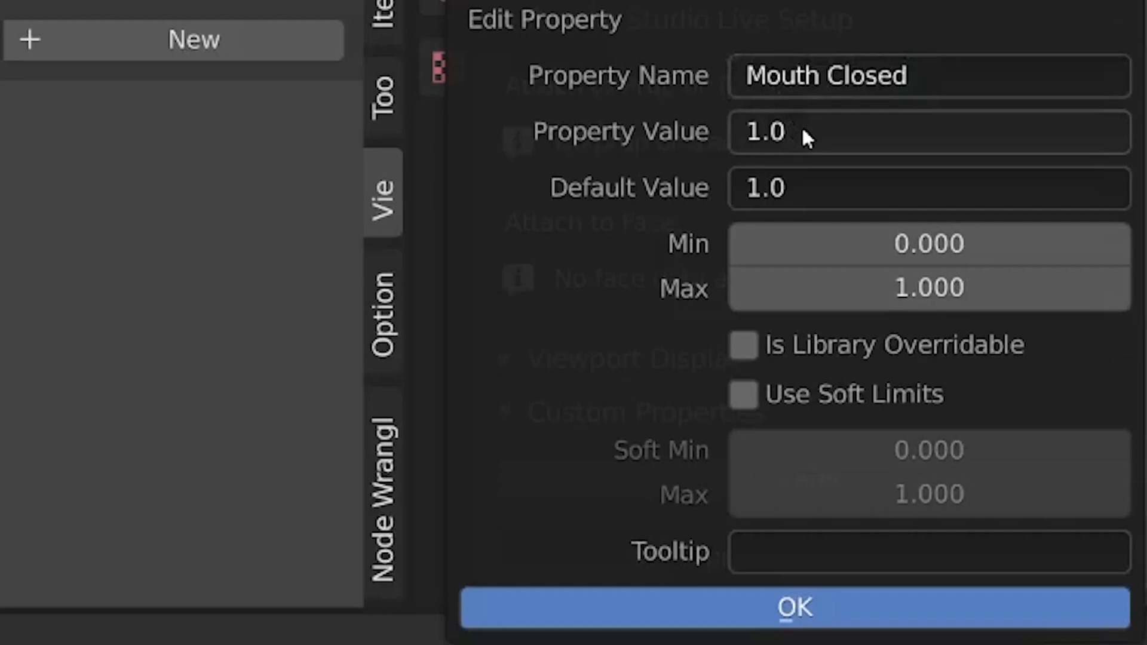
mouse_move(827, 185)
text(0)
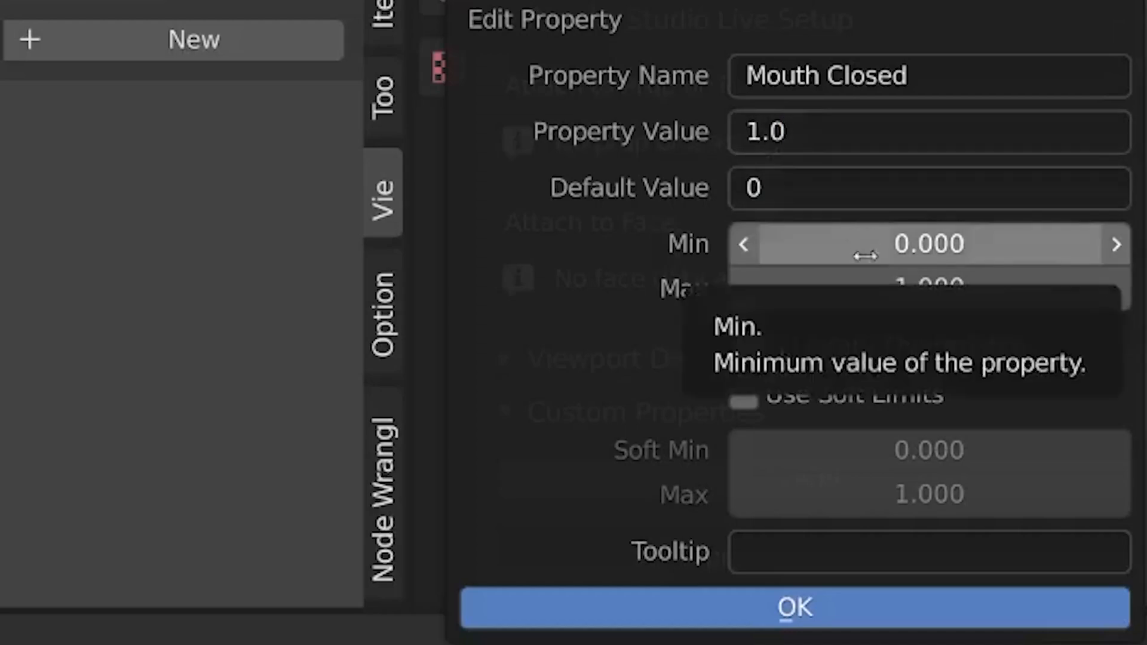
mouse_move(731, 406)
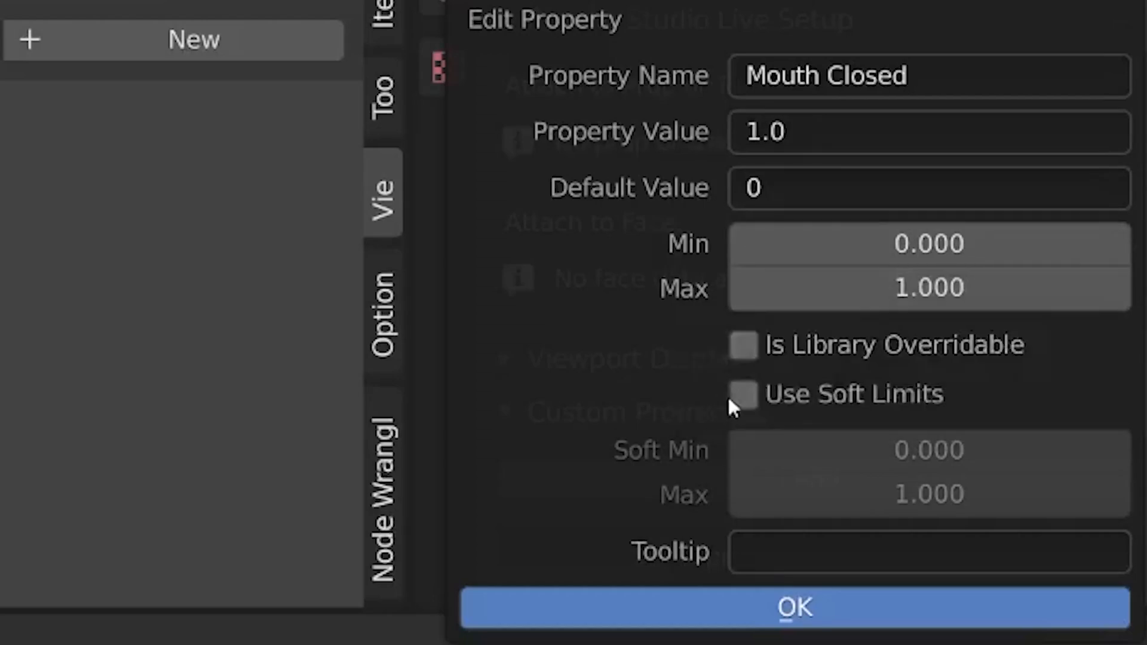
mouse_move(744, 393)
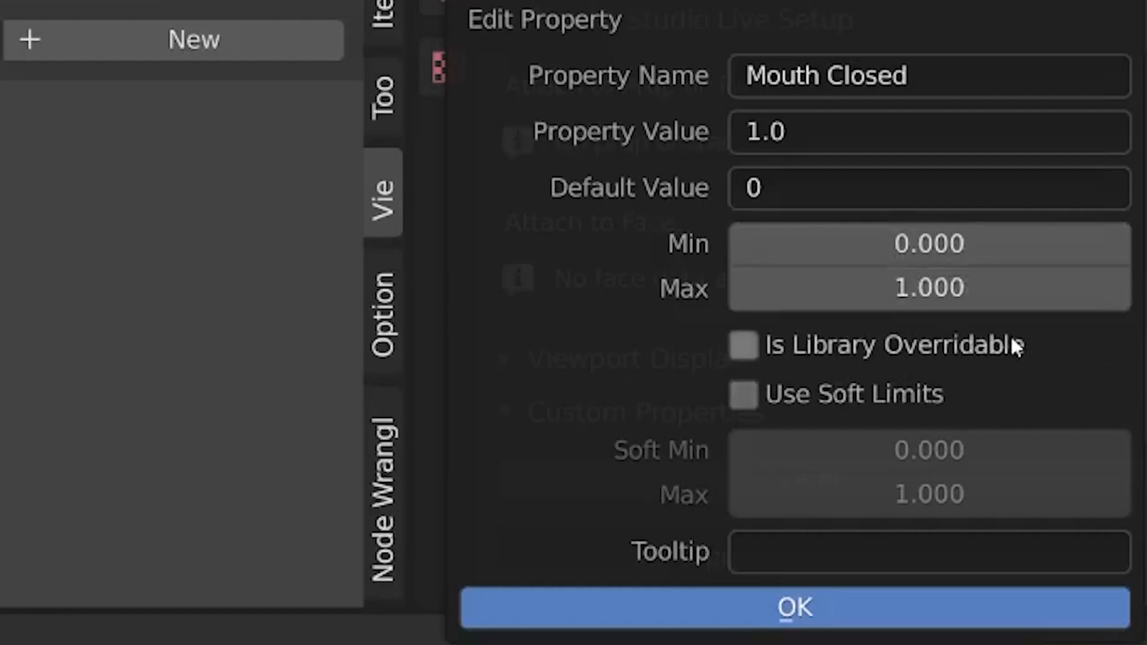
mouse_move(841, 406)
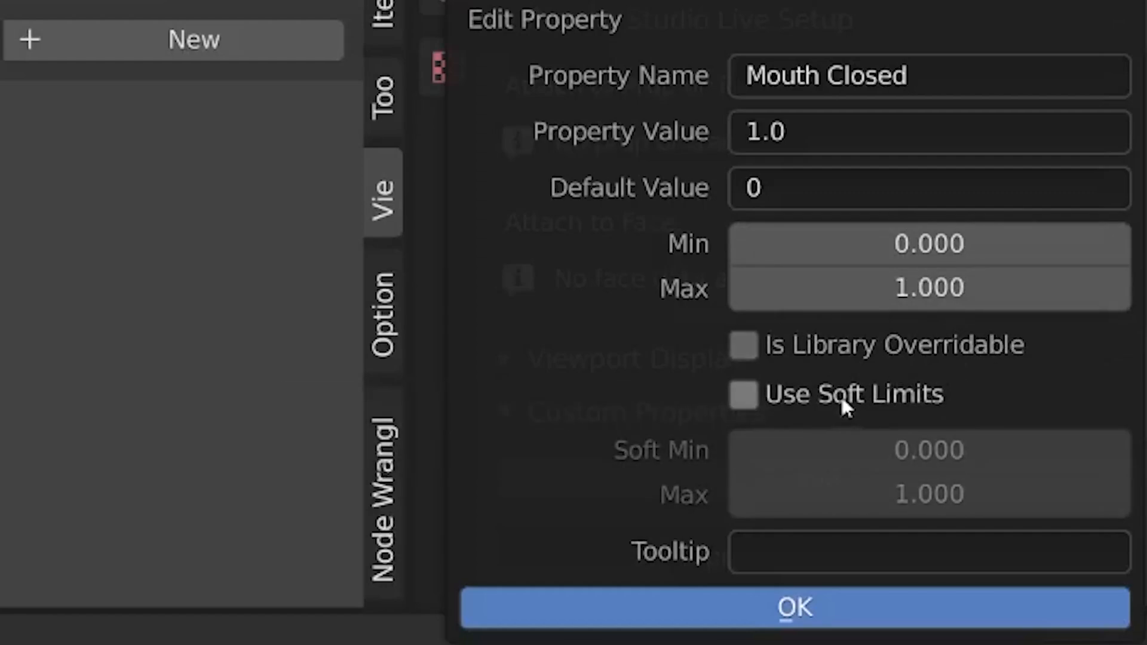
mouse_move(745, 346)
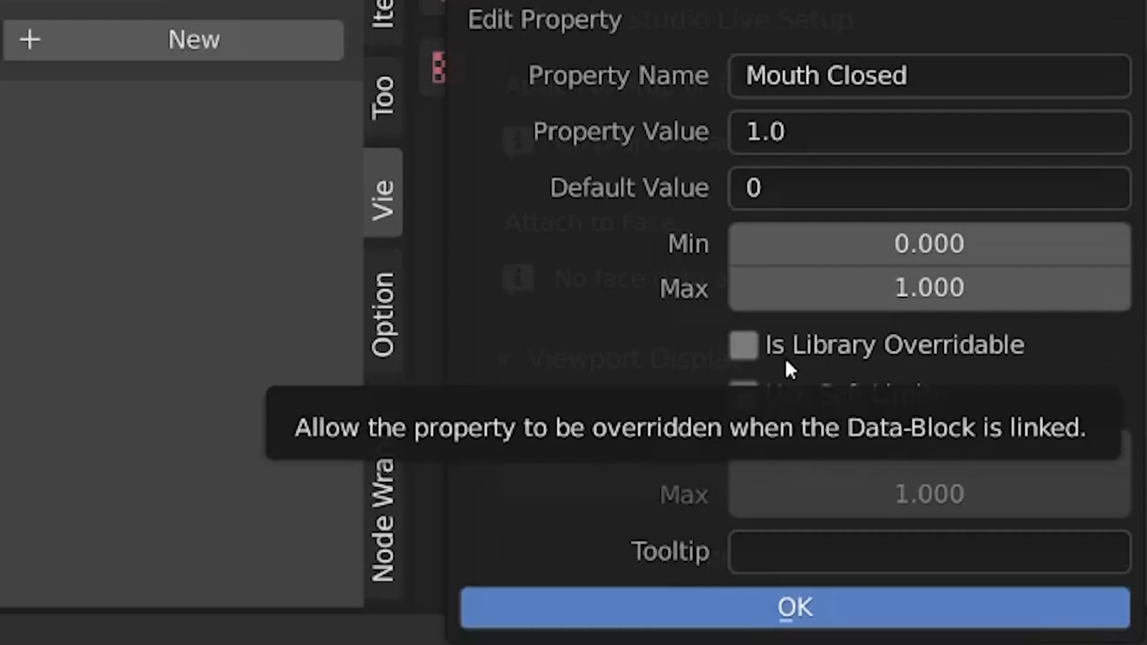
click(743, 344)
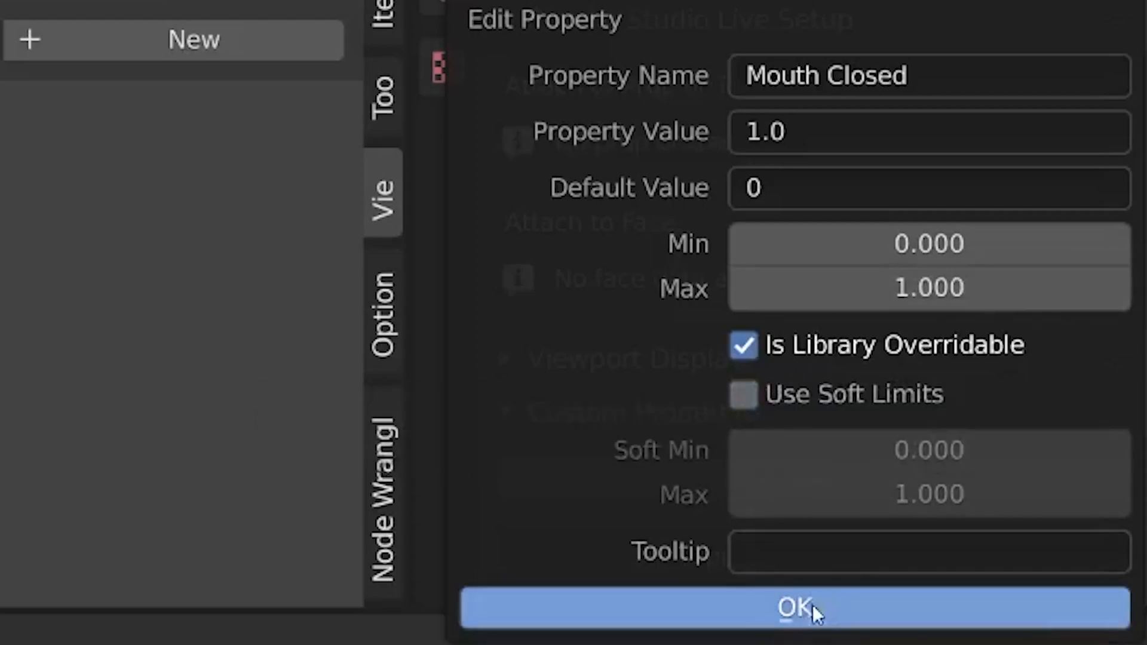
click(796, 606)
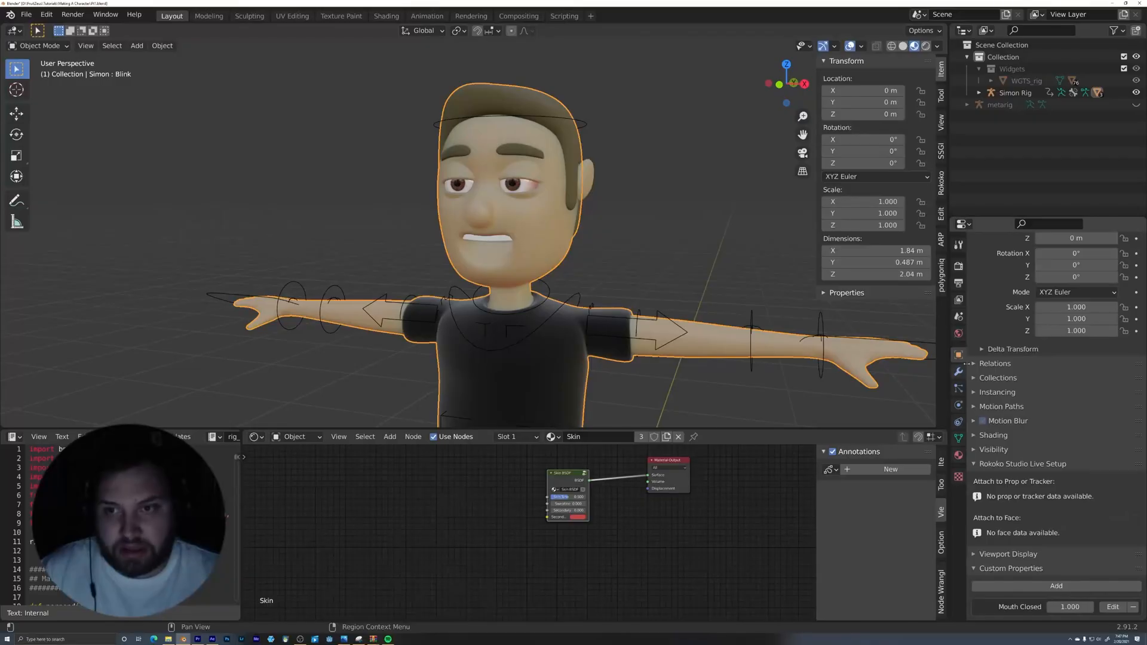
- Show Mouth Closed at 0 in the sidebar and test the Mouth Closed shape key slider, resetting to 0
click(847, 293)
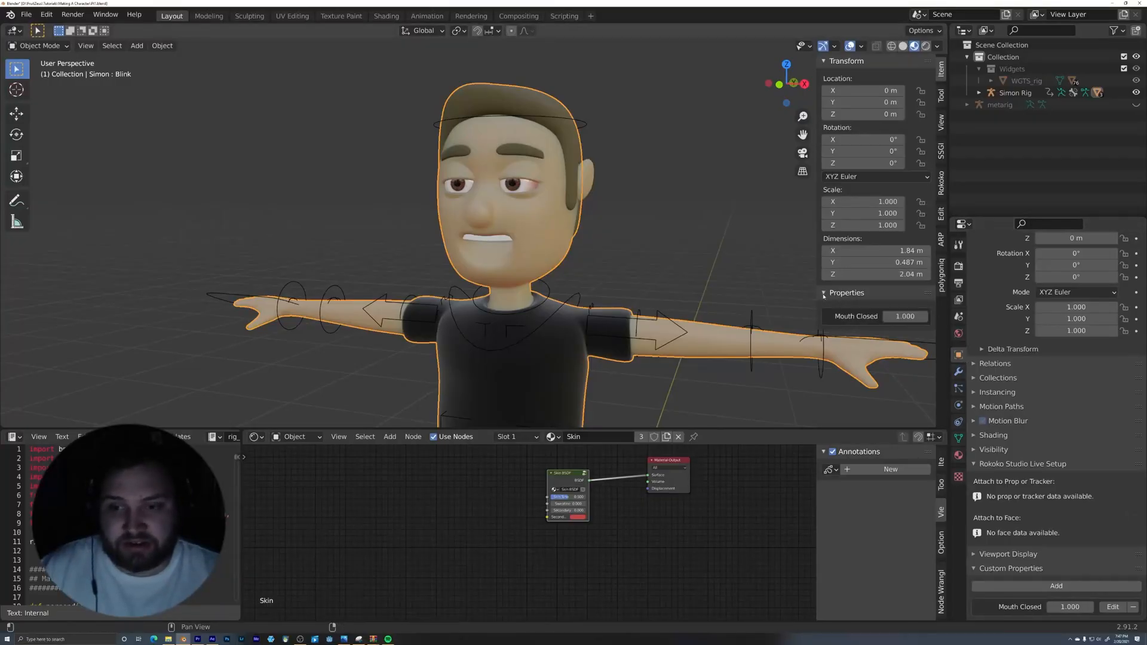
click(885, 316)
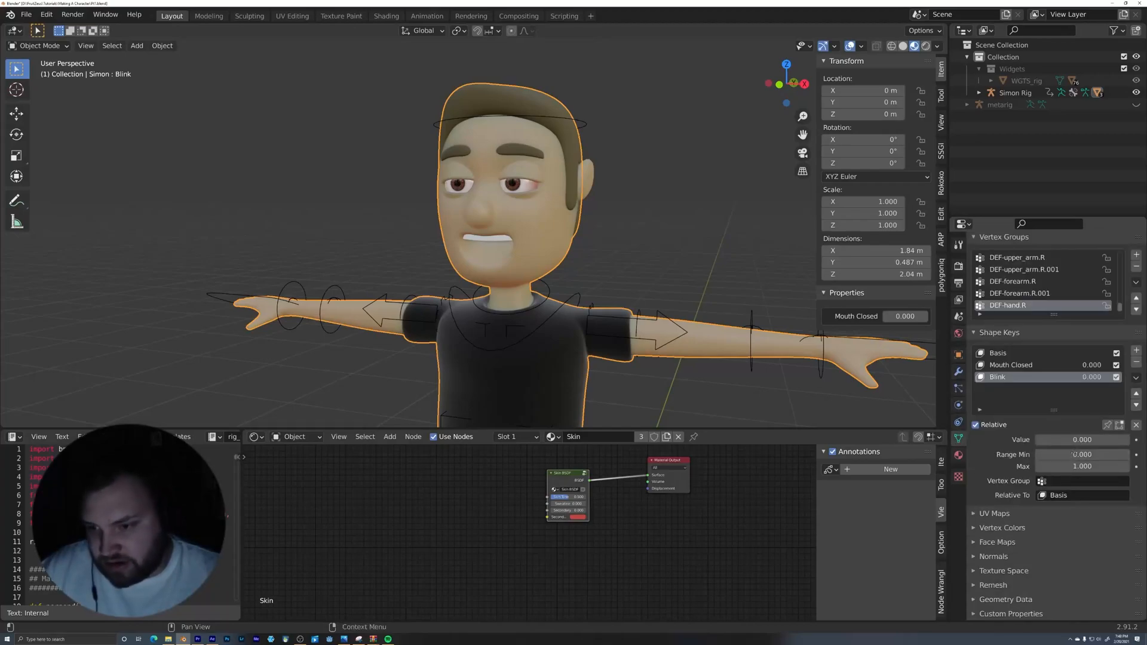
click(1012, 365)
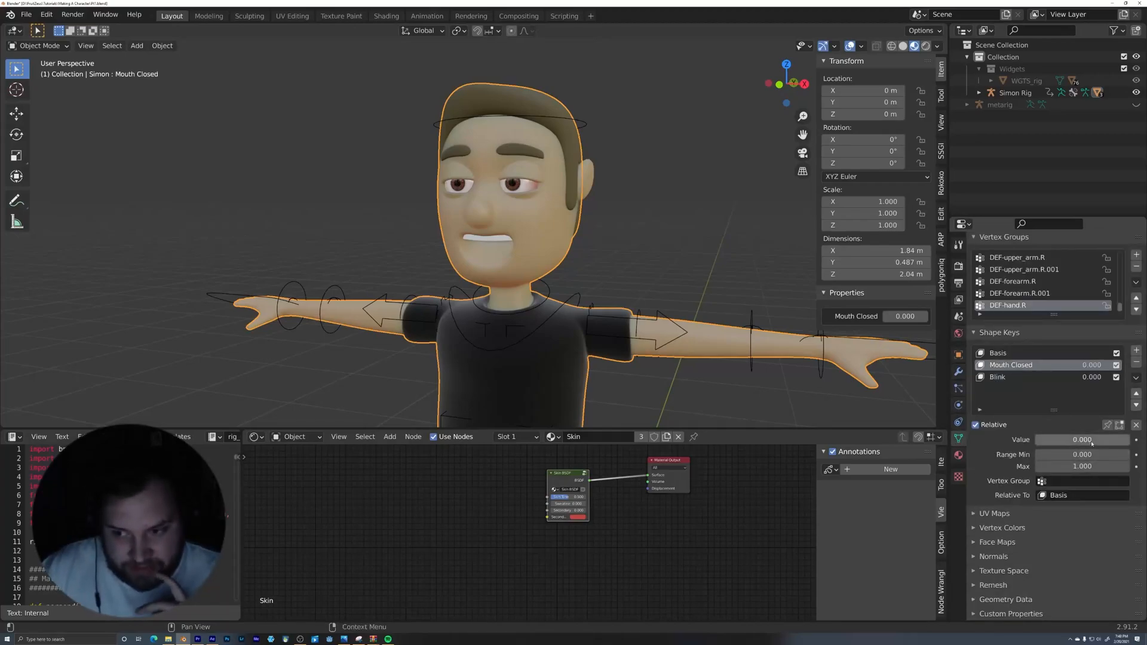
drag(1054, 439, 1082, 439)
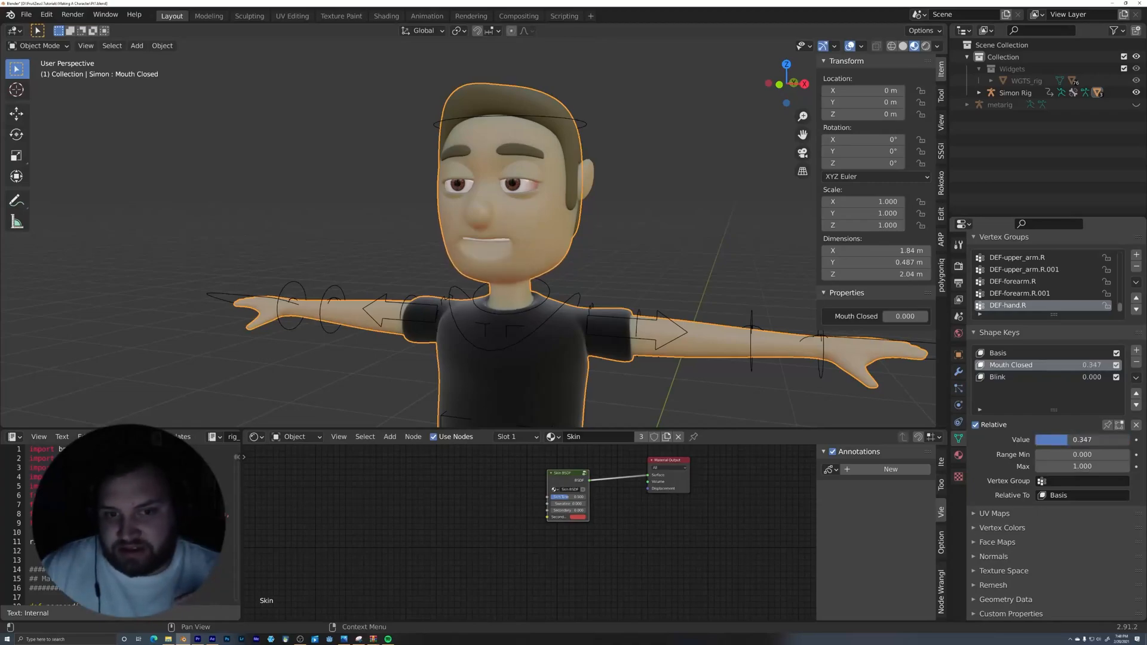
drag(1083, 440, 1054, 440)
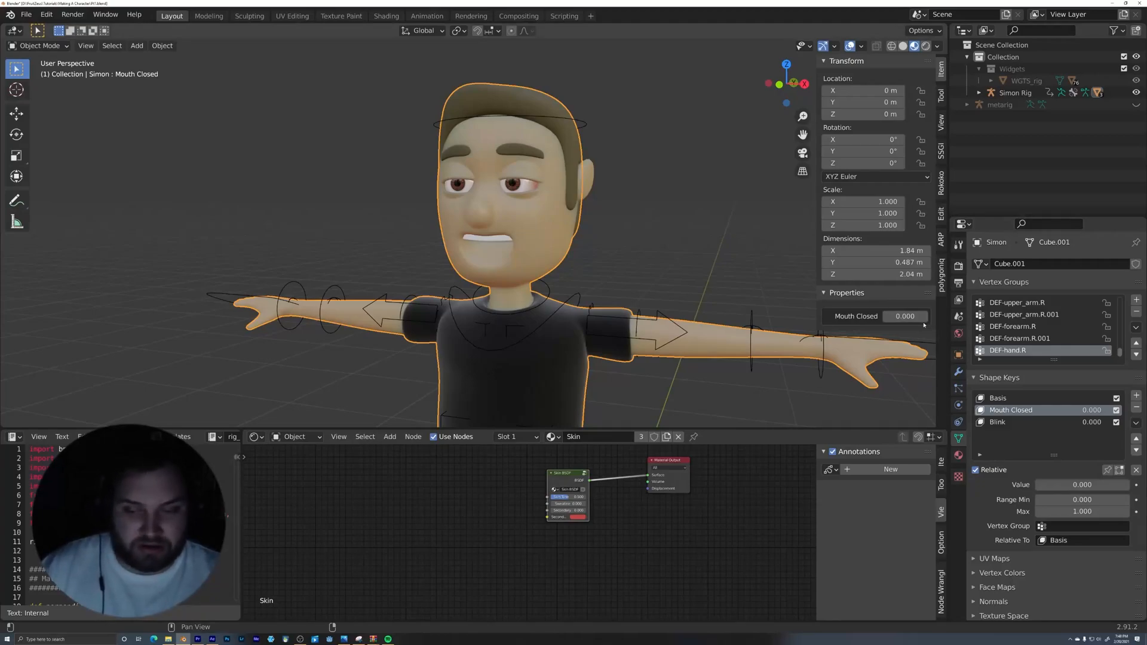
mouse_move(906, 316)
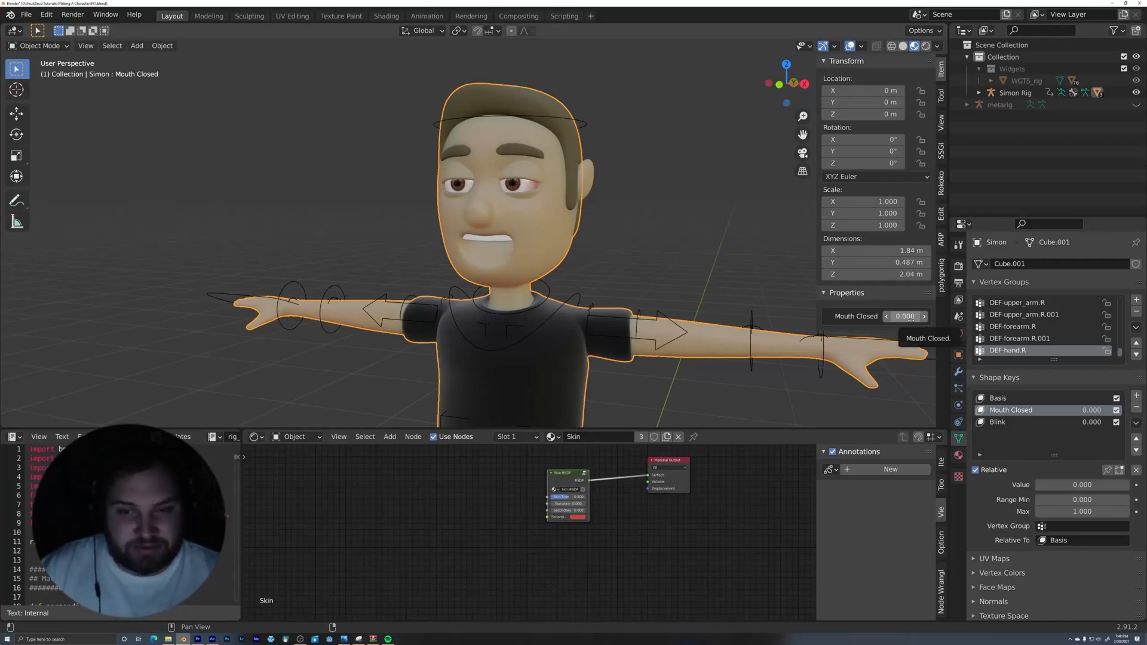
- Drive the Mouth Closed shape key value with the Mouth Closed custom property
right_click(898, 315)
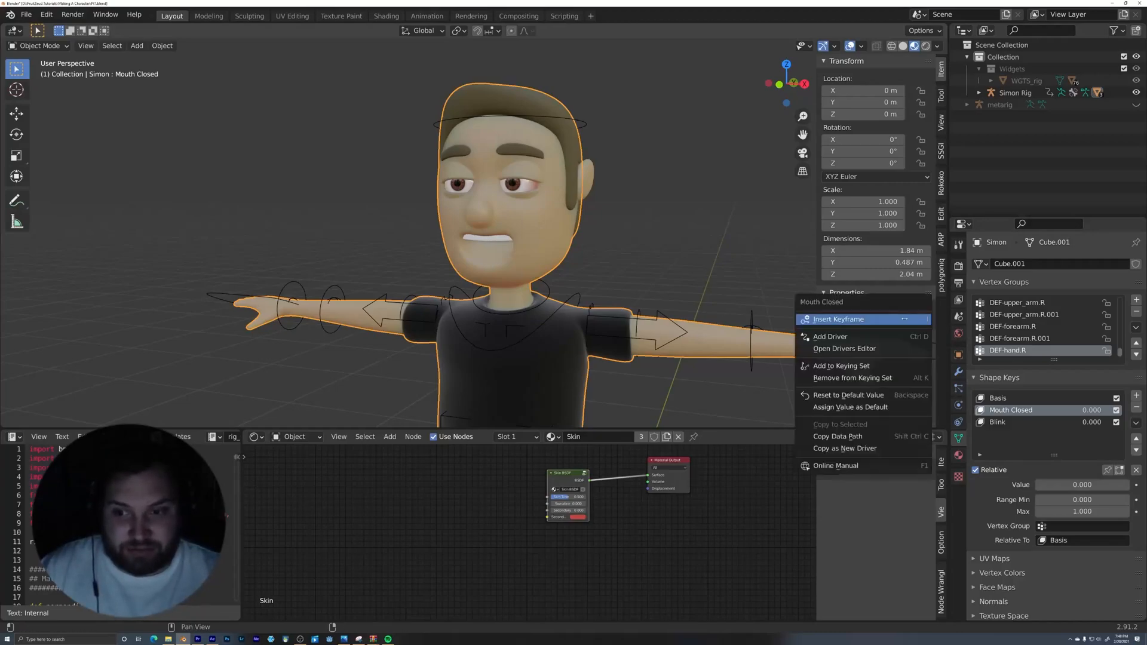
mouse_move(844, 448)
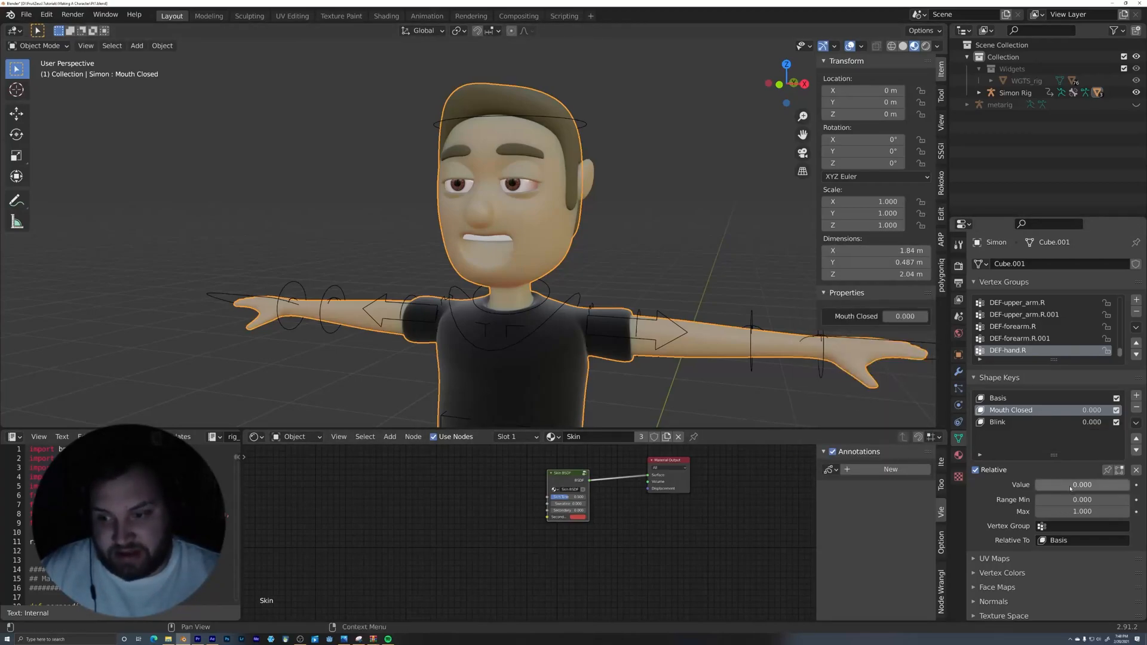
right_click(1072, 484)
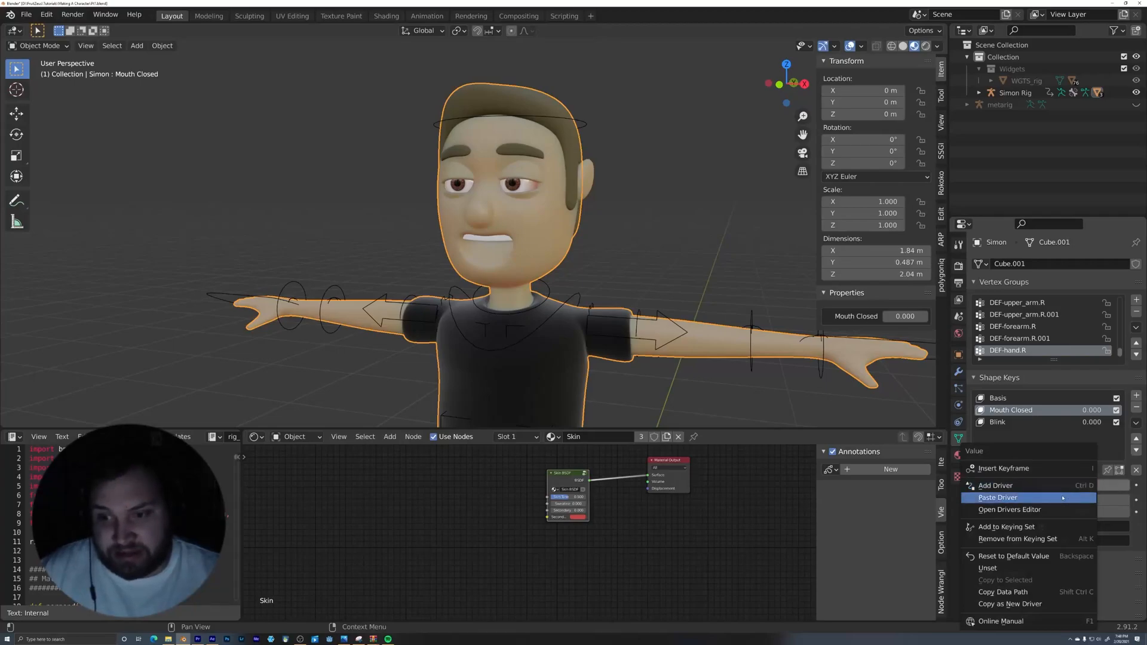
click(996, 496)
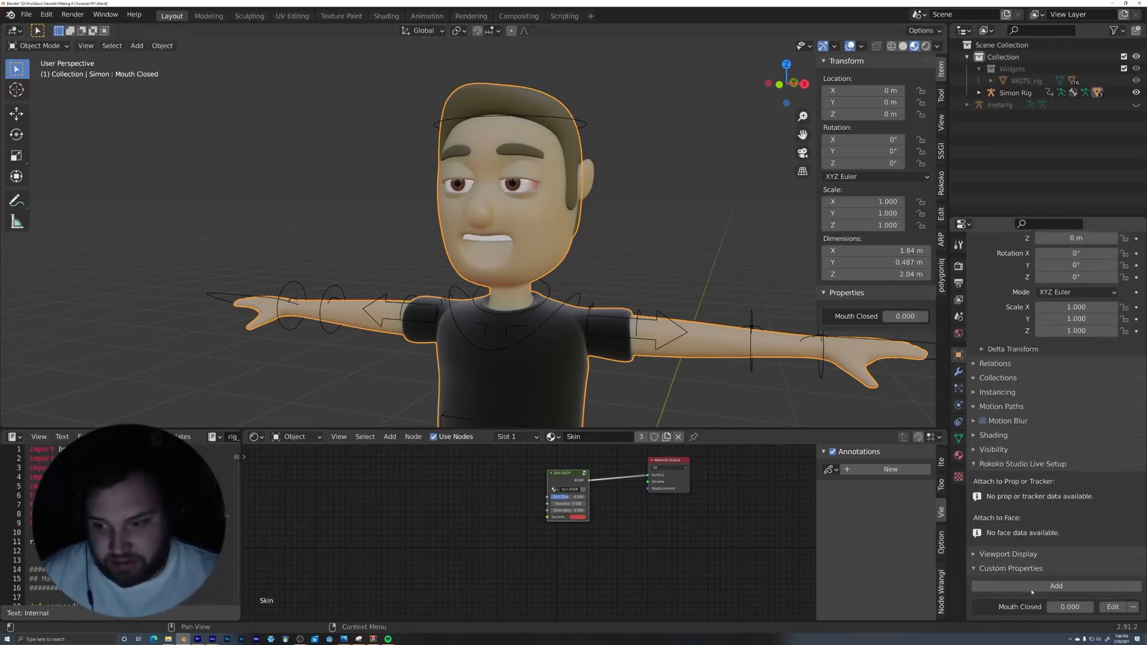
- Add a custom property named Blink with default 0, marked library overridable
click(1054, 586)
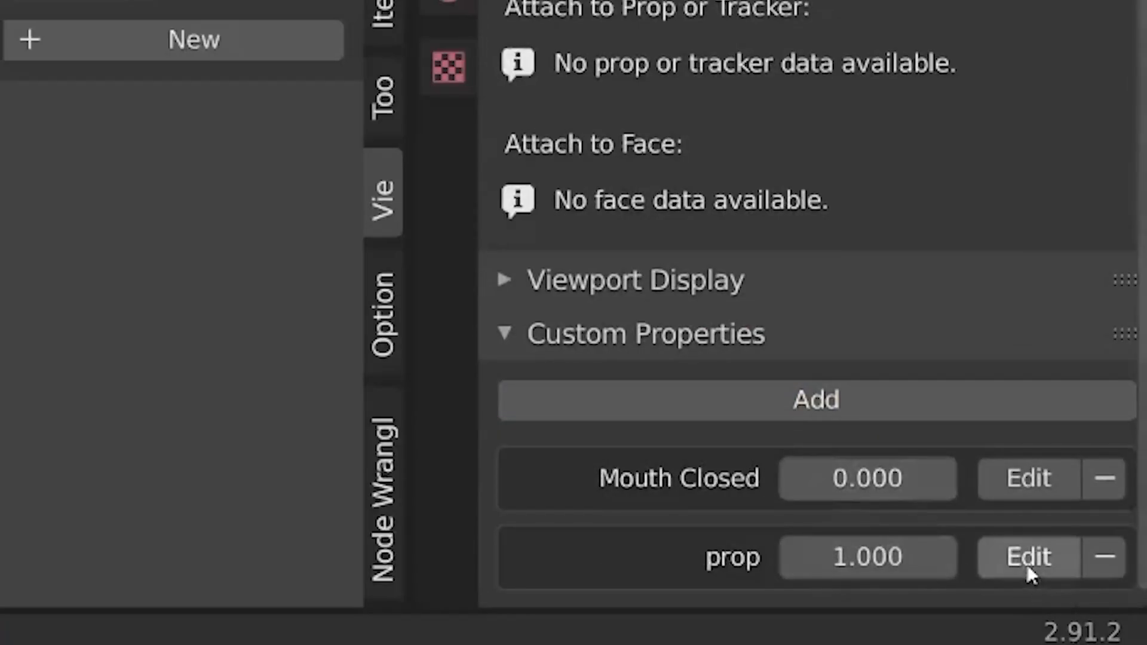
click(1027, 557)
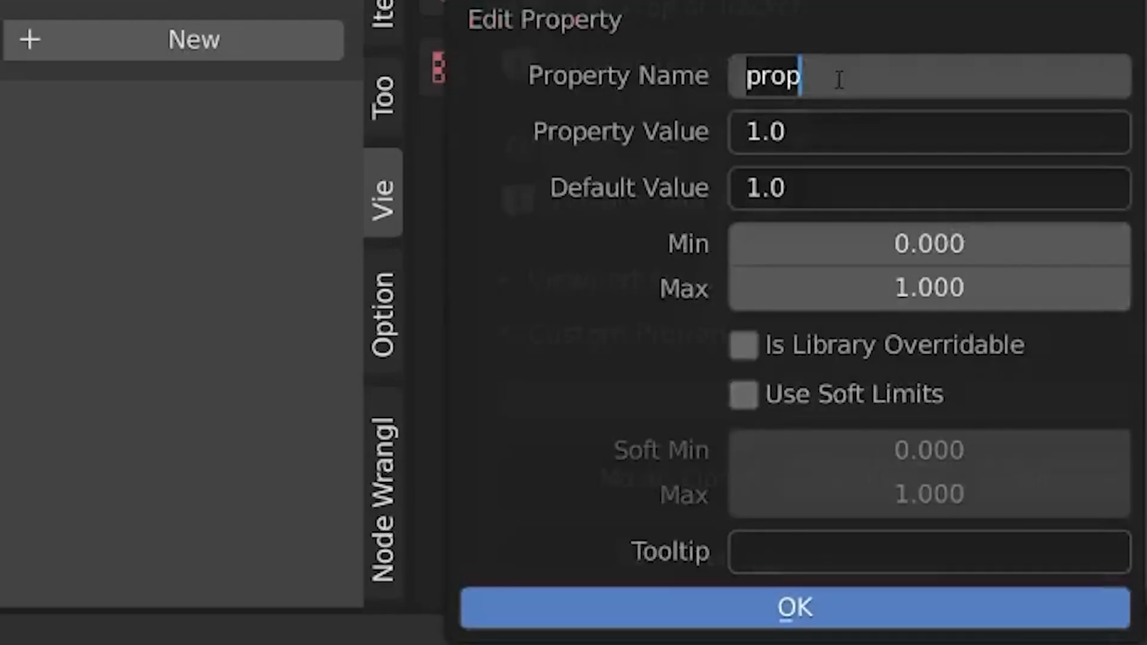
text(Blink)
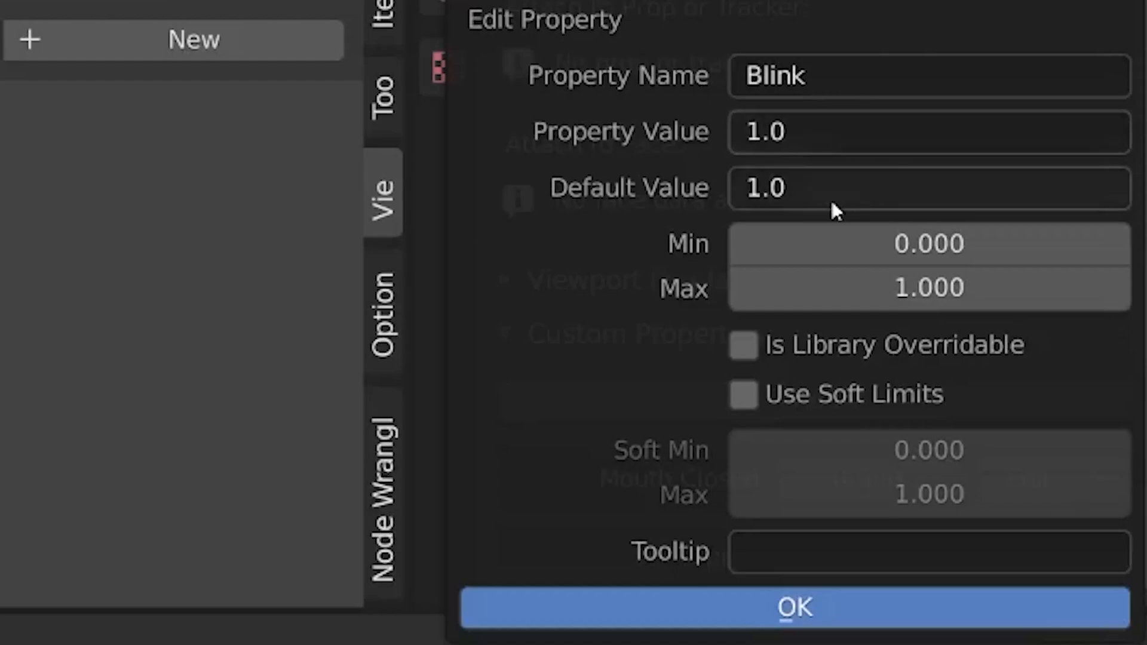
click(927, 187)
text(0)
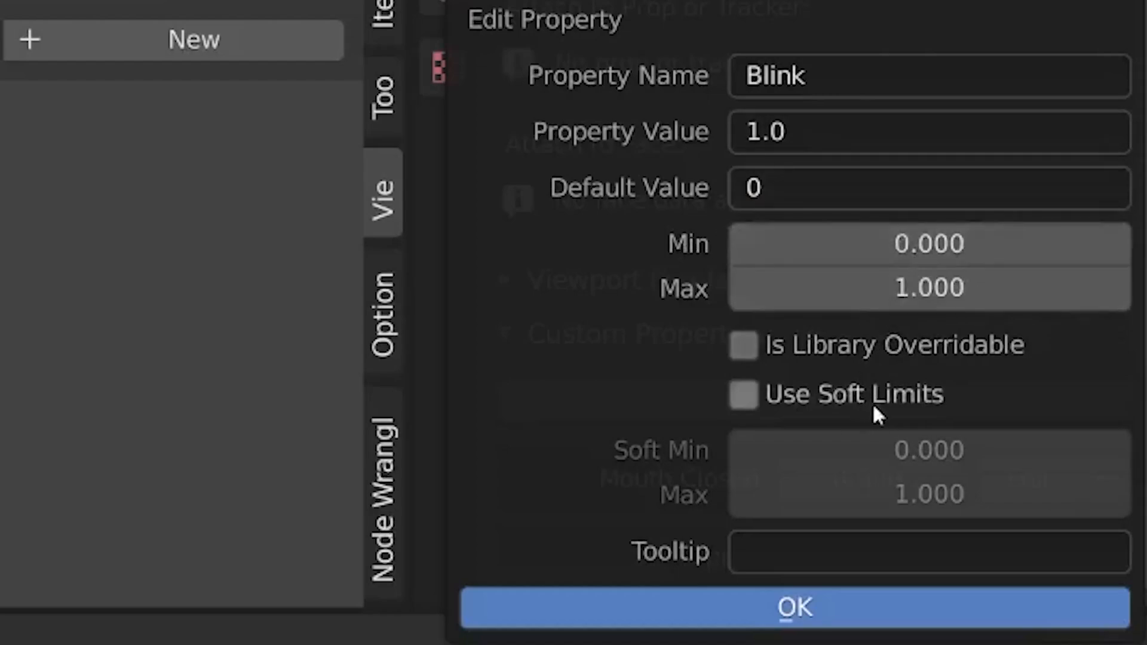
mouse_move(927, 244)
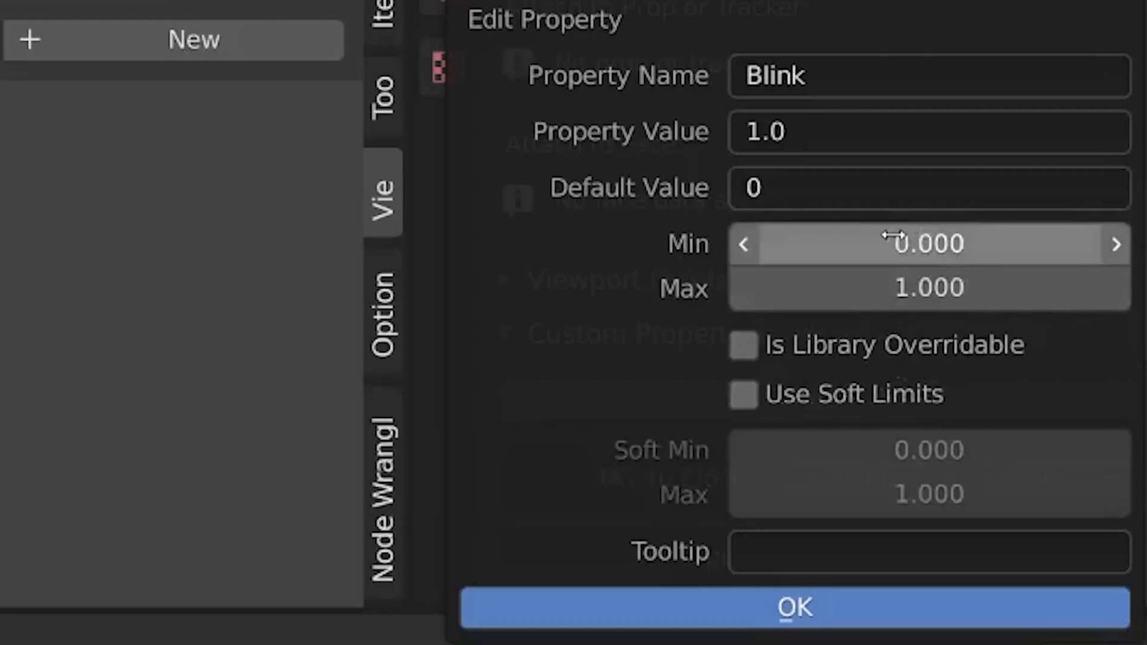
mouse_move(906, 373)
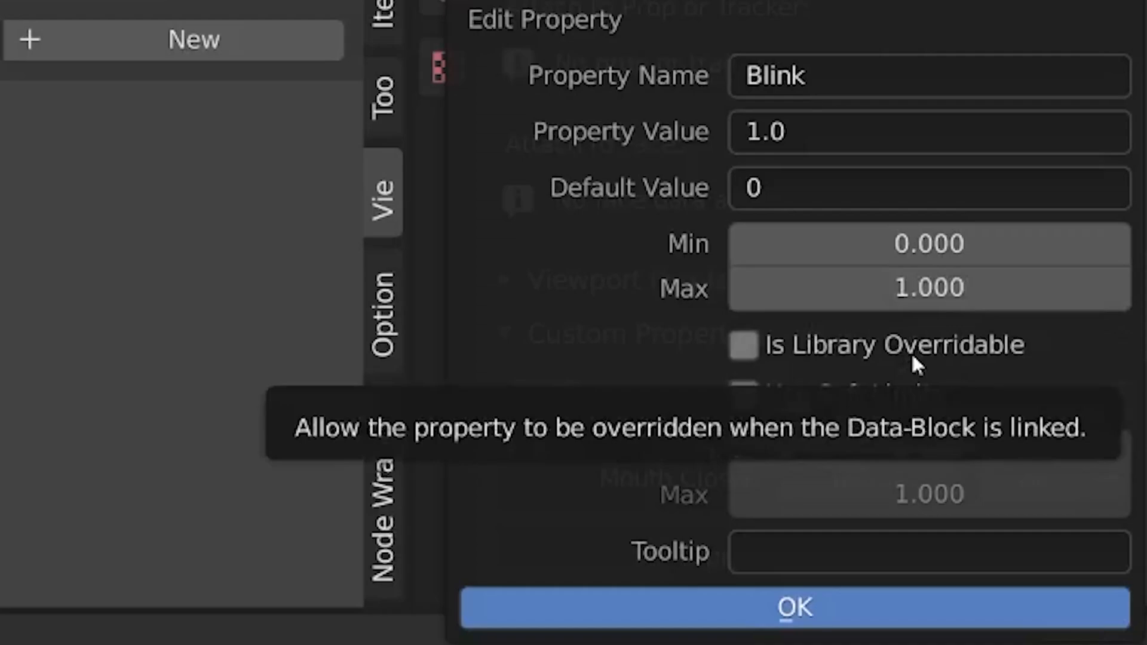
click(742, 344)
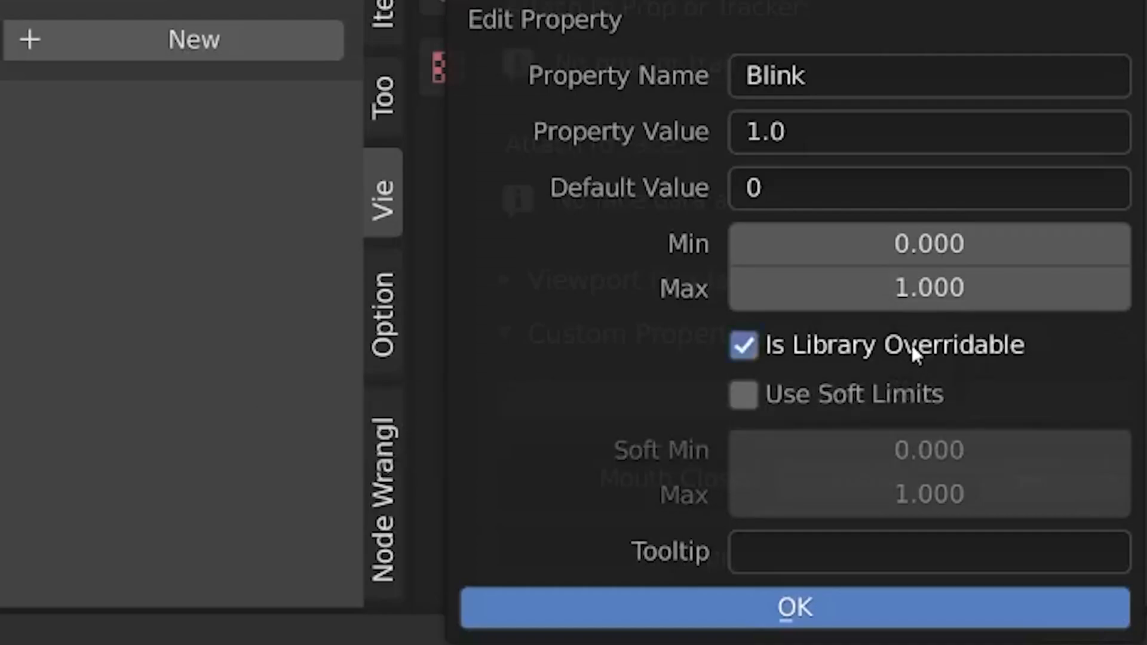
mouse_move(848, 572)
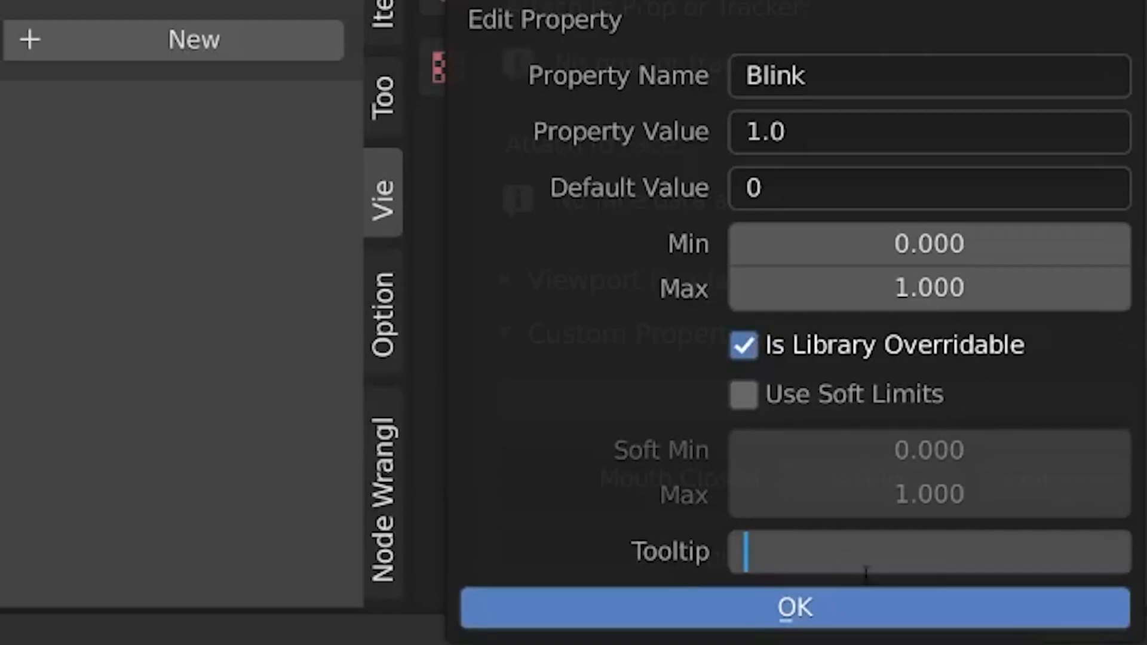
- Give Blink the tooltip 'Controls Blink', confirm it, and copy it as a new driver
text(Contro)
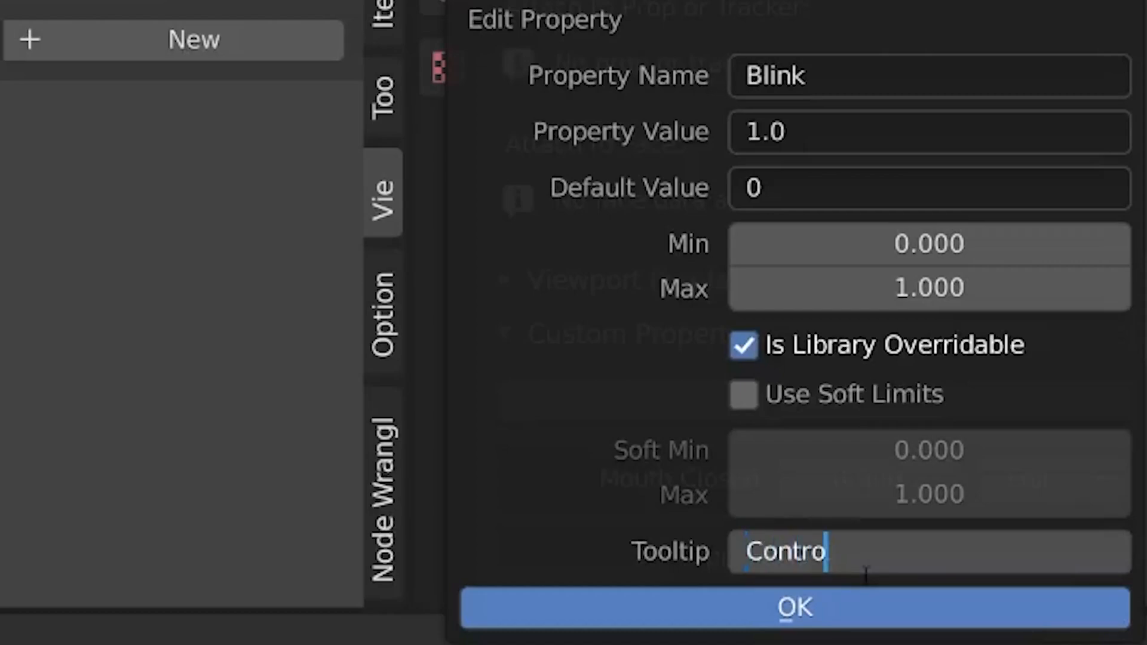
text(ls)
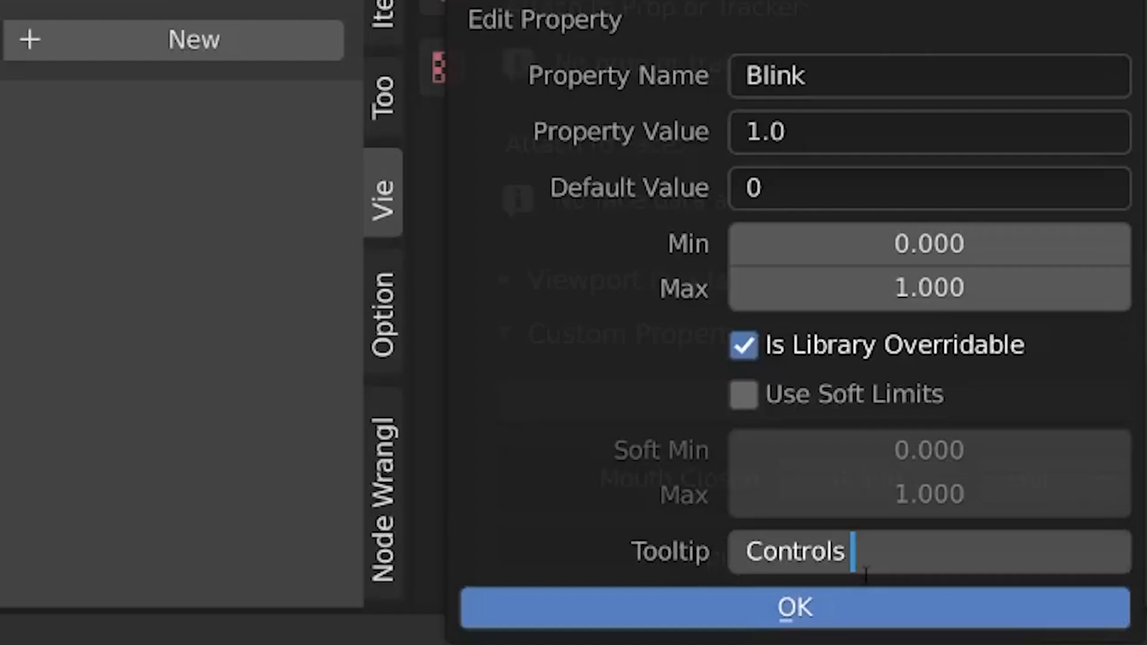
text(Blink)
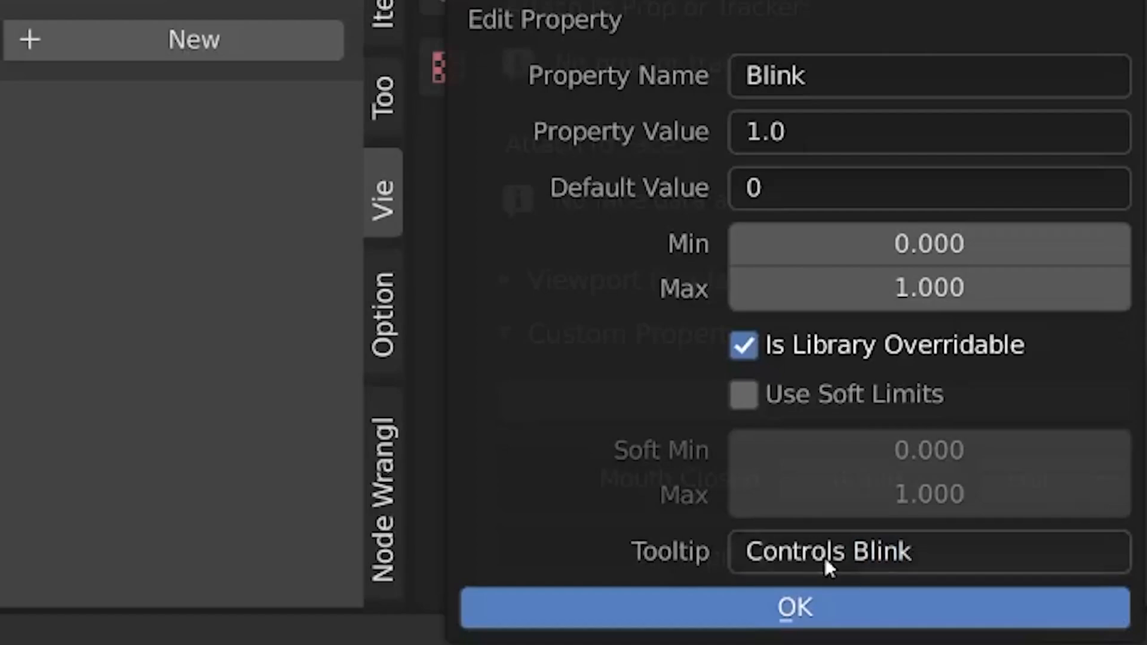
click(793, 607)
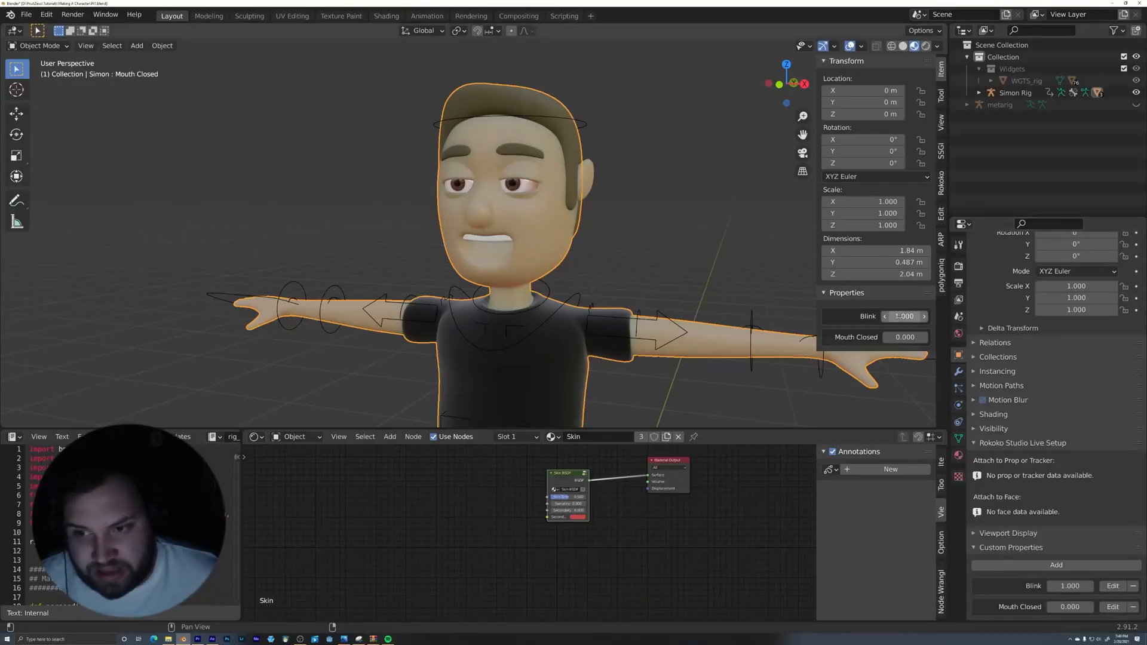
right_click(903, 316)
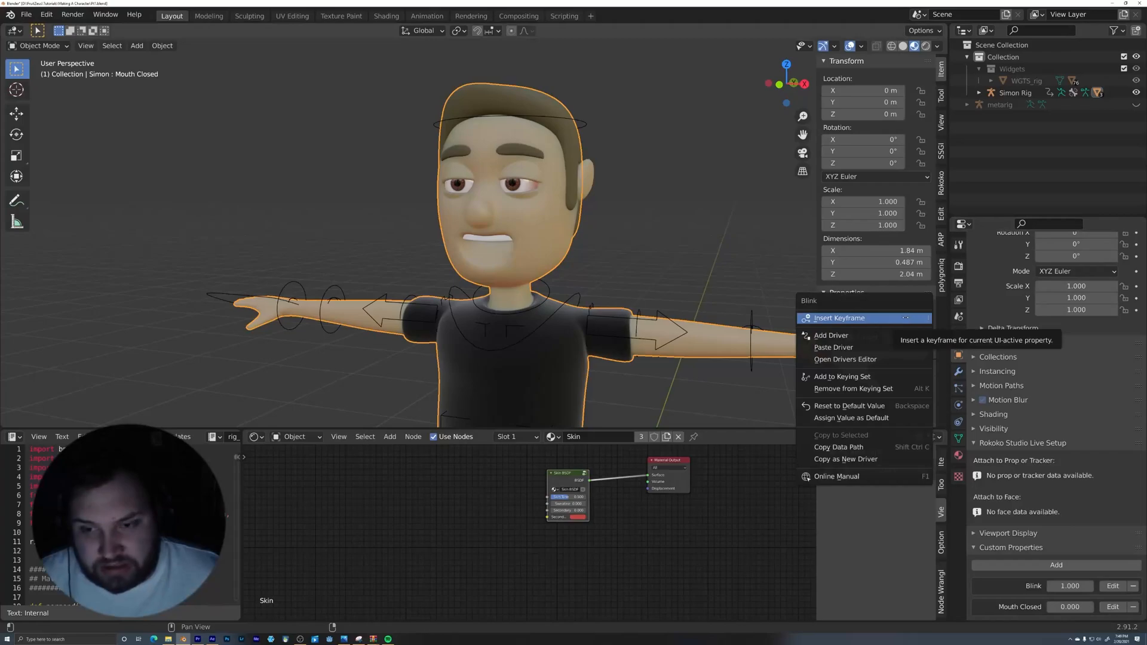
click(838, 318)
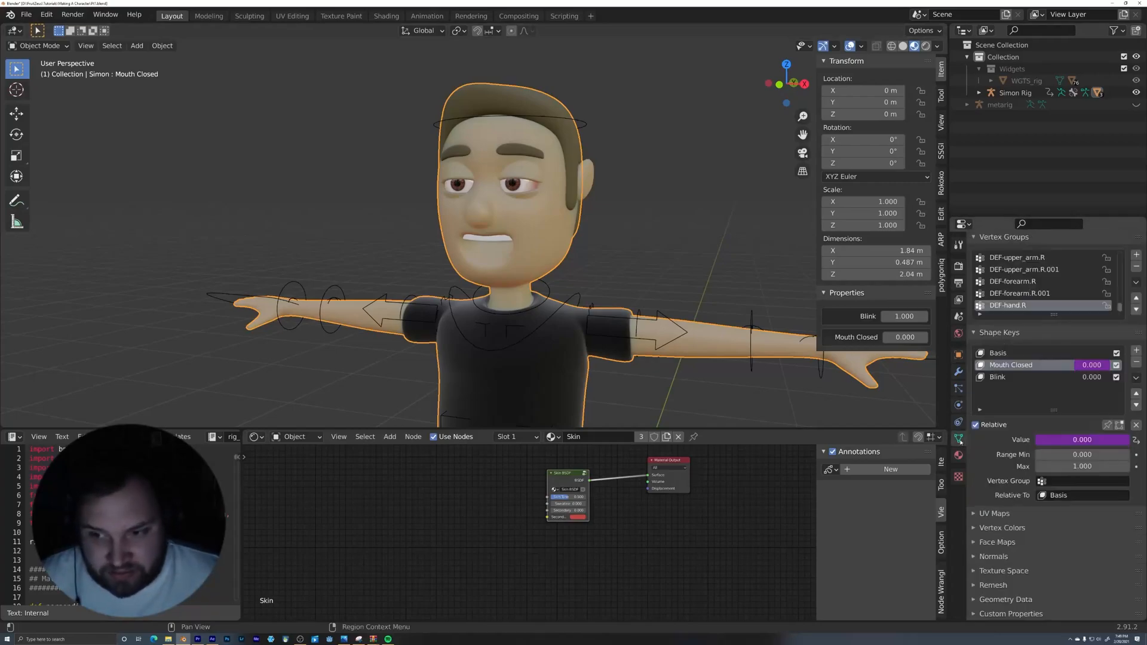
mouse_move(958, 457)
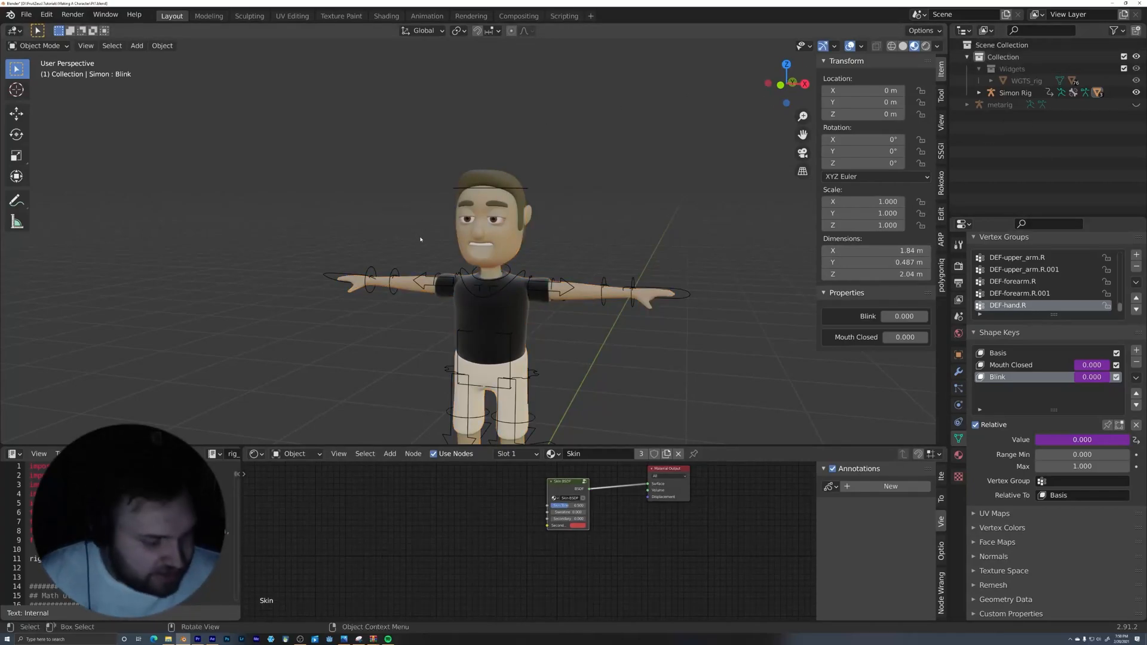
- Save the file and name the character collection 'Simon'
key(ctrl+s)
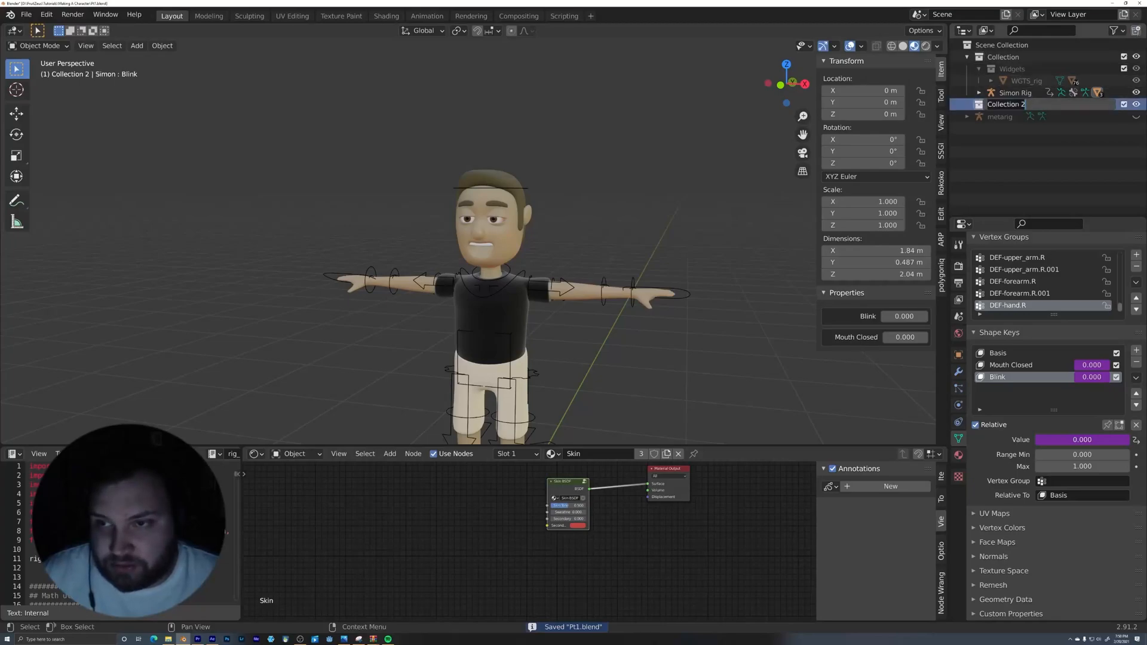
text(Simon)
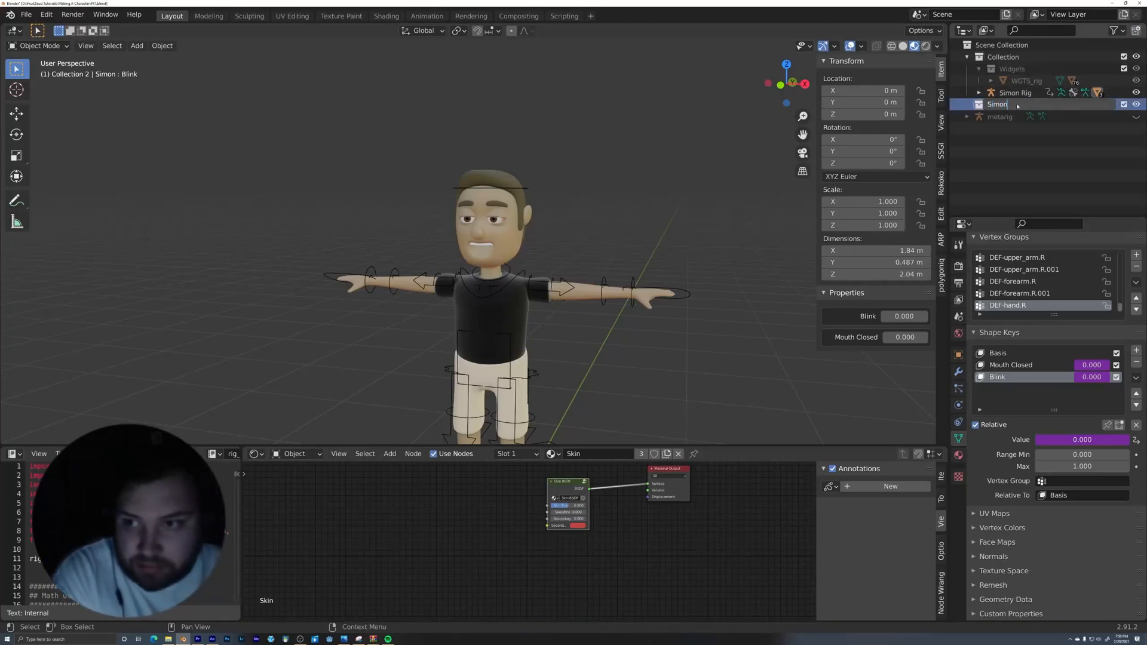
click(996, 104)
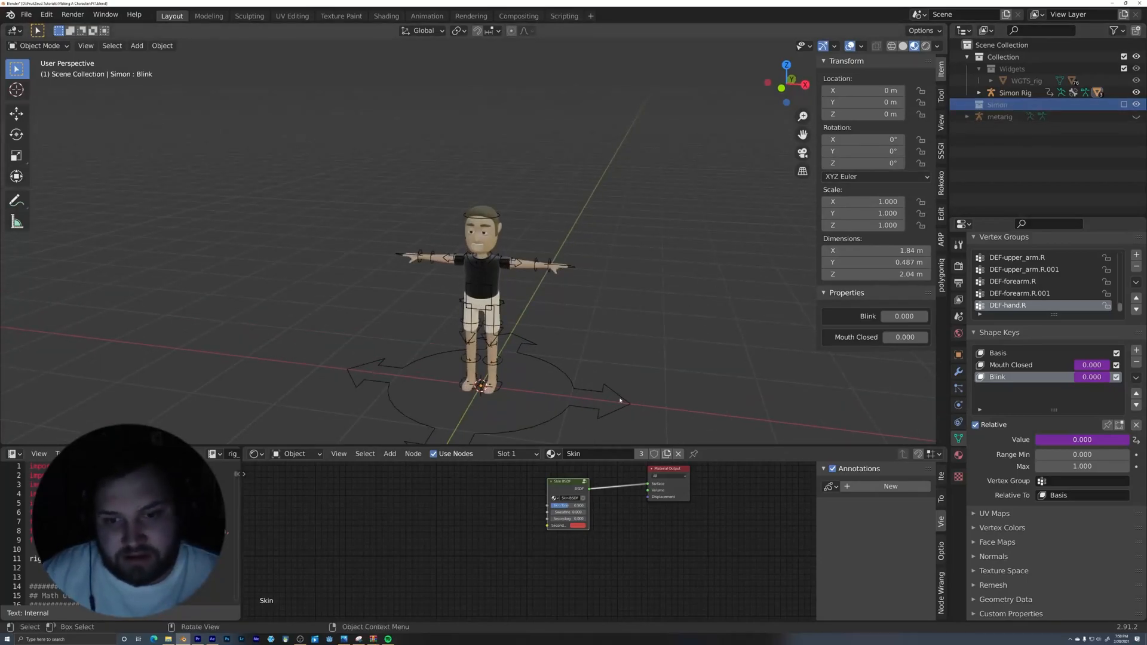
- Move the rig and ears into the Simon collection and enable it in the scene
click(1014, 92)
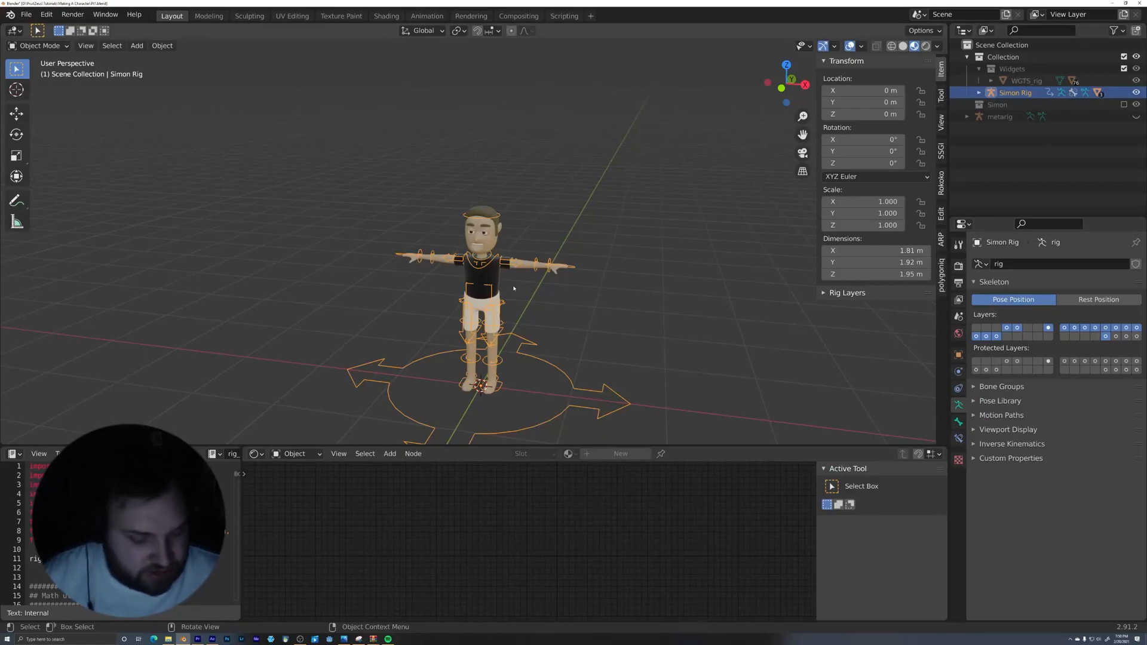
key(m)
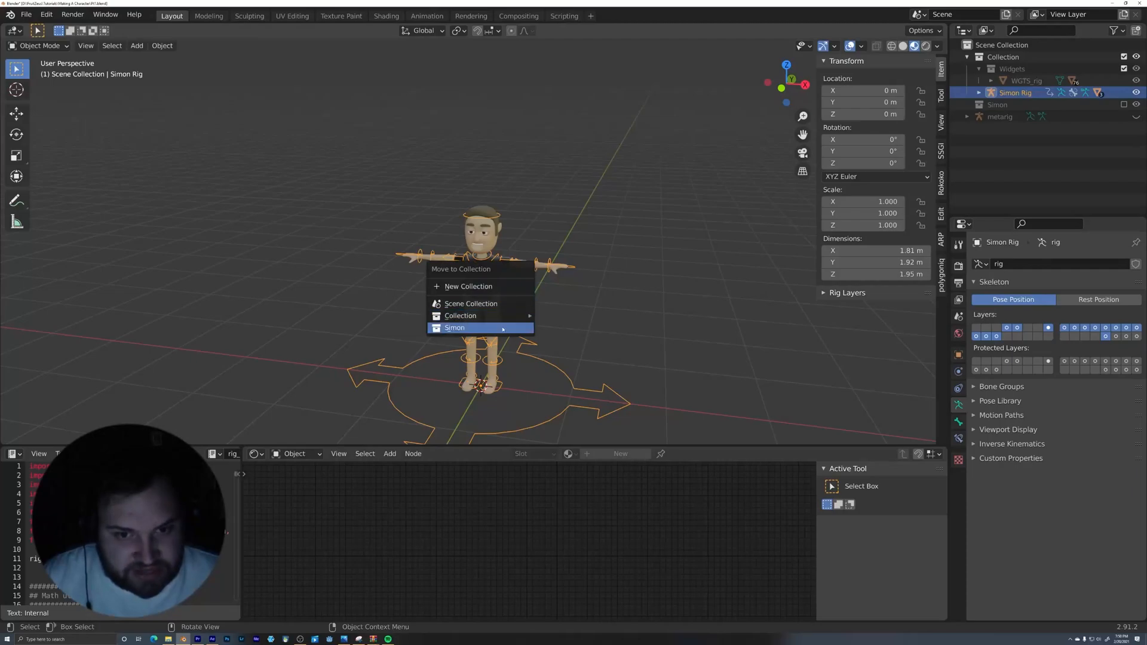
click(454, 327)
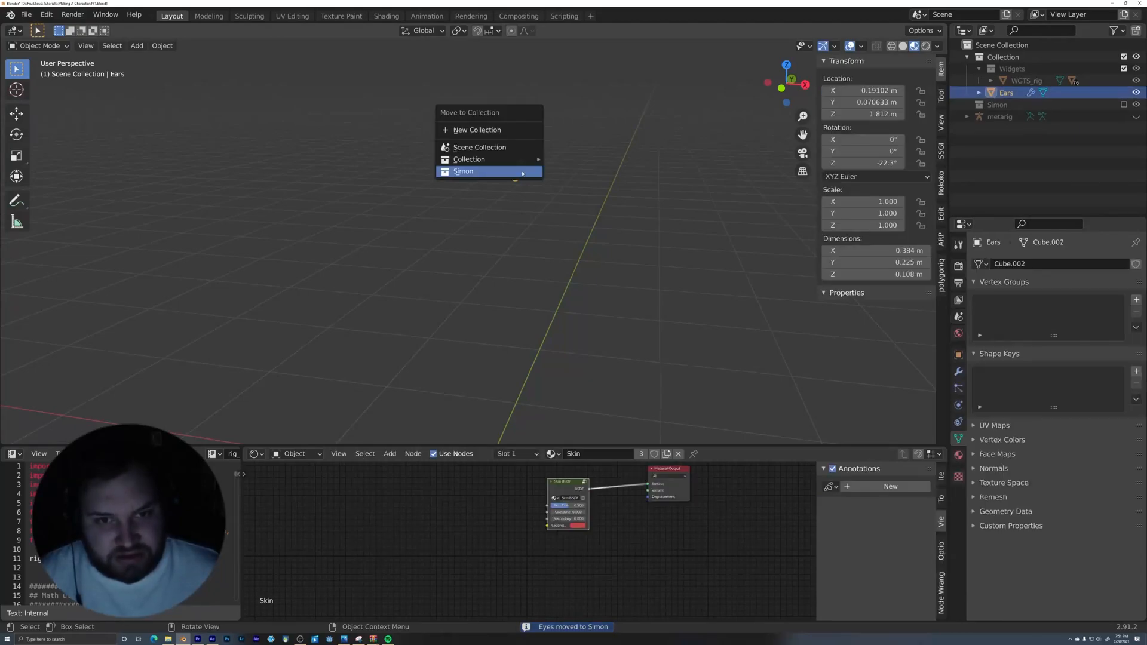
click(463, 170)
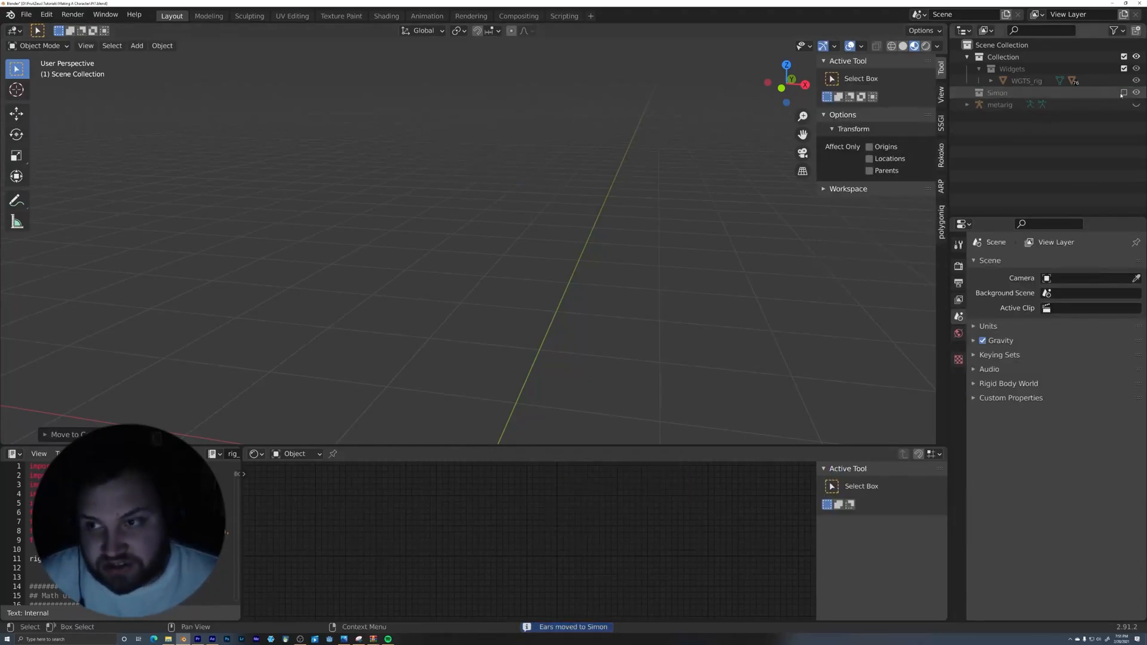
click(1014, 104)
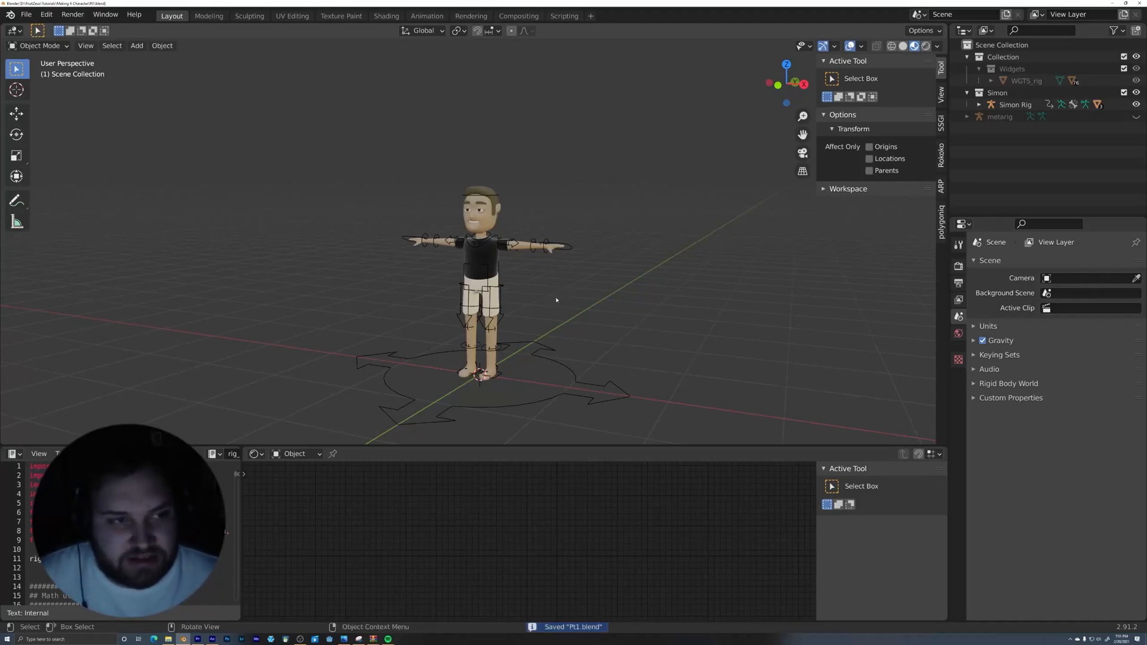
click(427, 16)
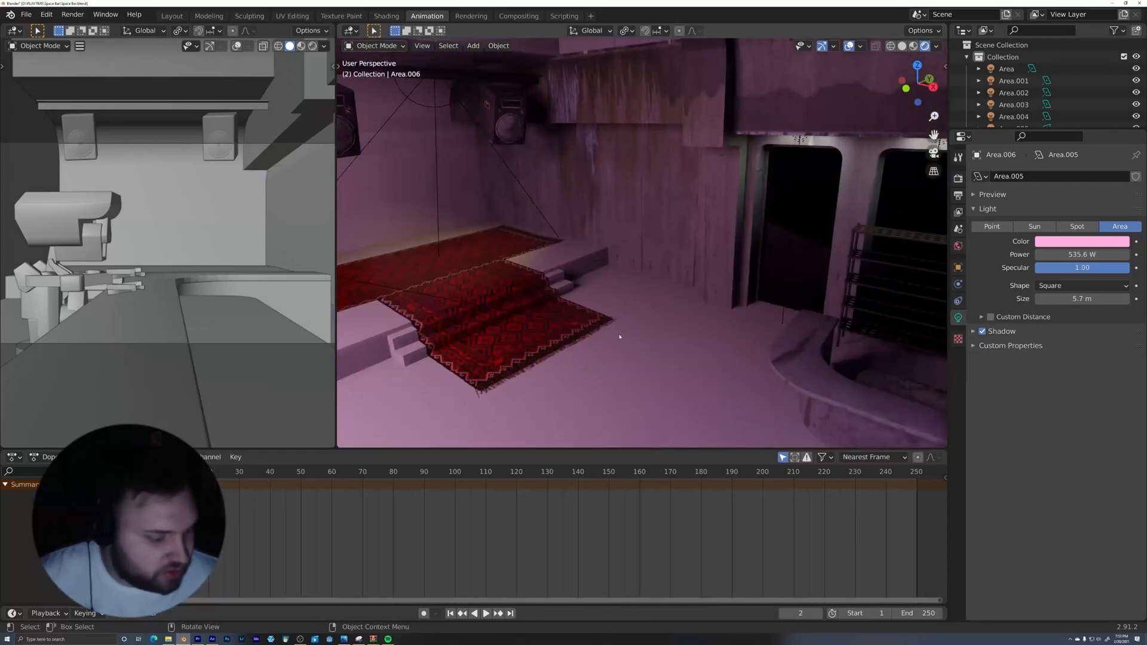
mouse_move(632, 380)
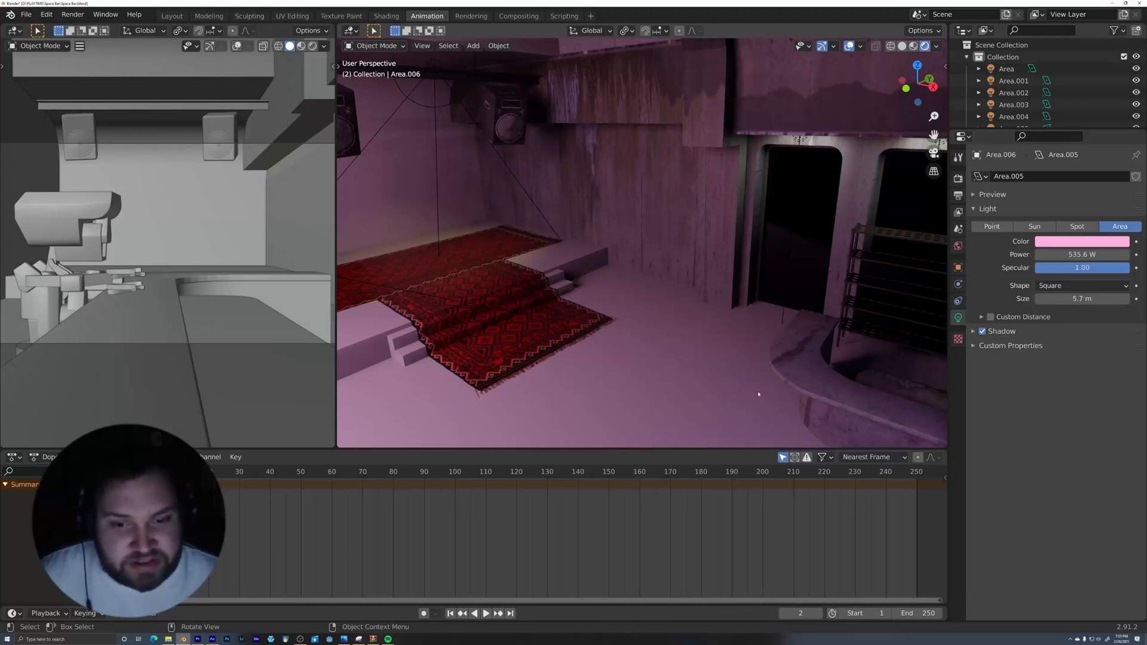
- Link the Simon collection from Pt1.blend into the interior stage scene
click(25, 14)
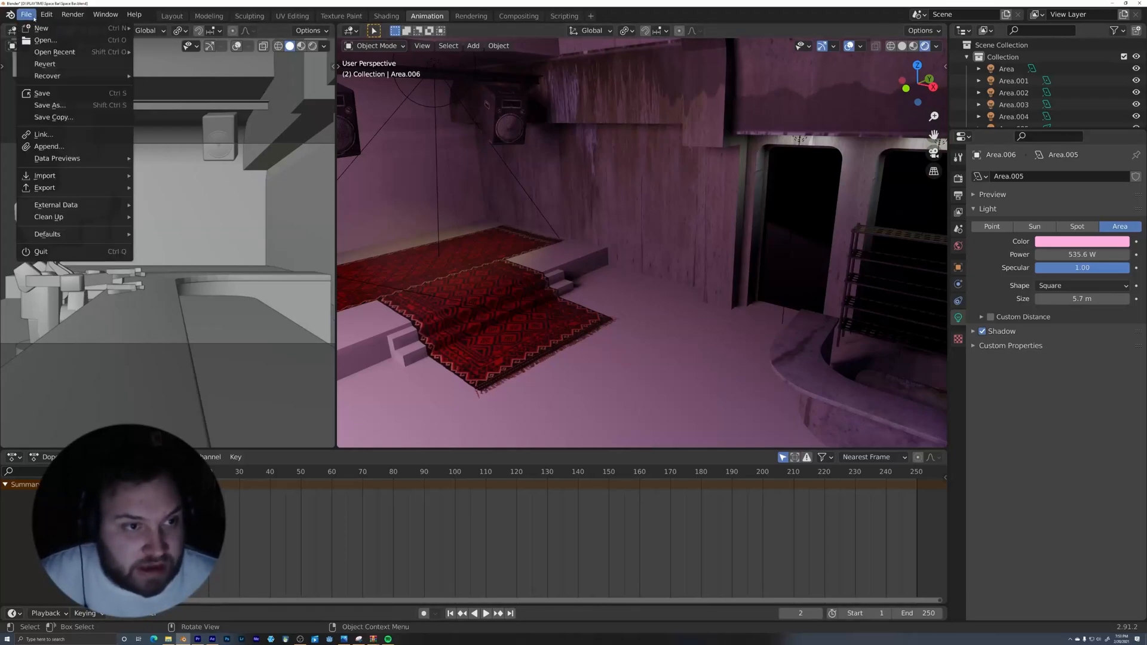
click(44, 41)
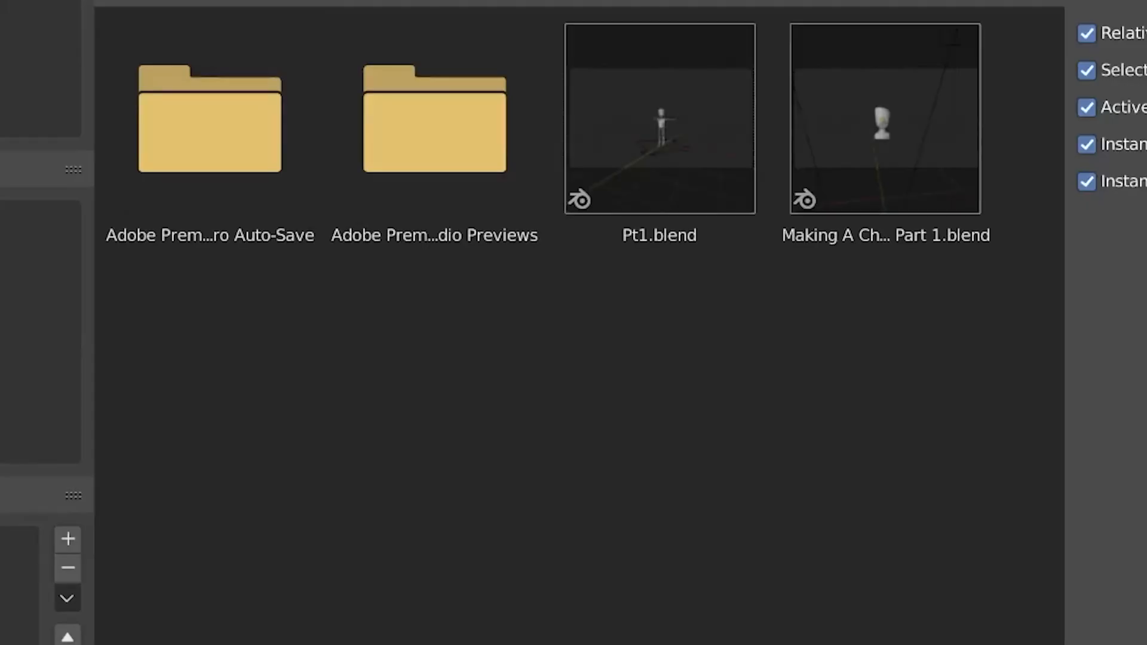
click(657, 118)
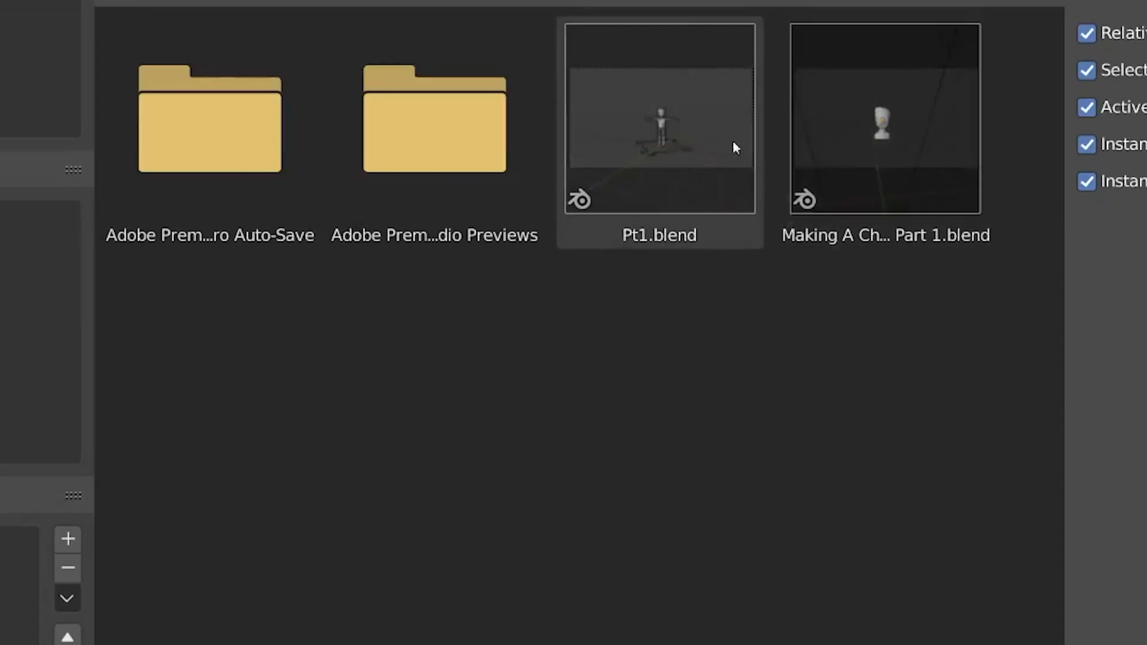
mouse_move(691, 146)
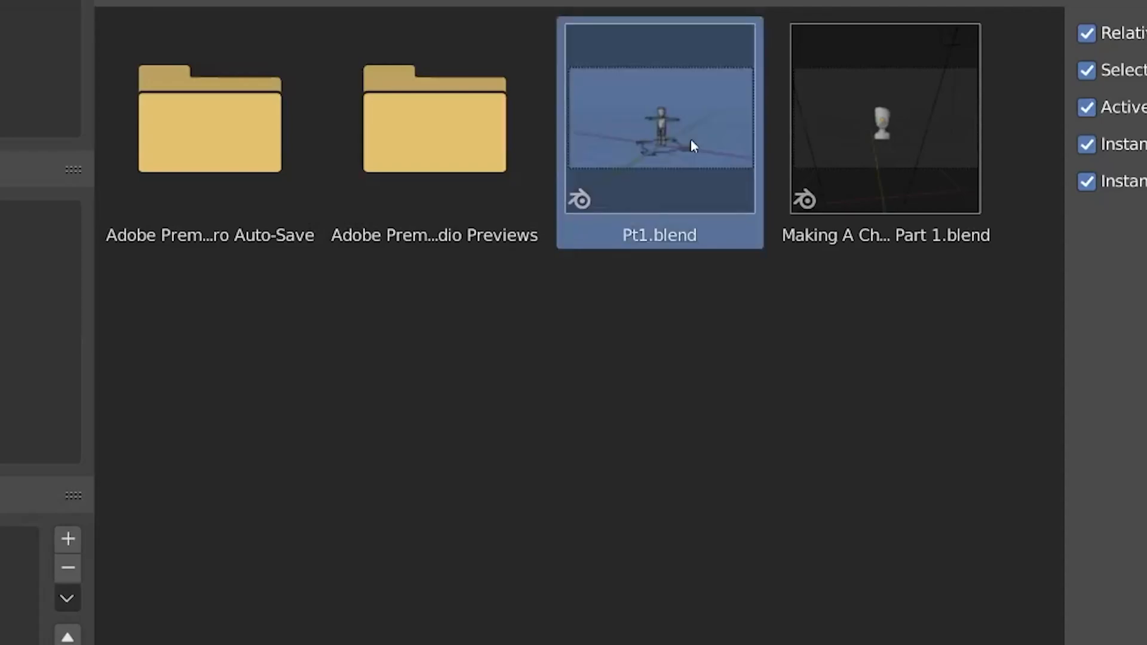
double_click(658, 119)
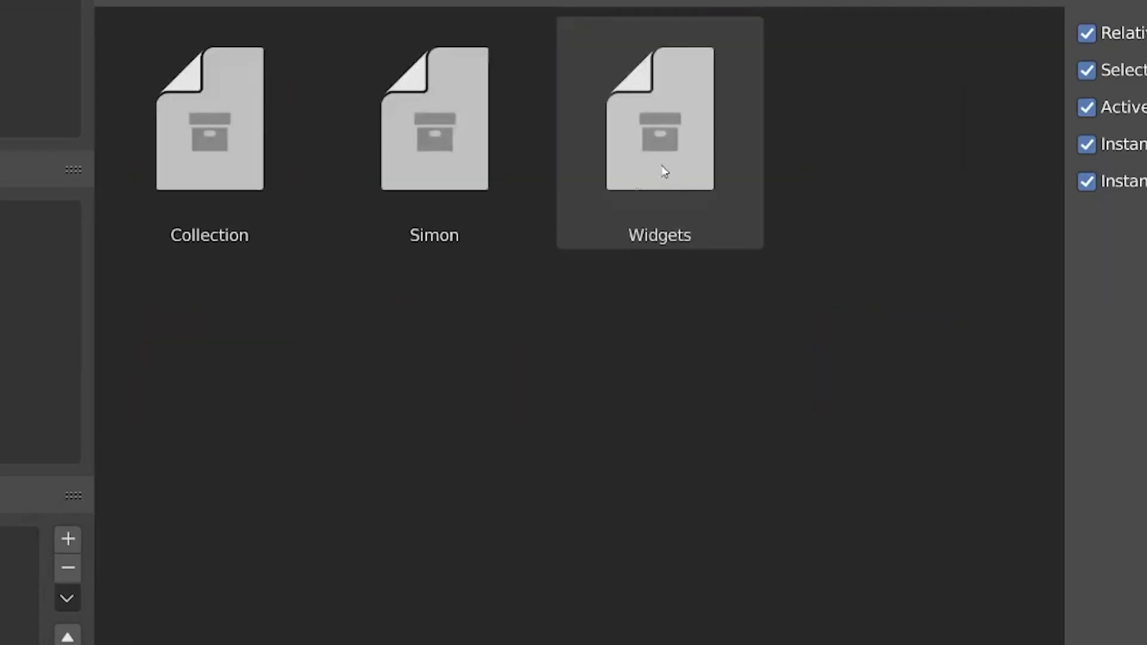
click(434, 128)
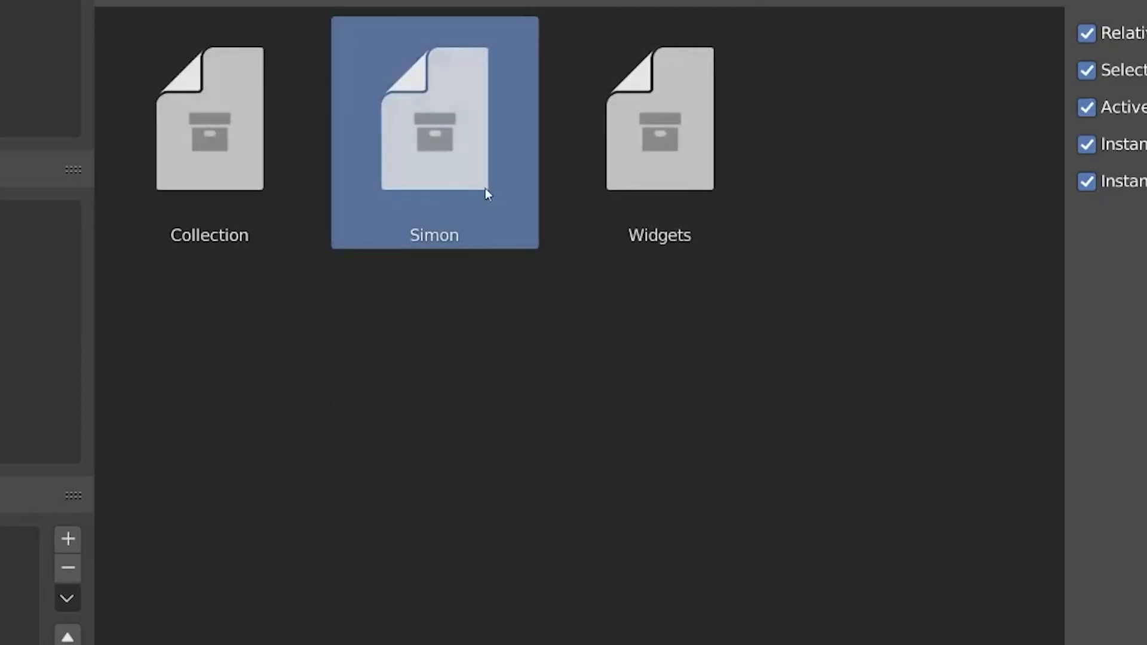
mouse_move(349, 153)
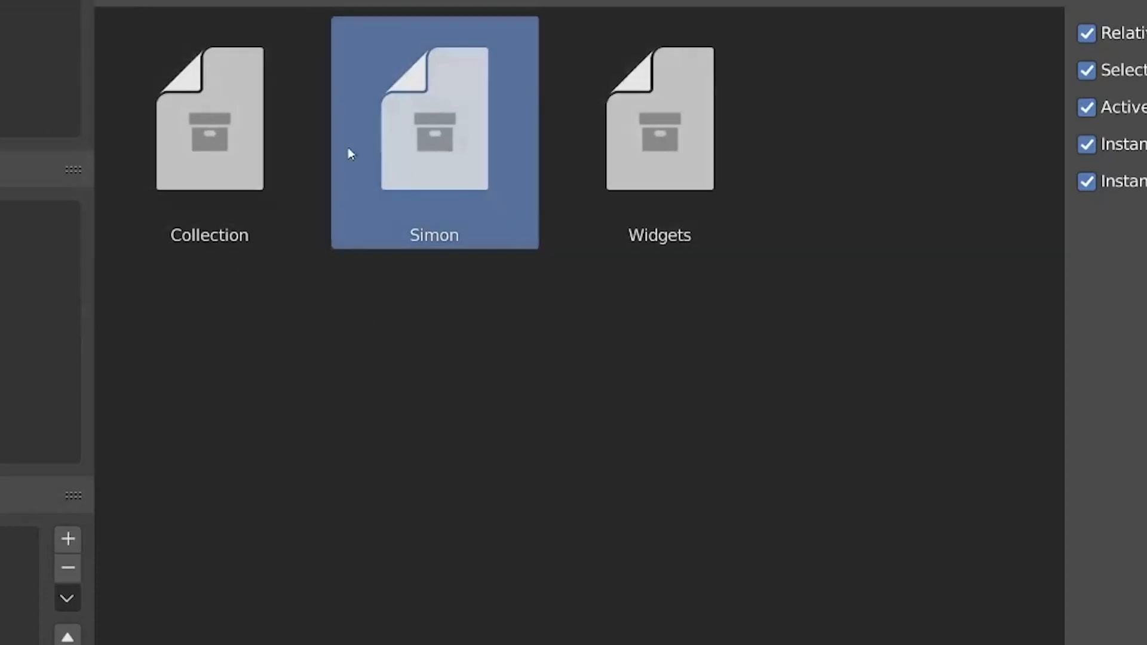
mouse_move(514, 362)
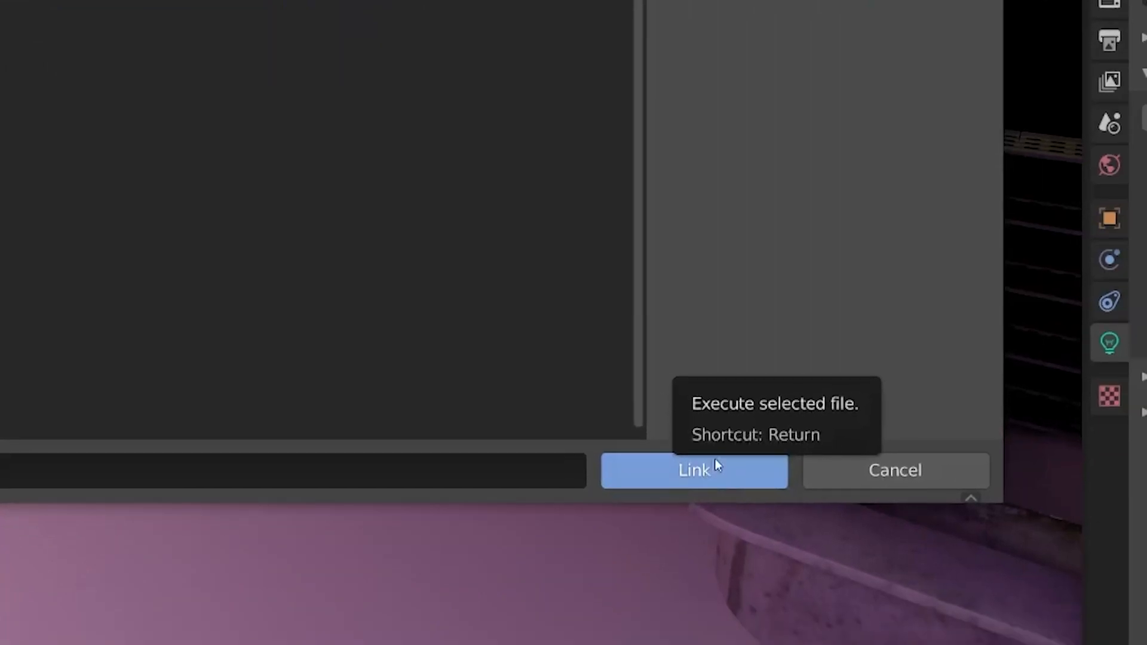
mouse_move(694, 479)
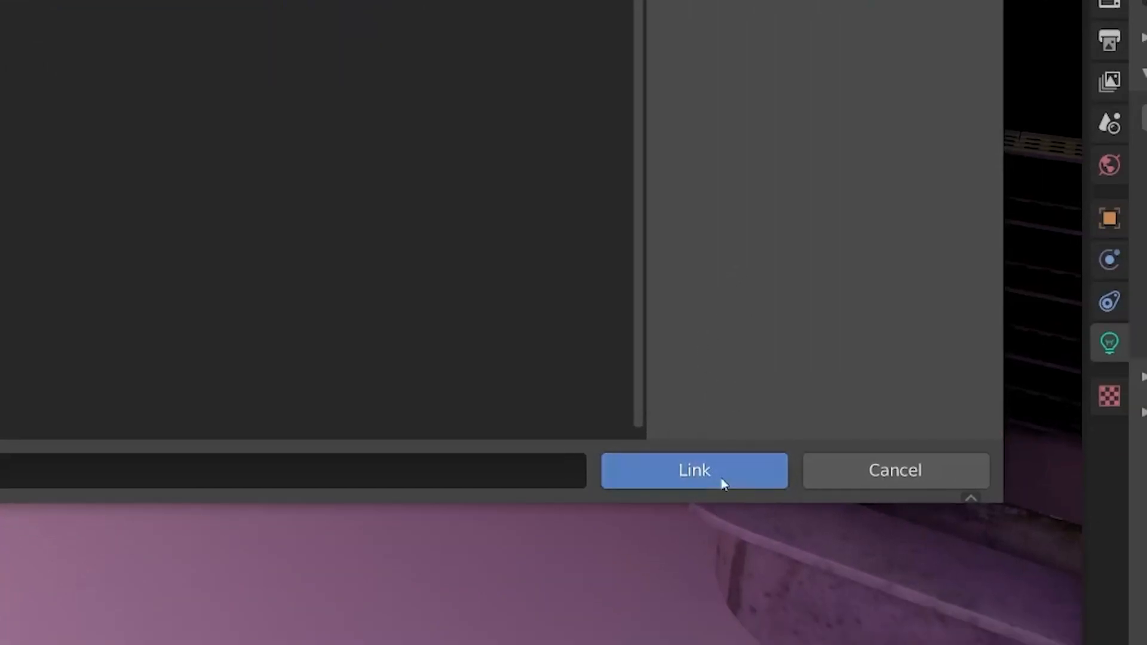
click(693, 471)
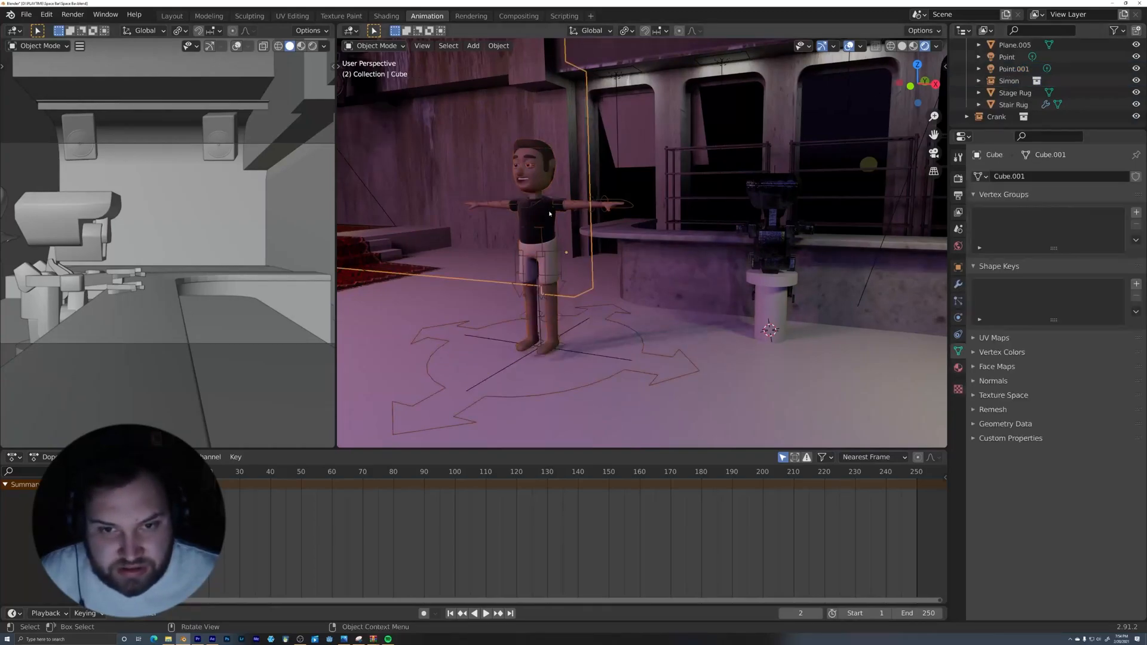
- Select the linked Simon instance and look for a way to make it editable
click(1008, 81)
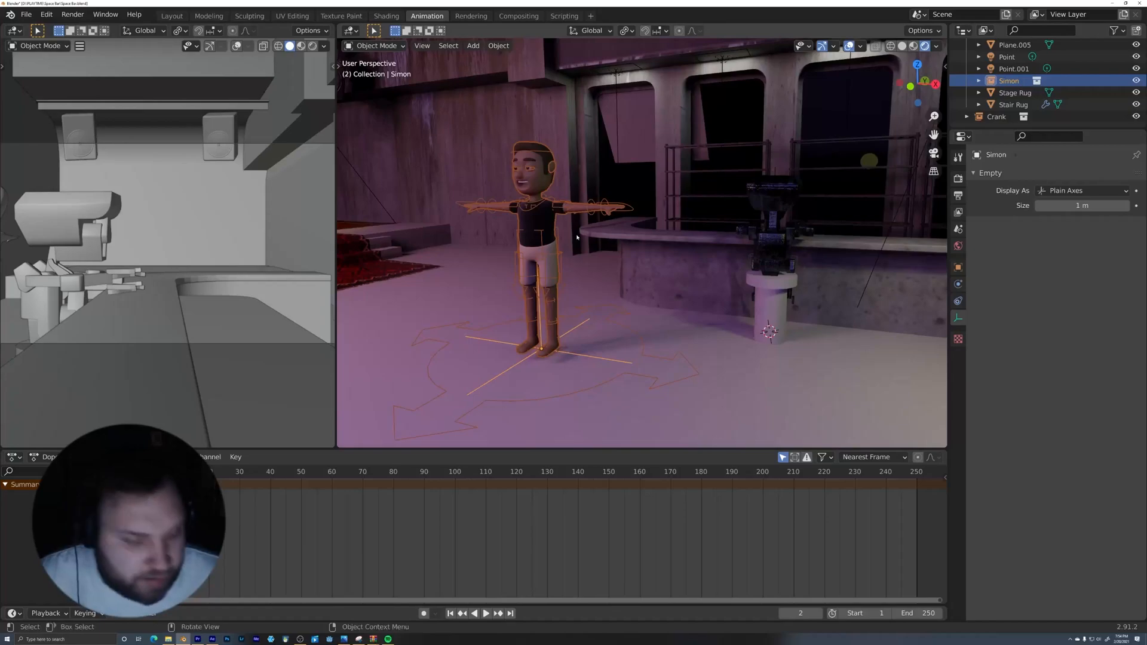
click(498, 45)
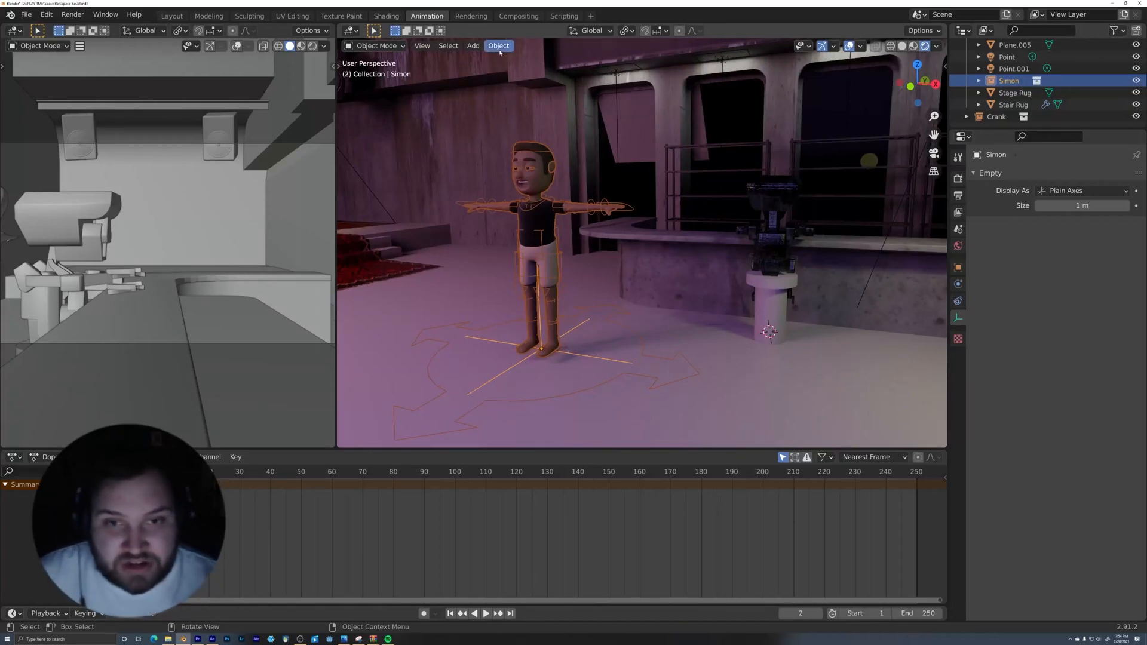
click(498, 46)
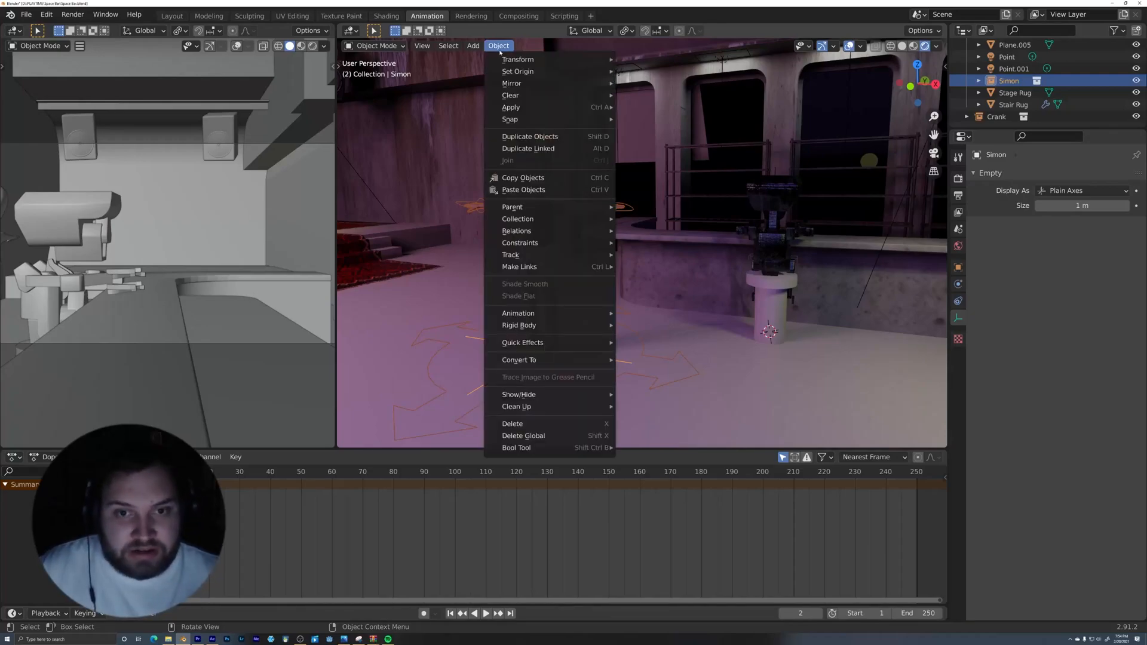
mouse_move(522, 177)
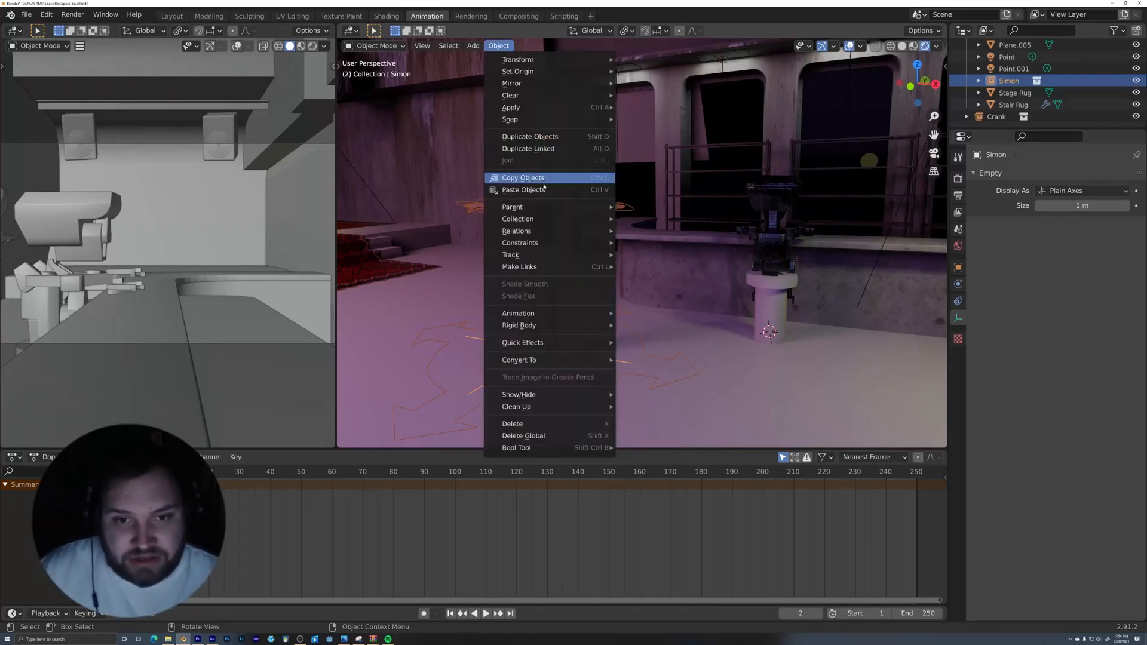
mouse_move(516, 230)
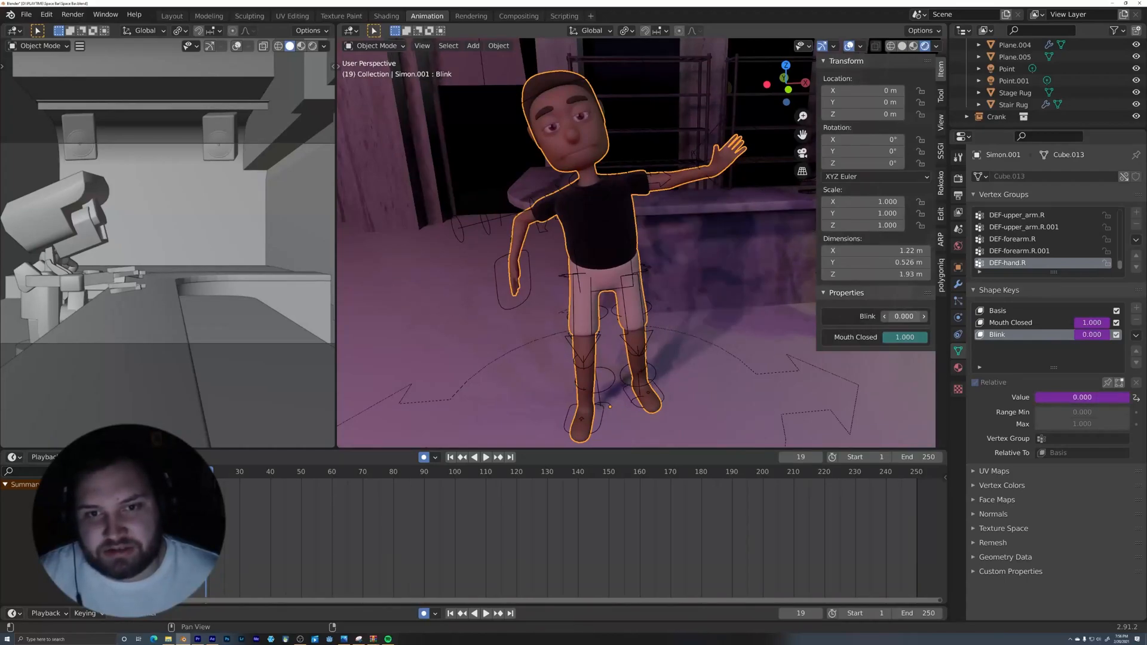
drag(914, 337, 905, 337)
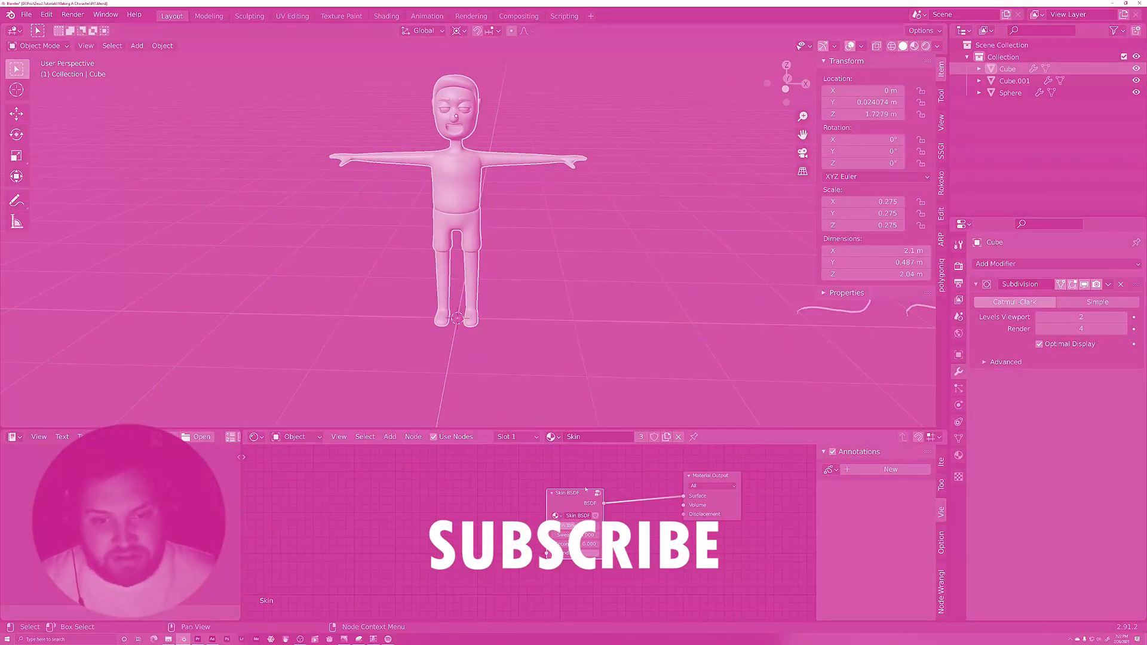
click(1014, 80)
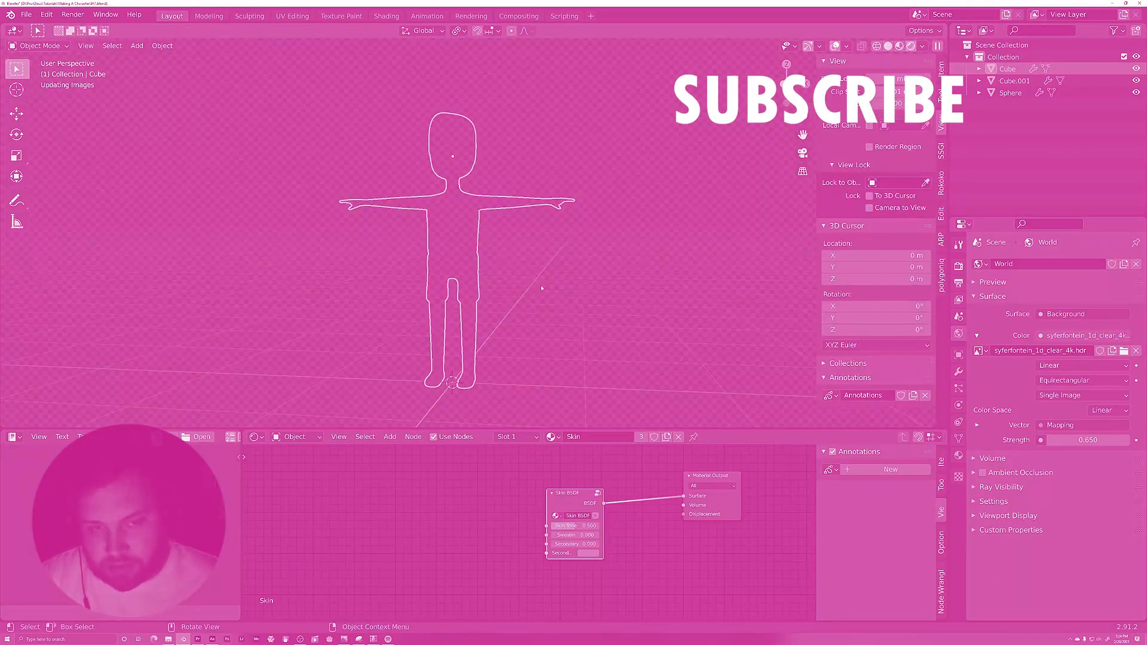
key(Tab)
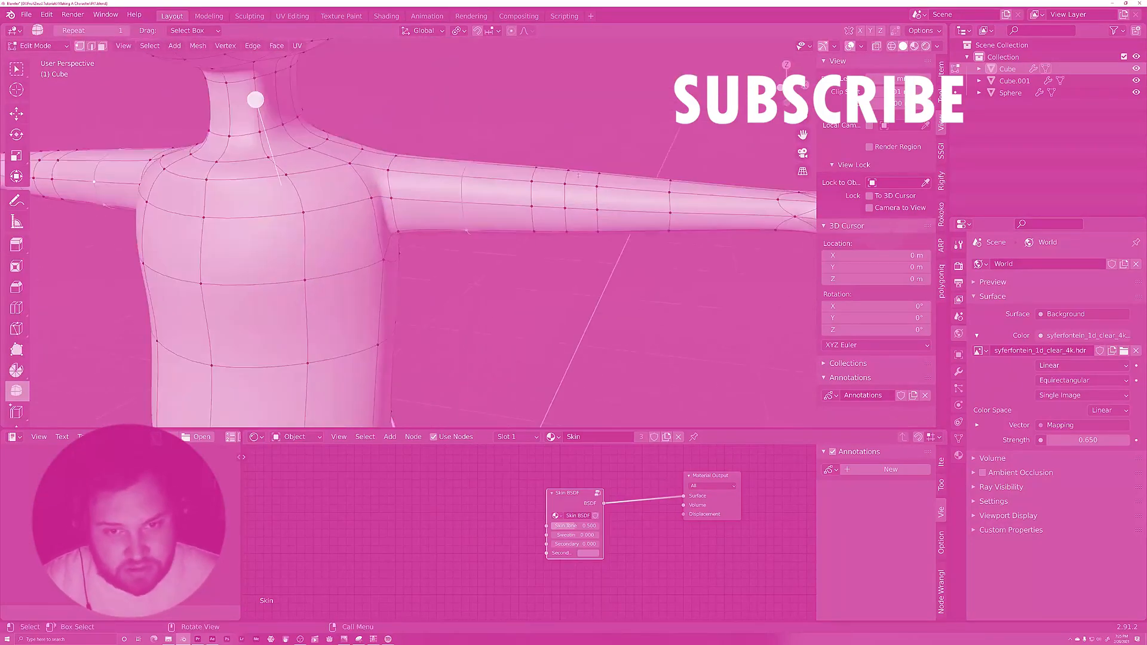